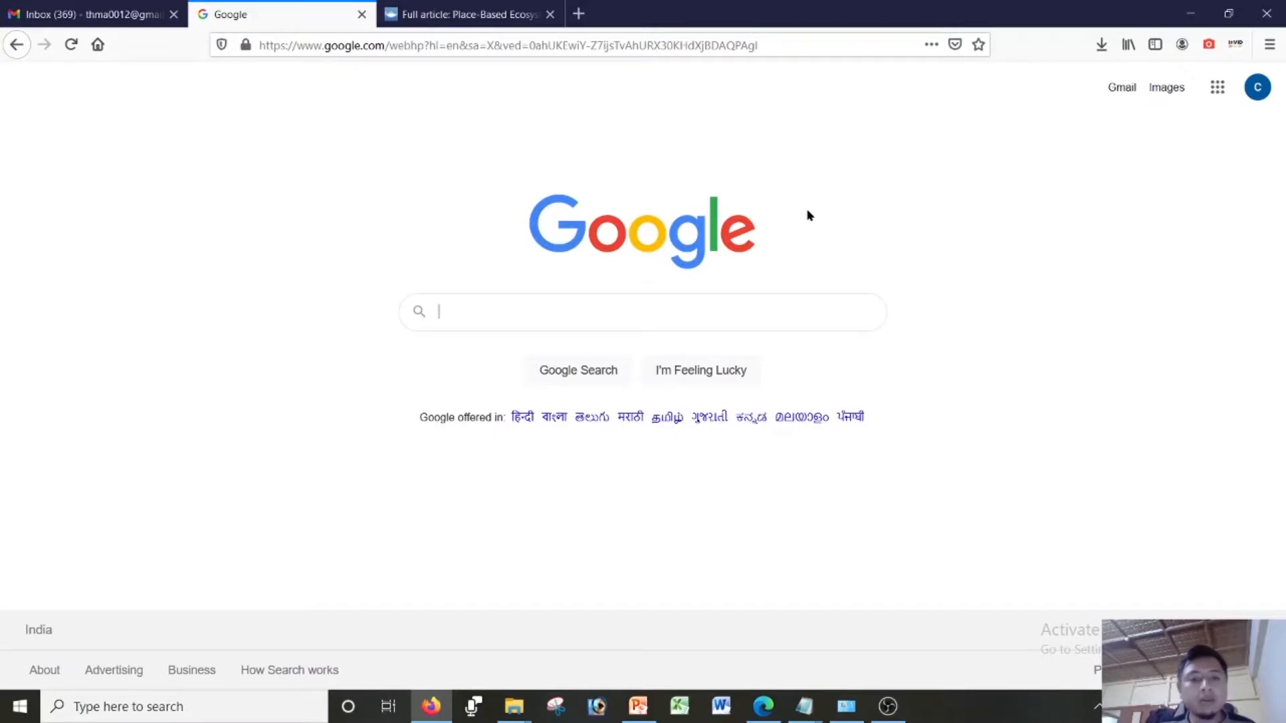
pyautogui.moveTo(878, 188)
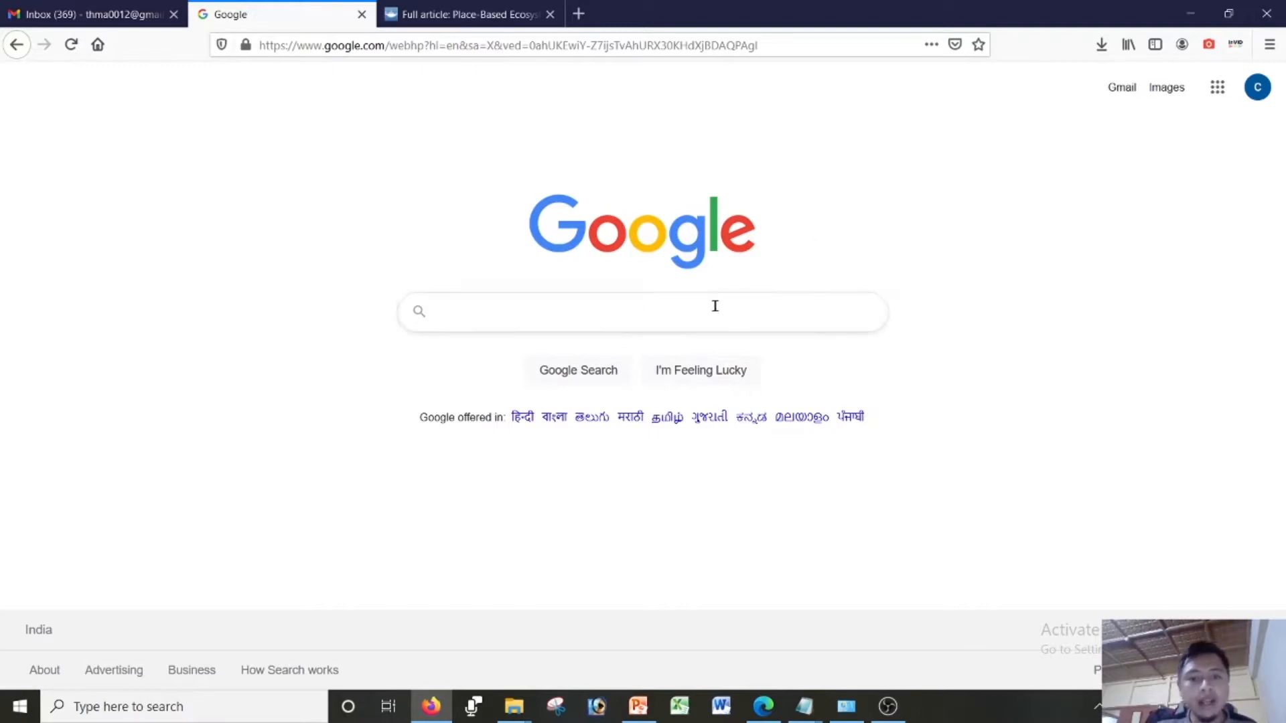
# - Search Google for publons.com to find the Publons site
pyautogui.write('publons.com')
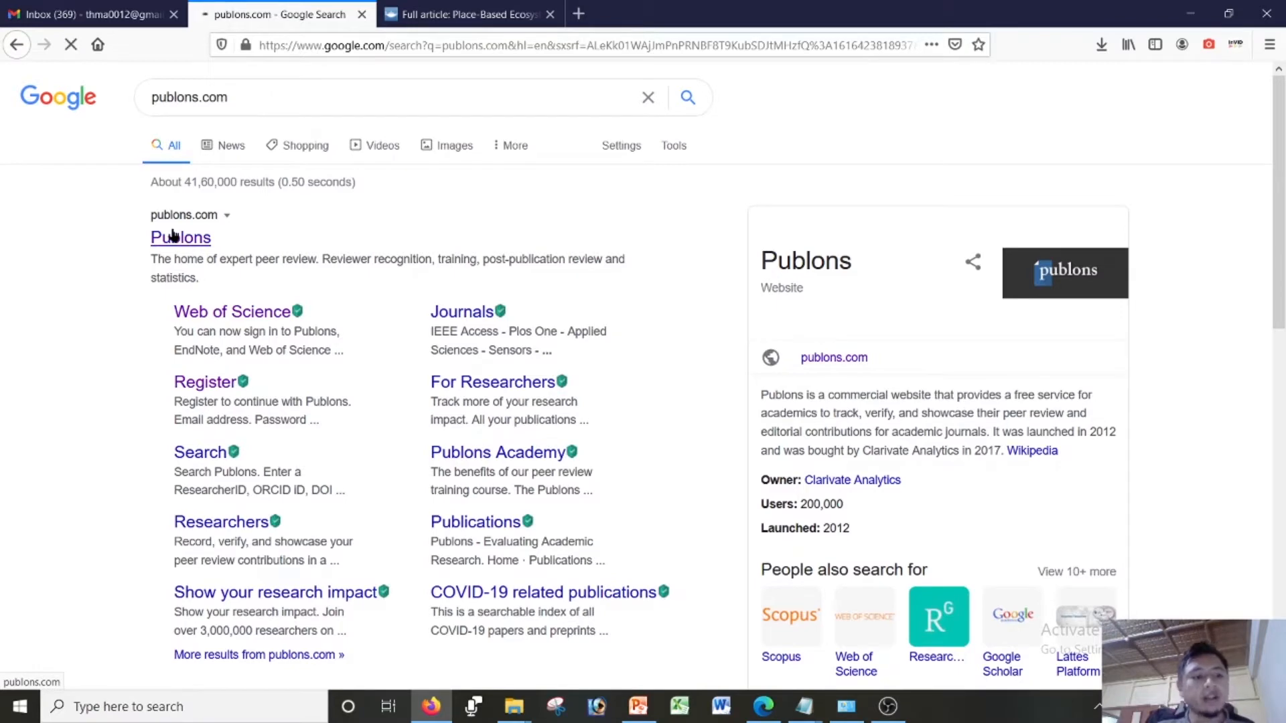
# - Open the Publons website from the results and scroll through its researcher overview
pyautogui.click(181, 237)
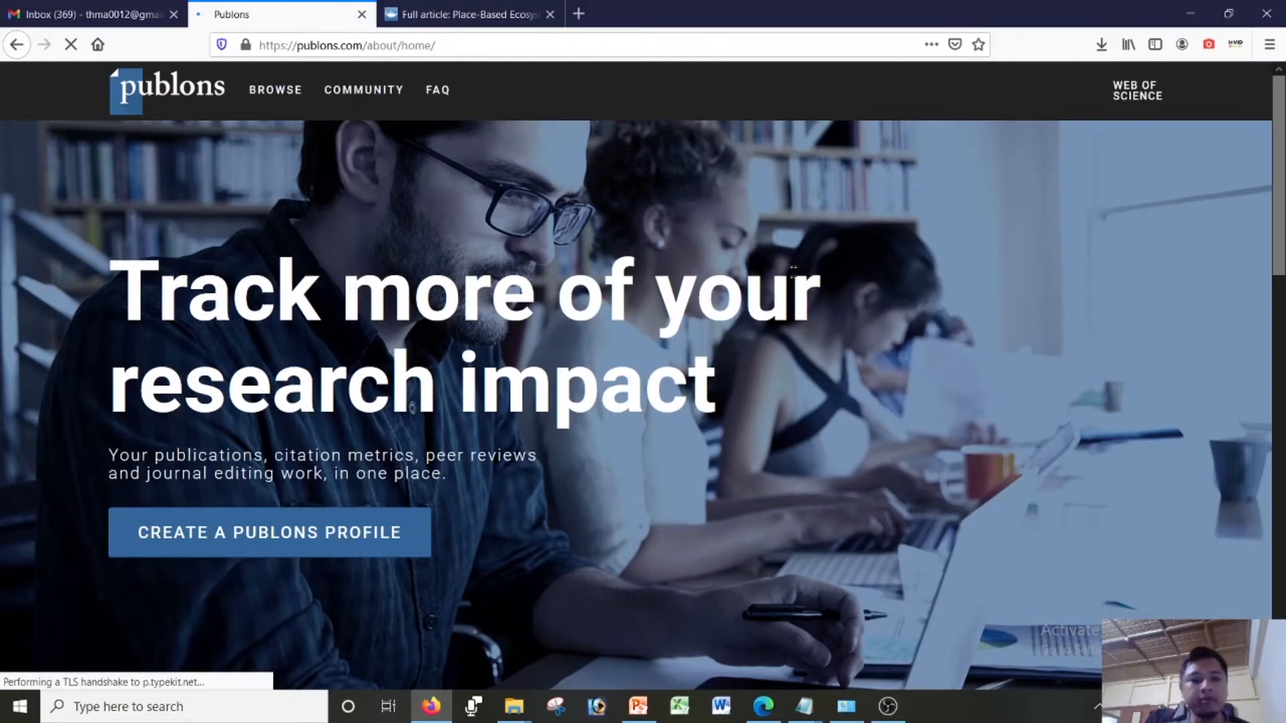
pyautogui.scroll(-3)
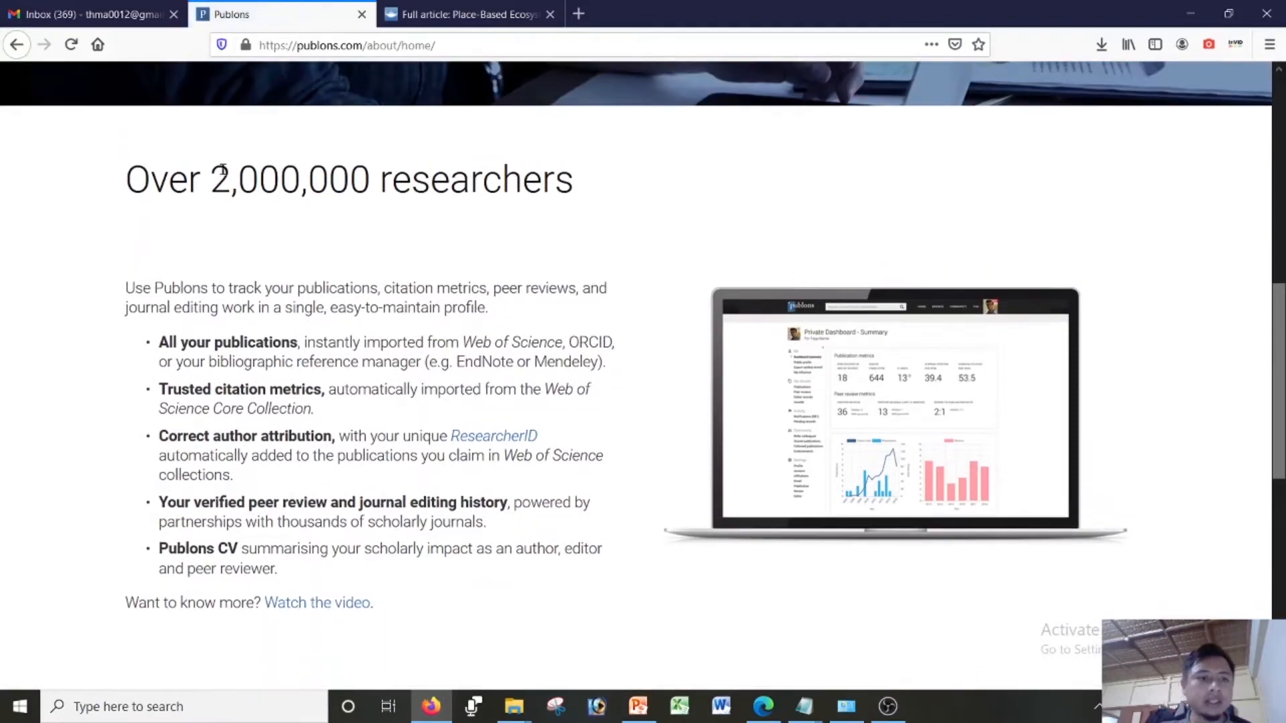
pyautogui.doubleClick(233, 178)
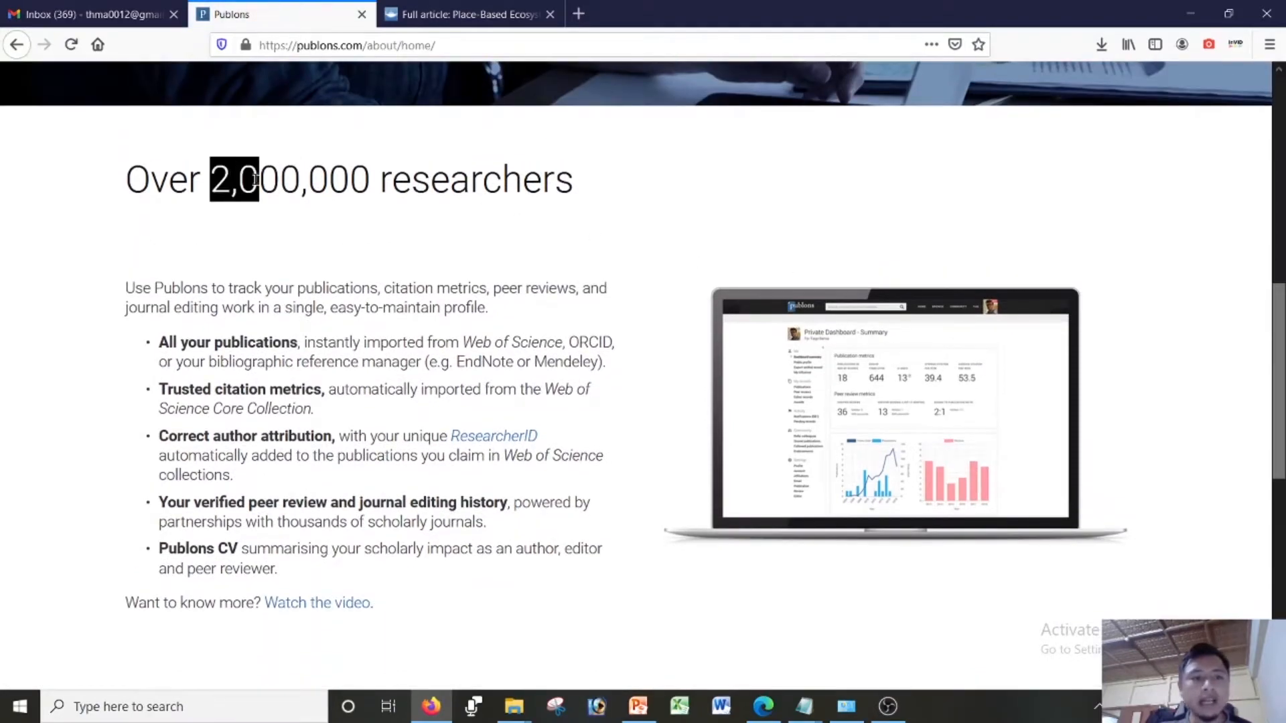
pyautogui.scroll(-3)
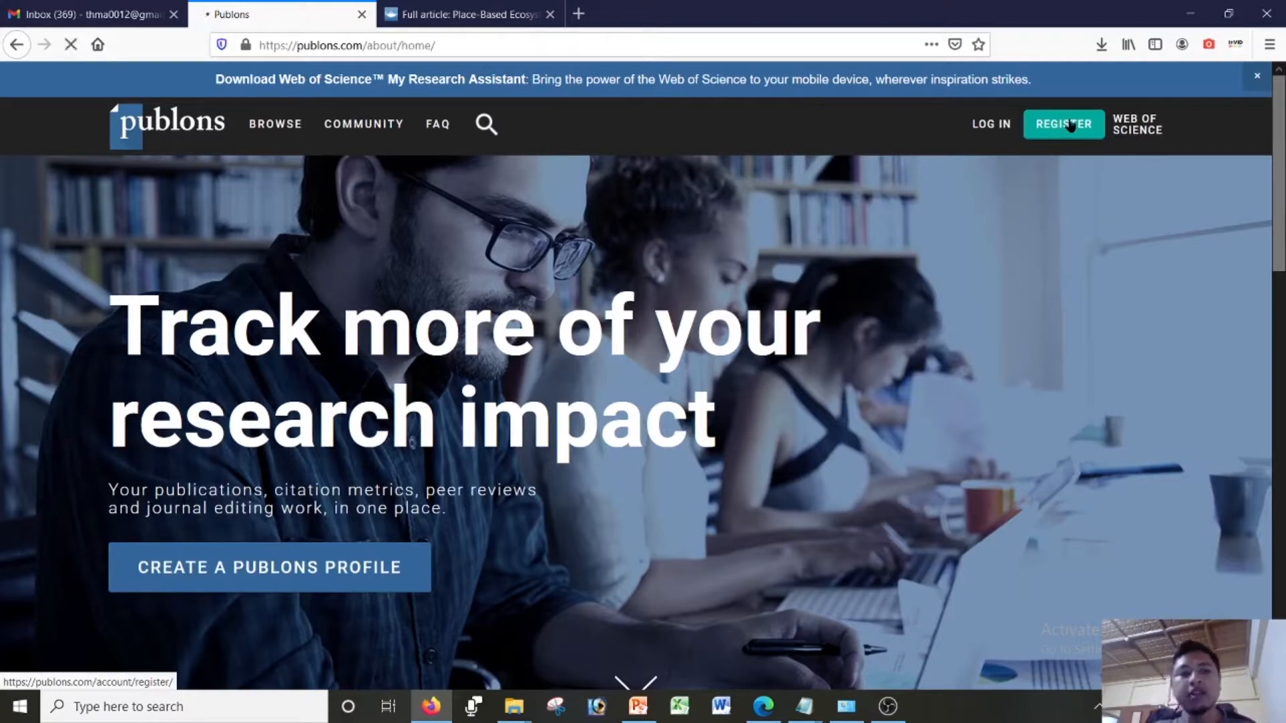
# - Fill the registration form with email, password, name 'Bareh' and the captcha
pyautogui.click(1064, 123)
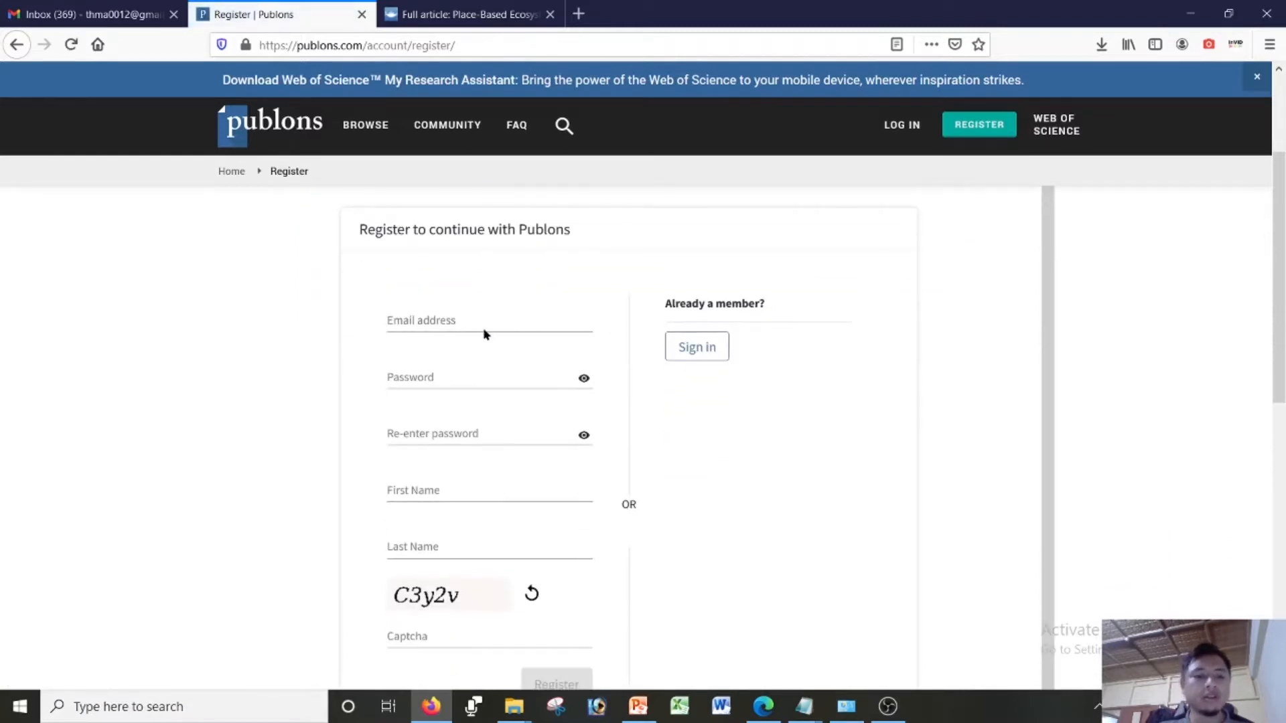
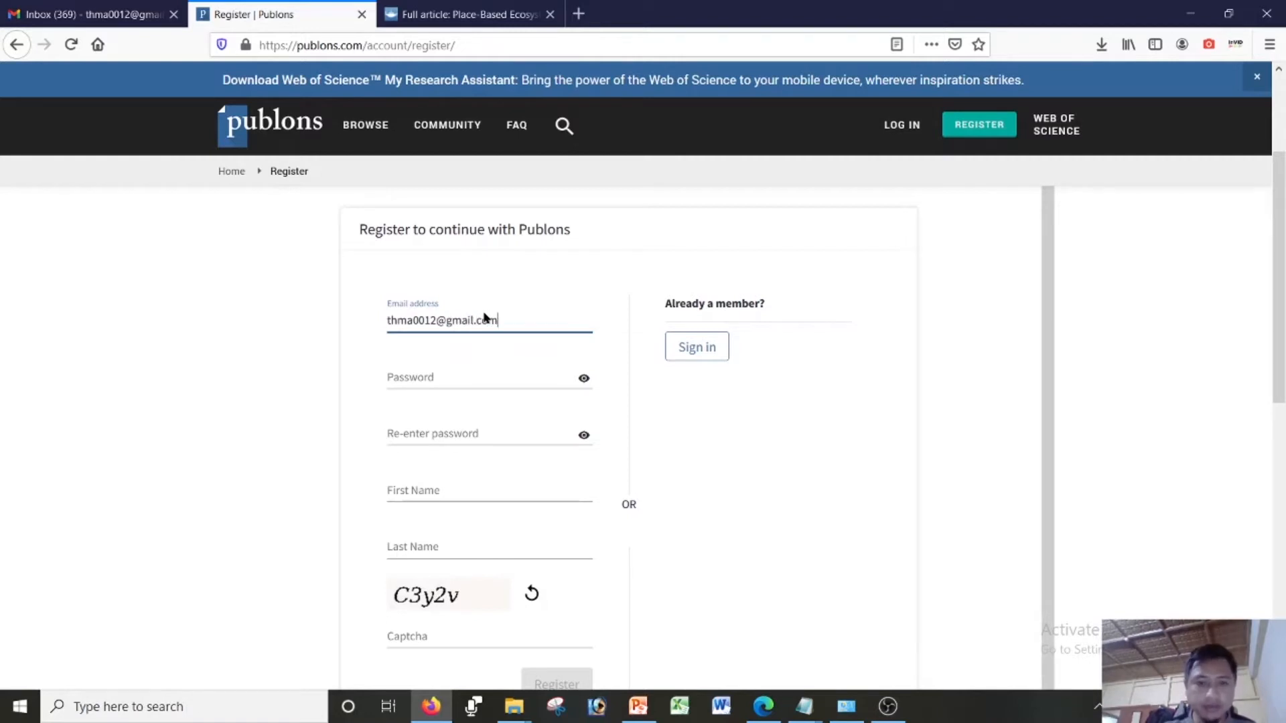
pyautogui.click(488, 378)
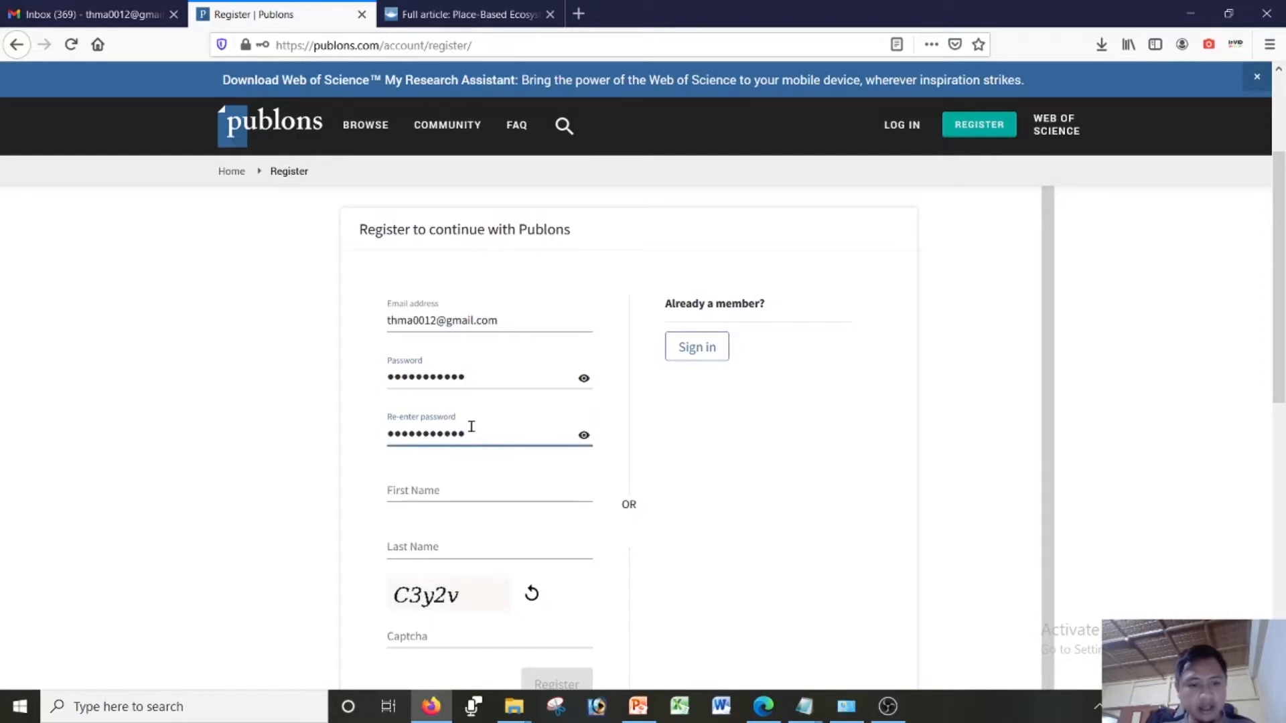
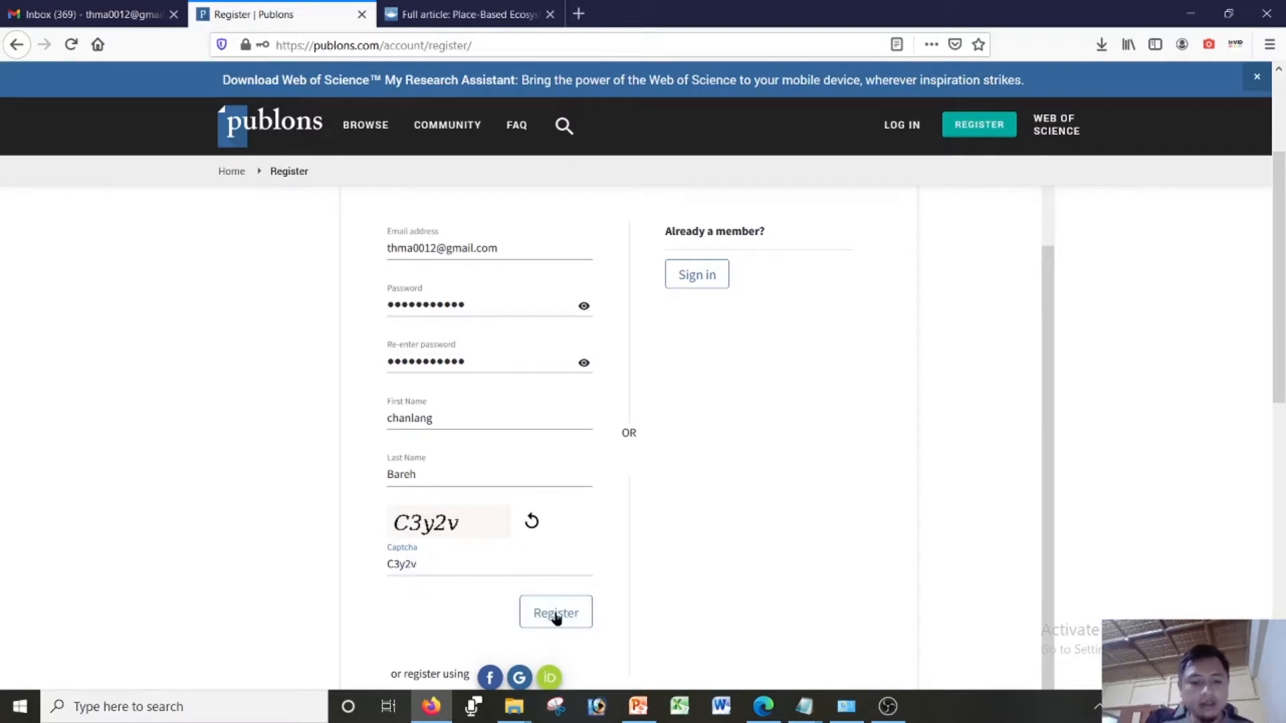
# - Submit the registration and highlight the confirmation-email sentence on the thank-you page
pyautogui.click(555, 612)
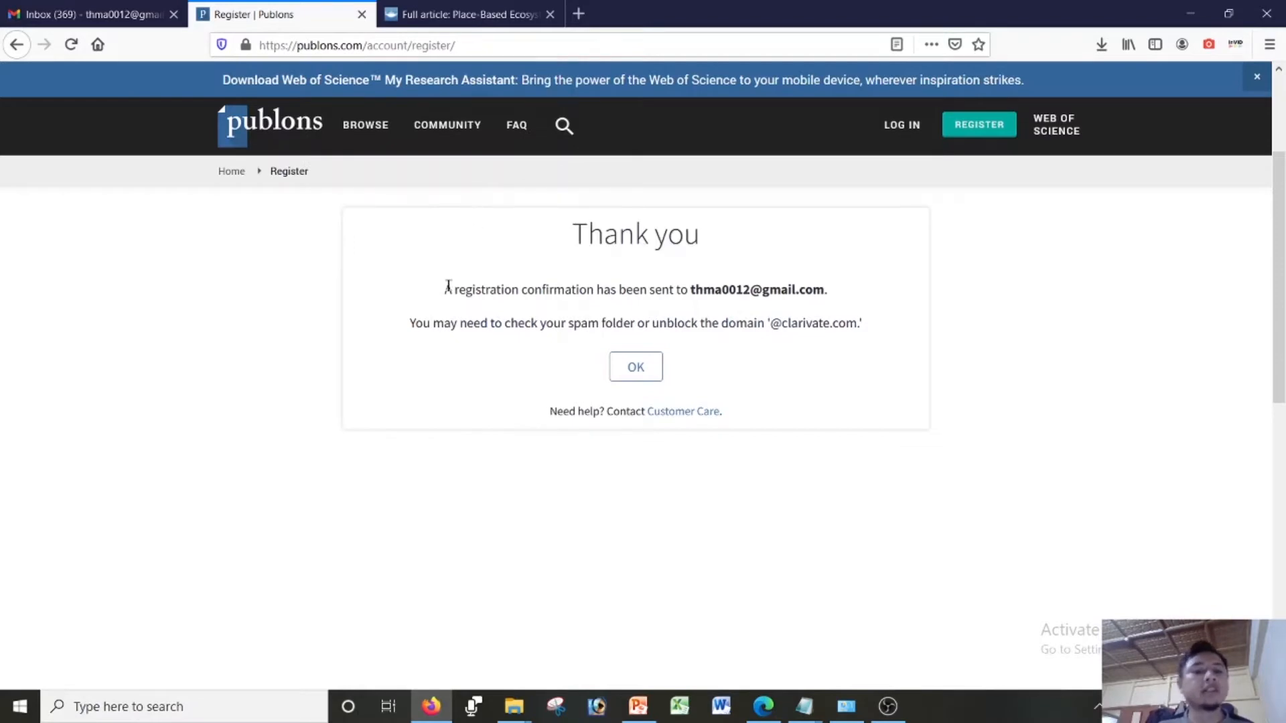
pyautogui.moveTo(445, 289); pyautogui.dragTo(611, 290)
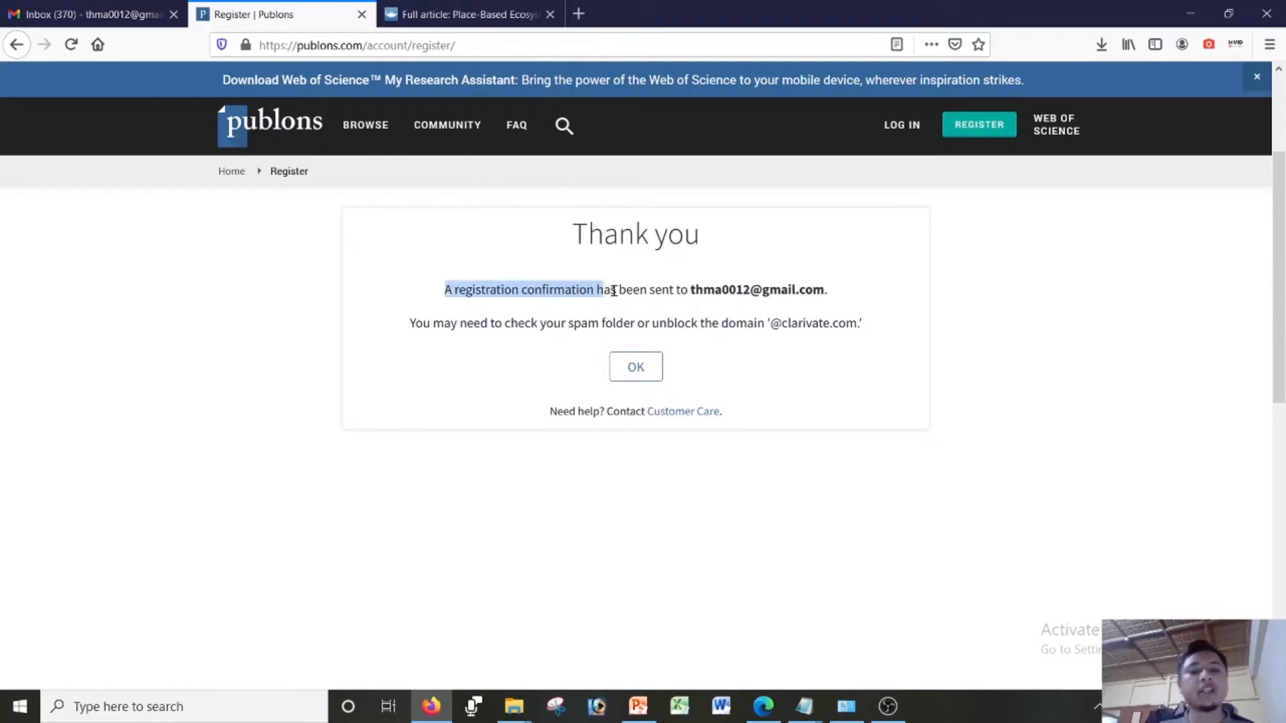
# - From Gmail, open the Publons activation email and follow its activation link
pyautogui.click(90, 13)
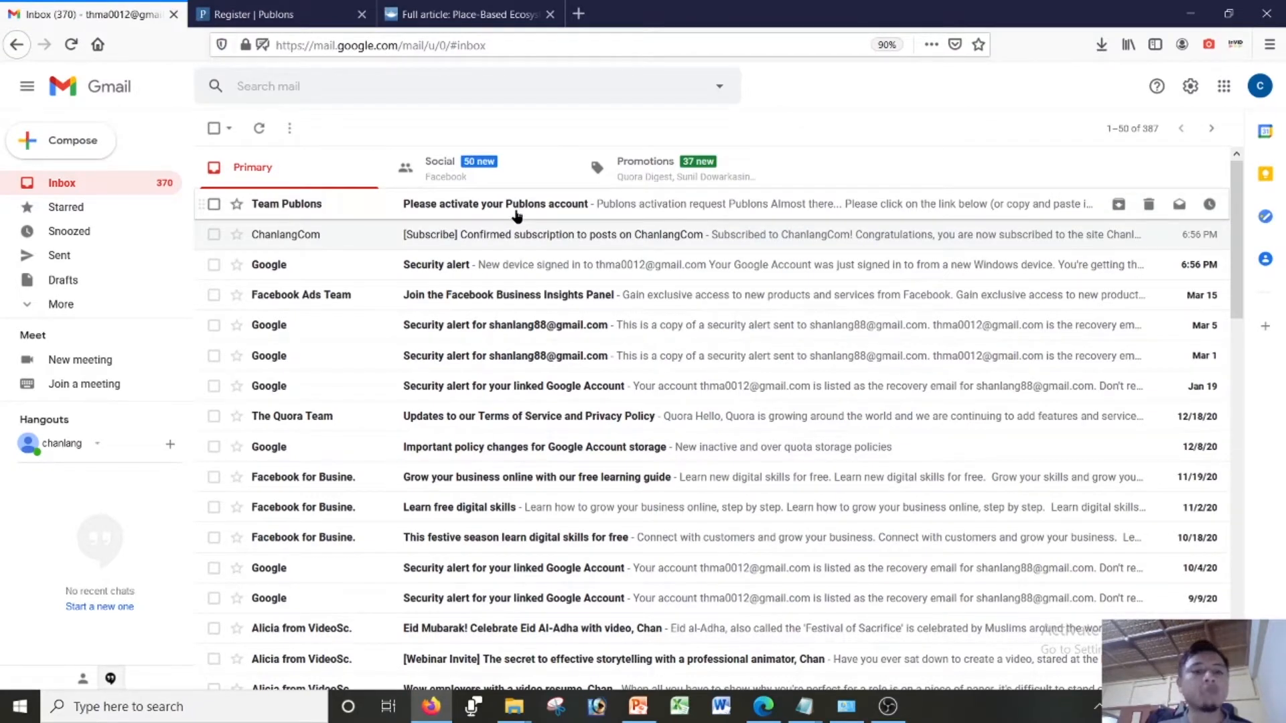
pyautogui.click(496, 204)
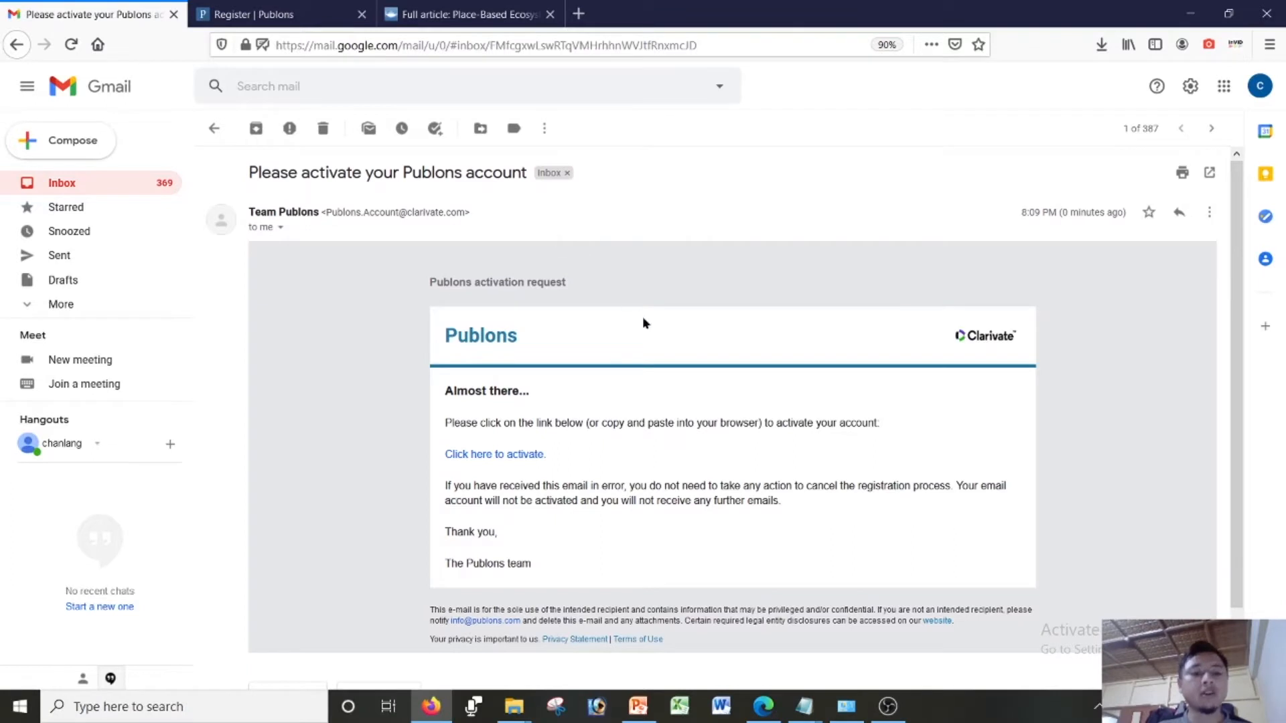
pyautogui.click(494, 454)
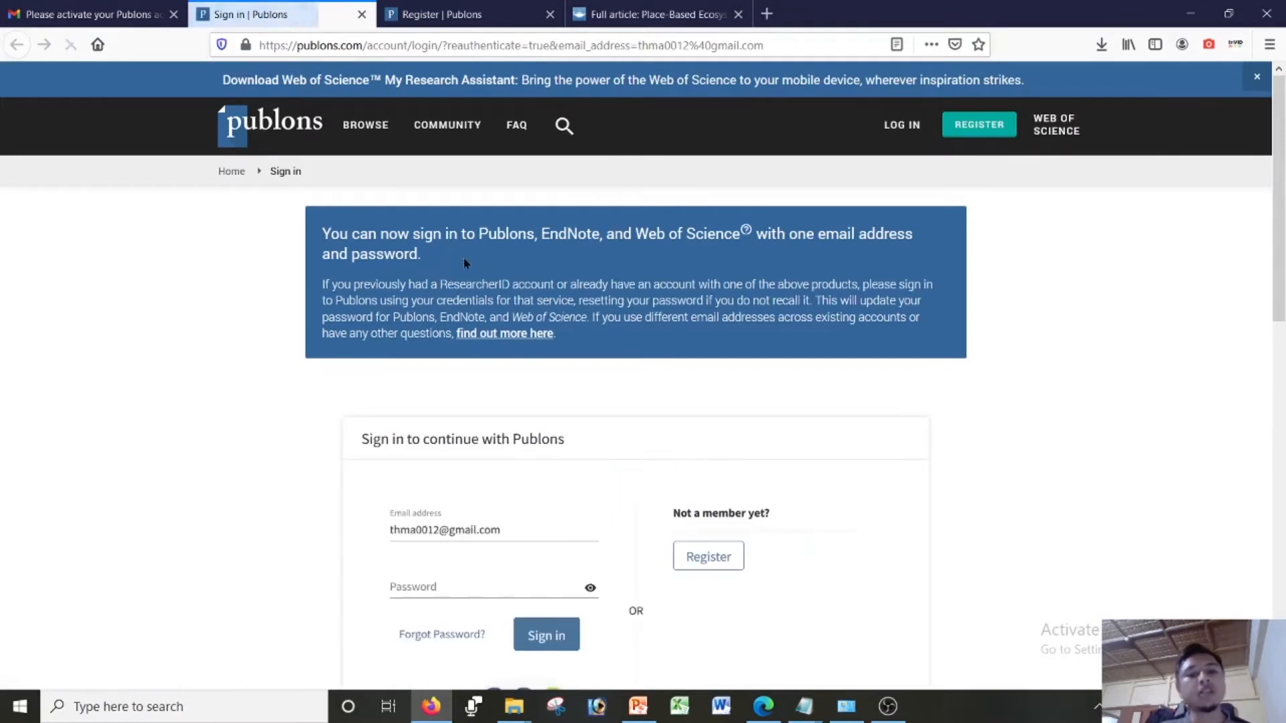
# - Sign in with the account password and dismiss Firefox's save-login prompt
pyautogui.doubleClick(503, 233)
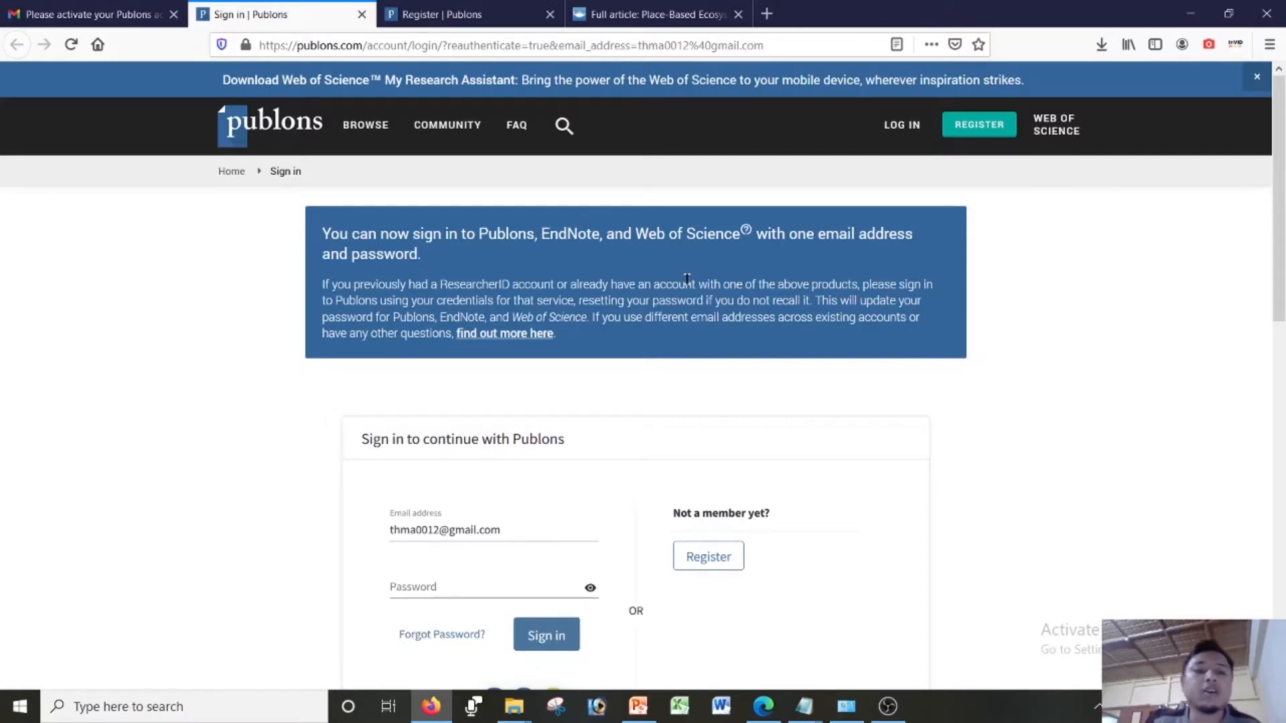
pyautogui.moveTo(656, 295)
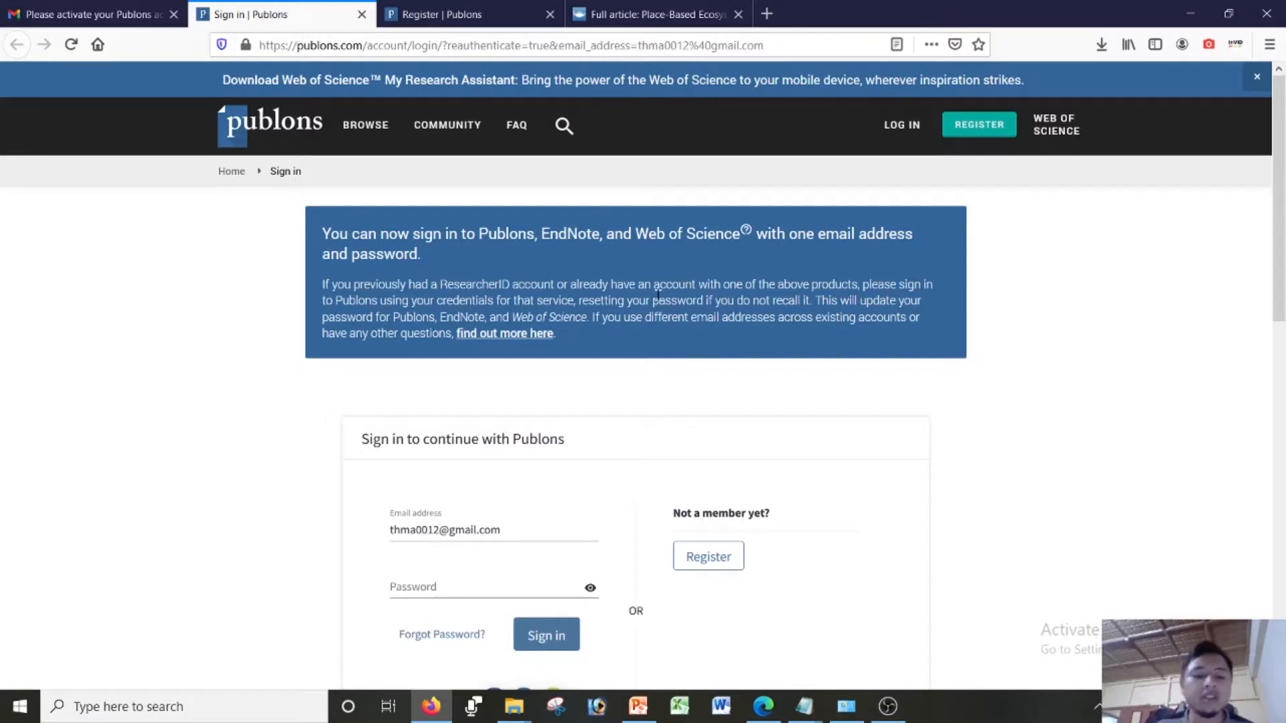
pyautogui.scroll(-3)
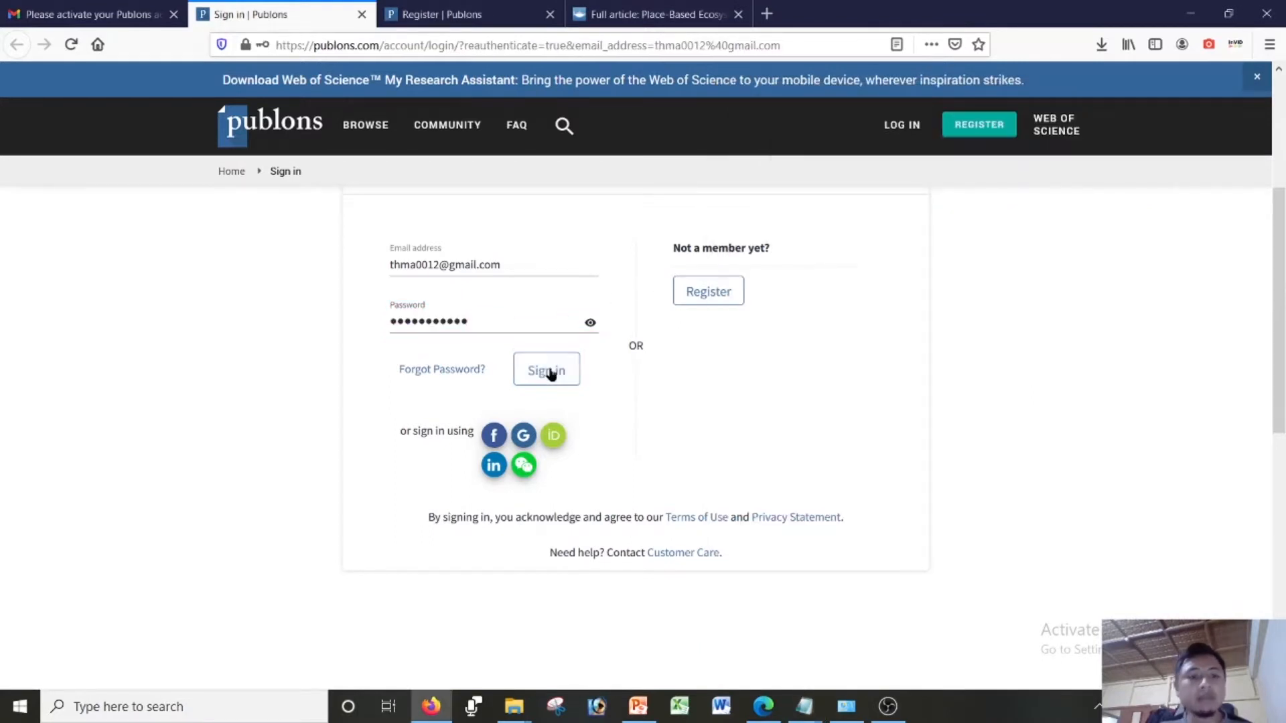
pyautogui.click(545, 370)
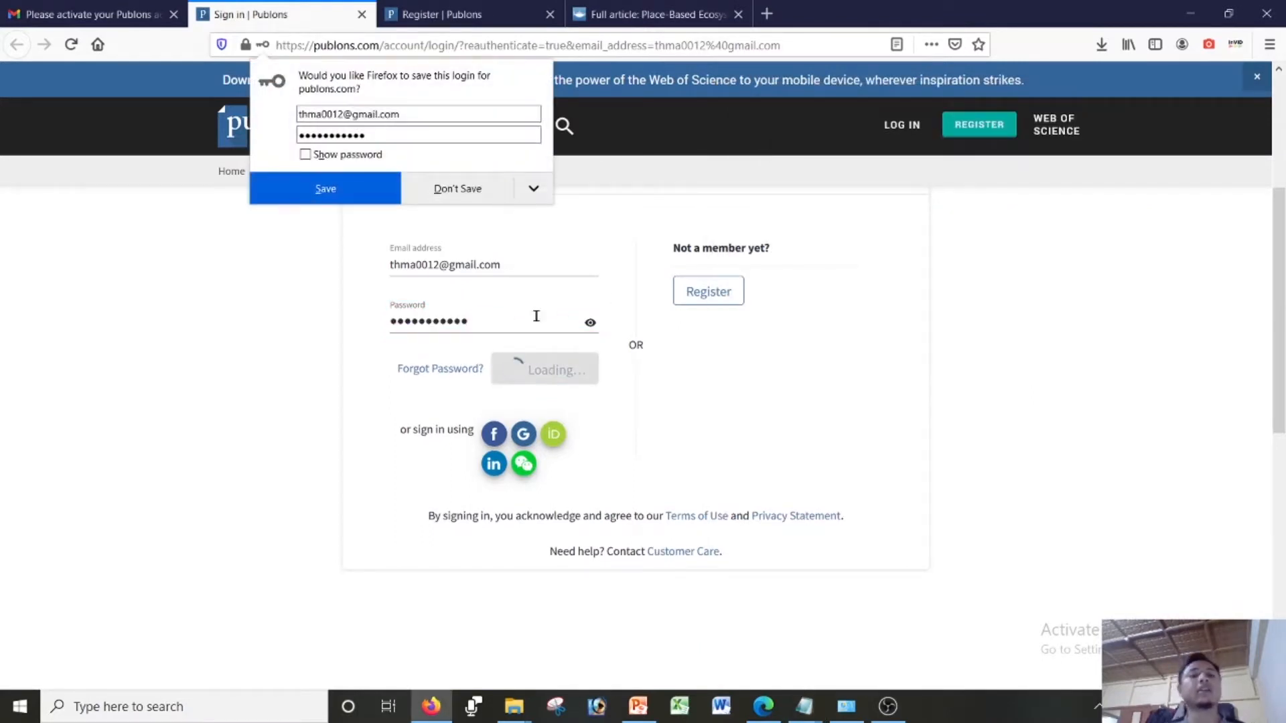
pyautogui.click(457, 188)
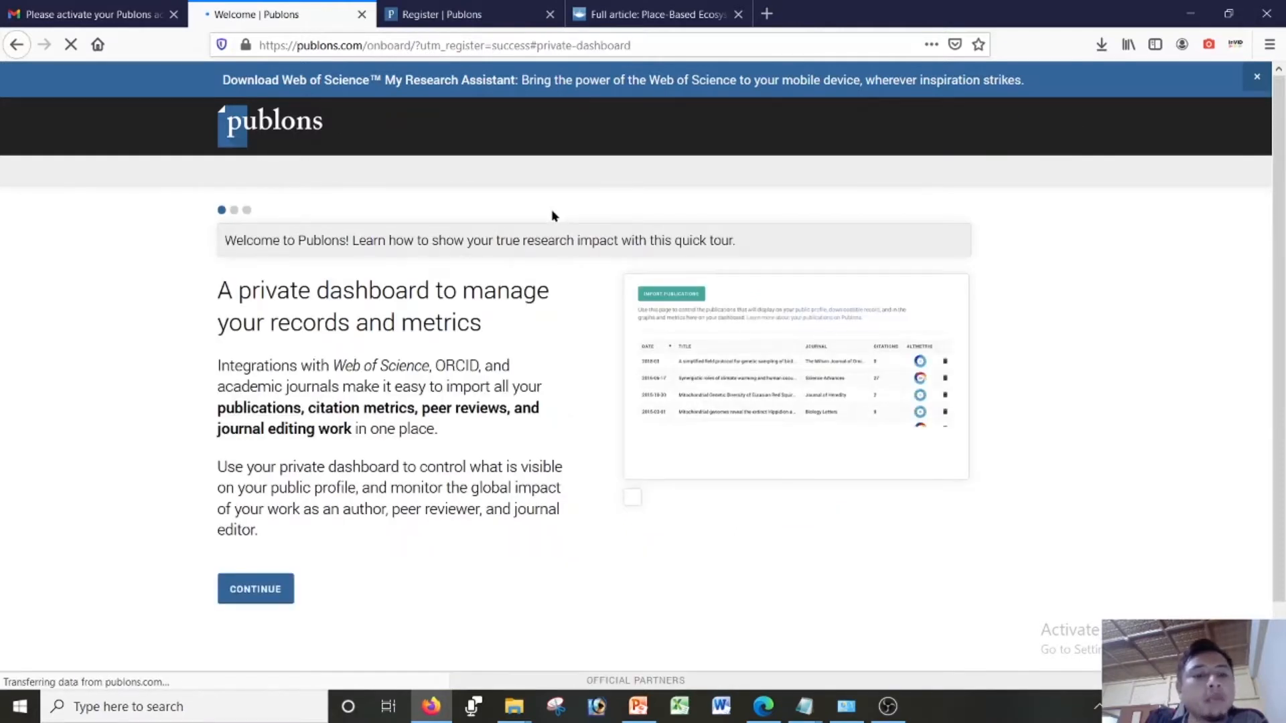
# - Continue through the welcome tour and finish it with Get Started
pyautogui.scroll(-3)
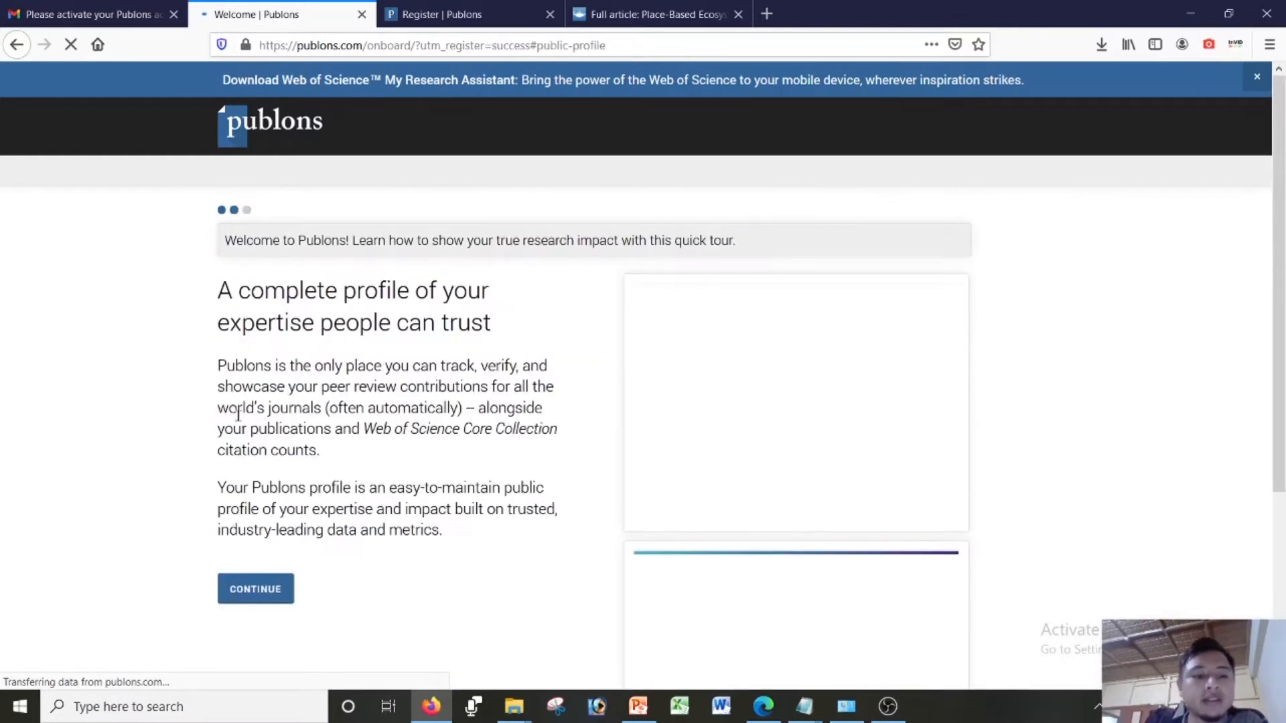
pyautogui.scroll(-3)
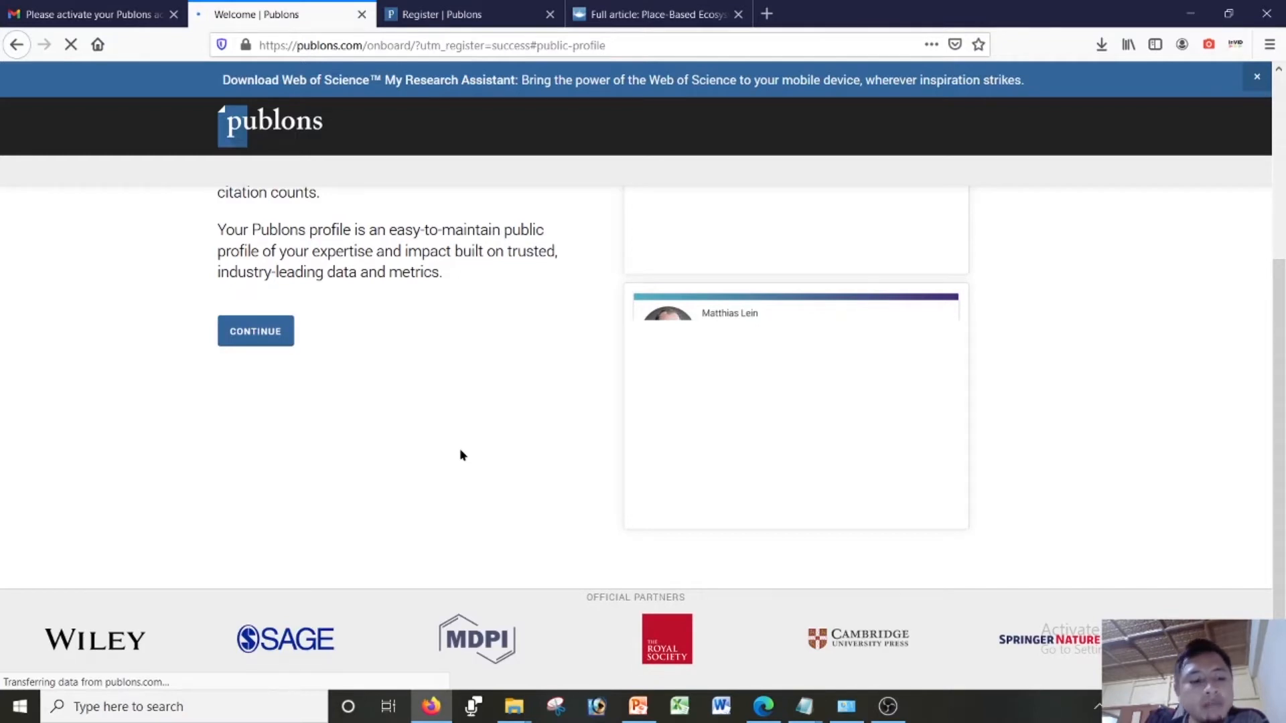
pyautogui.moveTo(93, 640)
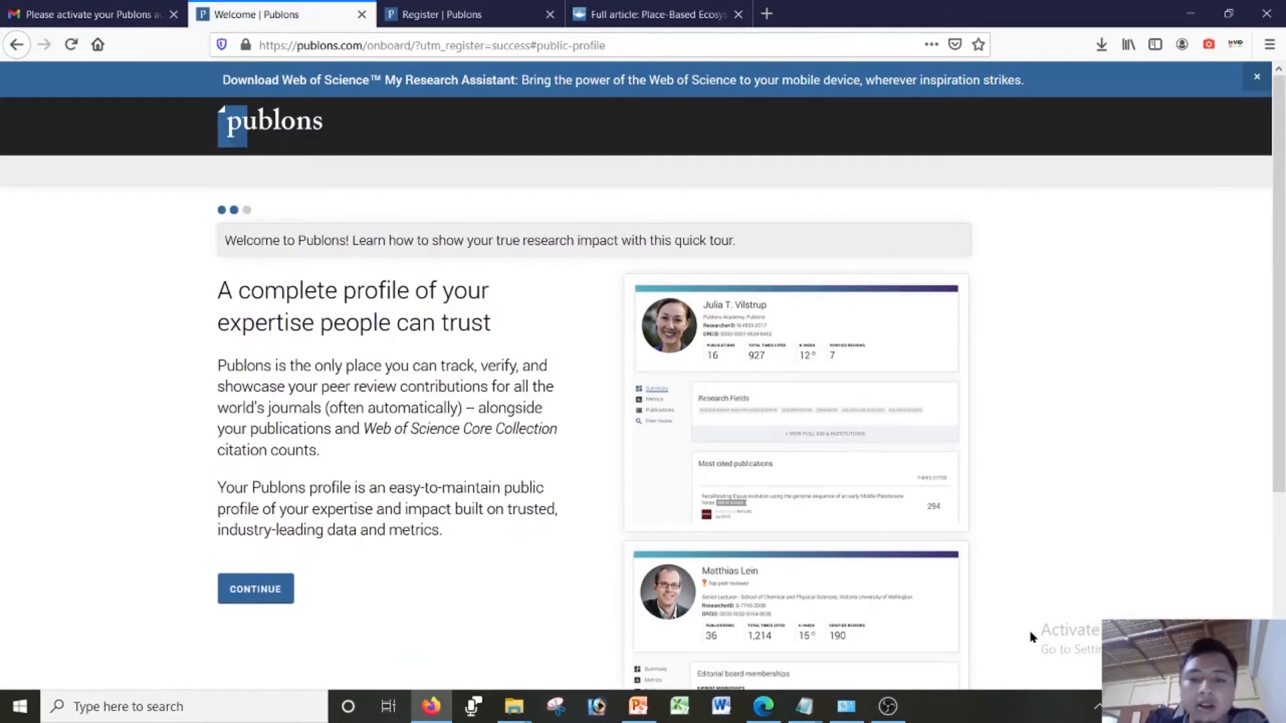
pyautogui.scroll(-3)
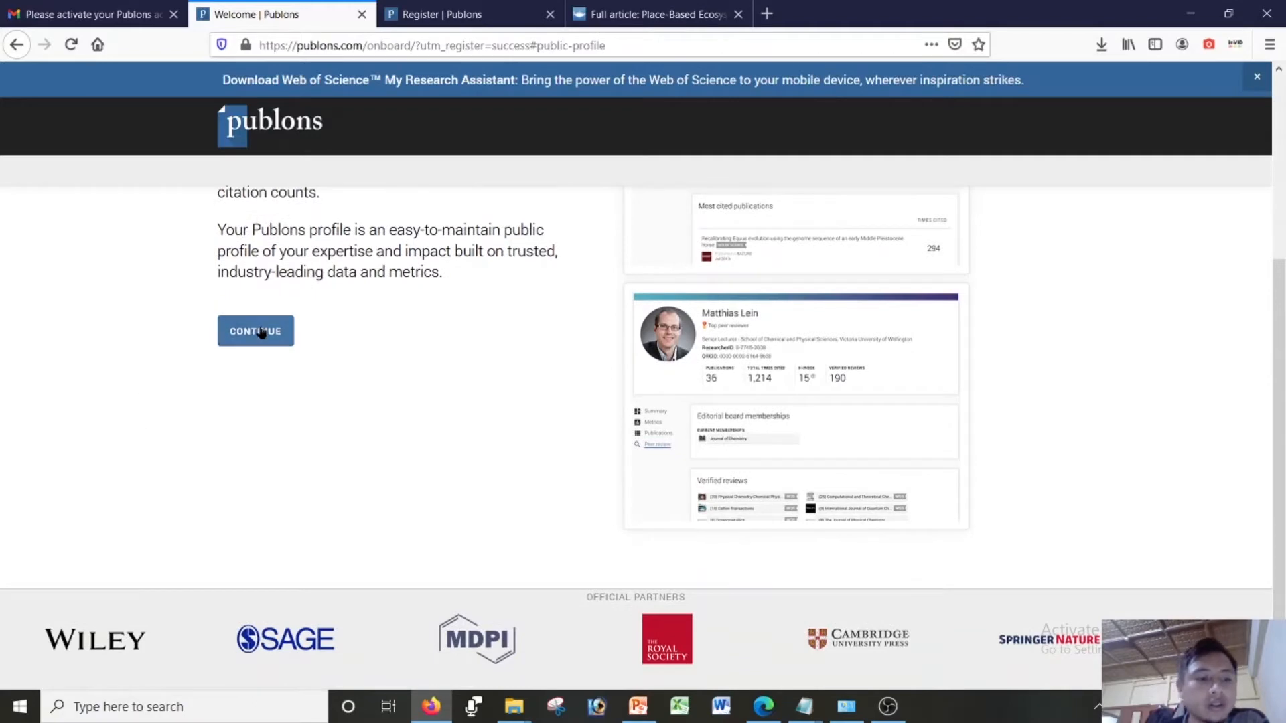
pyautogui.click(254, 331)
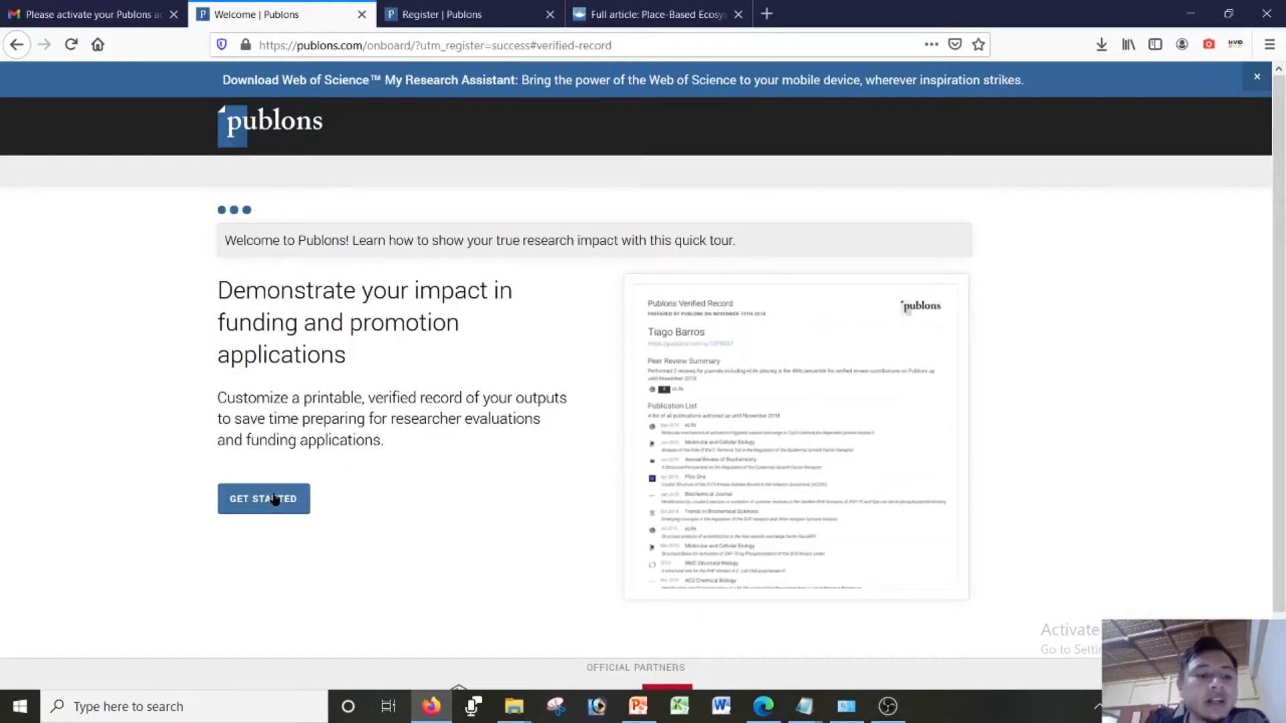
pyautogui.click(264, 498)
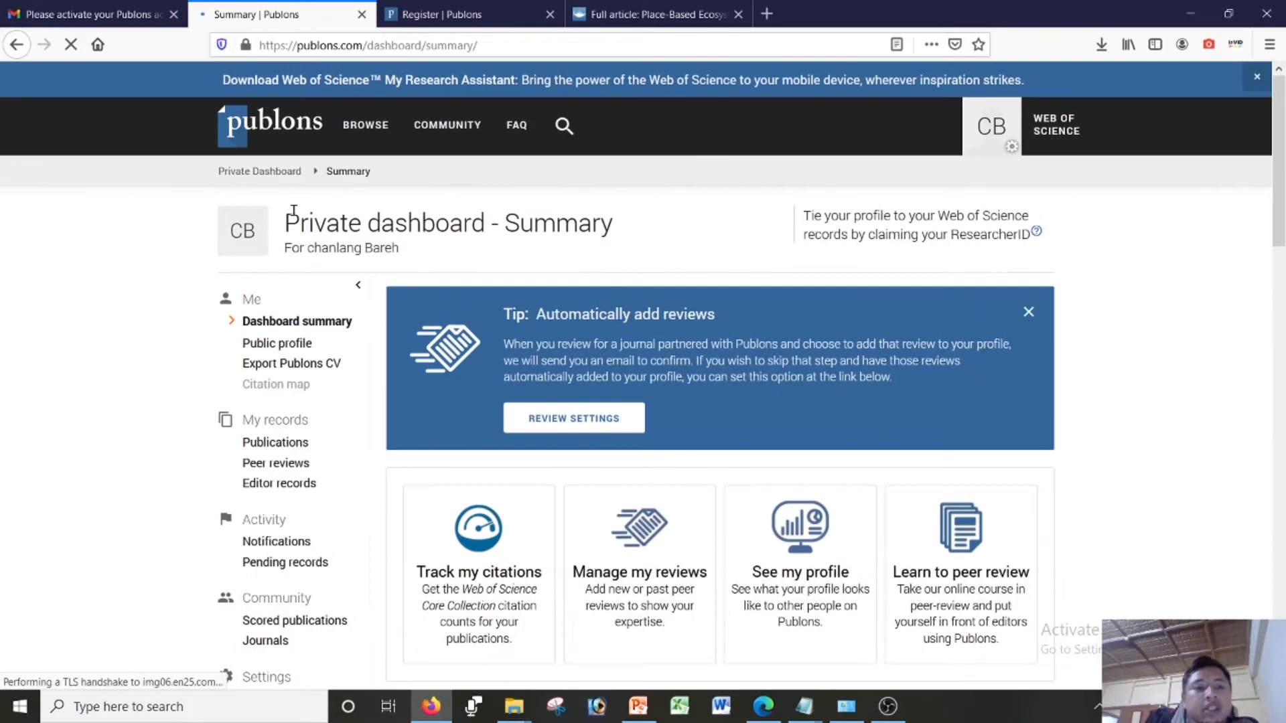
pyautogui.moveTo(808, 497)
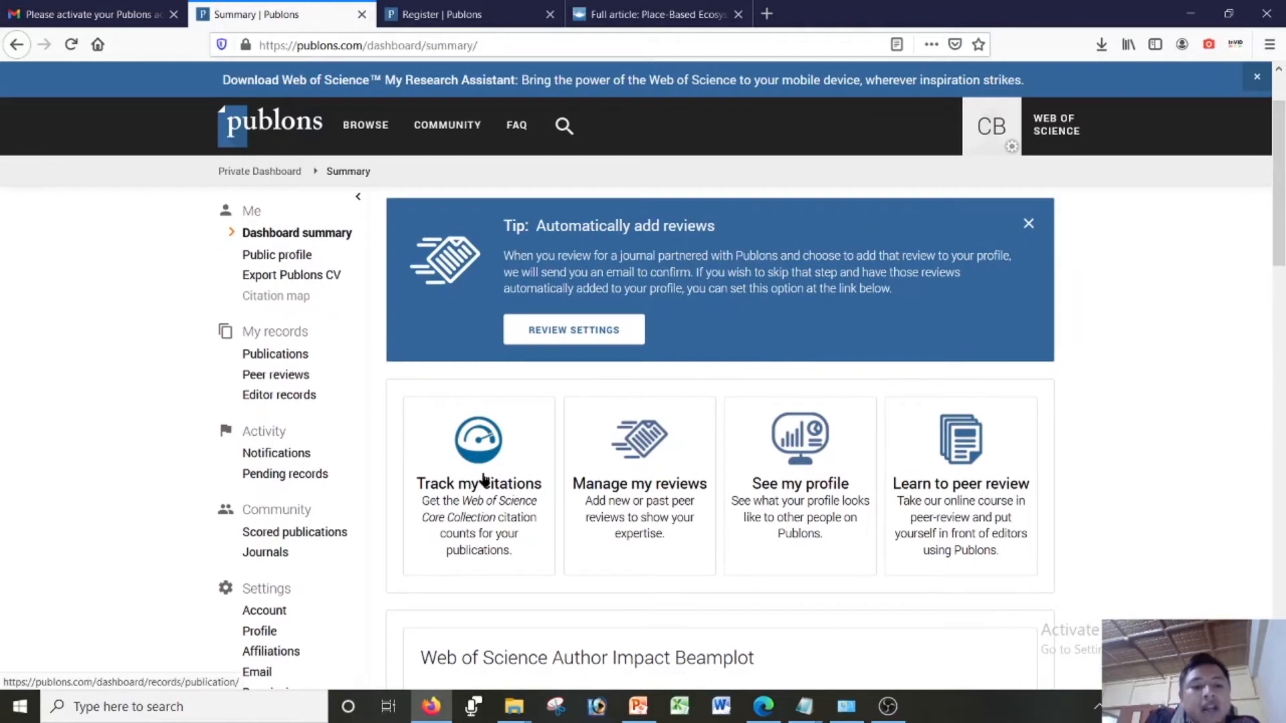
pyautogui.moveTo(467, 510)
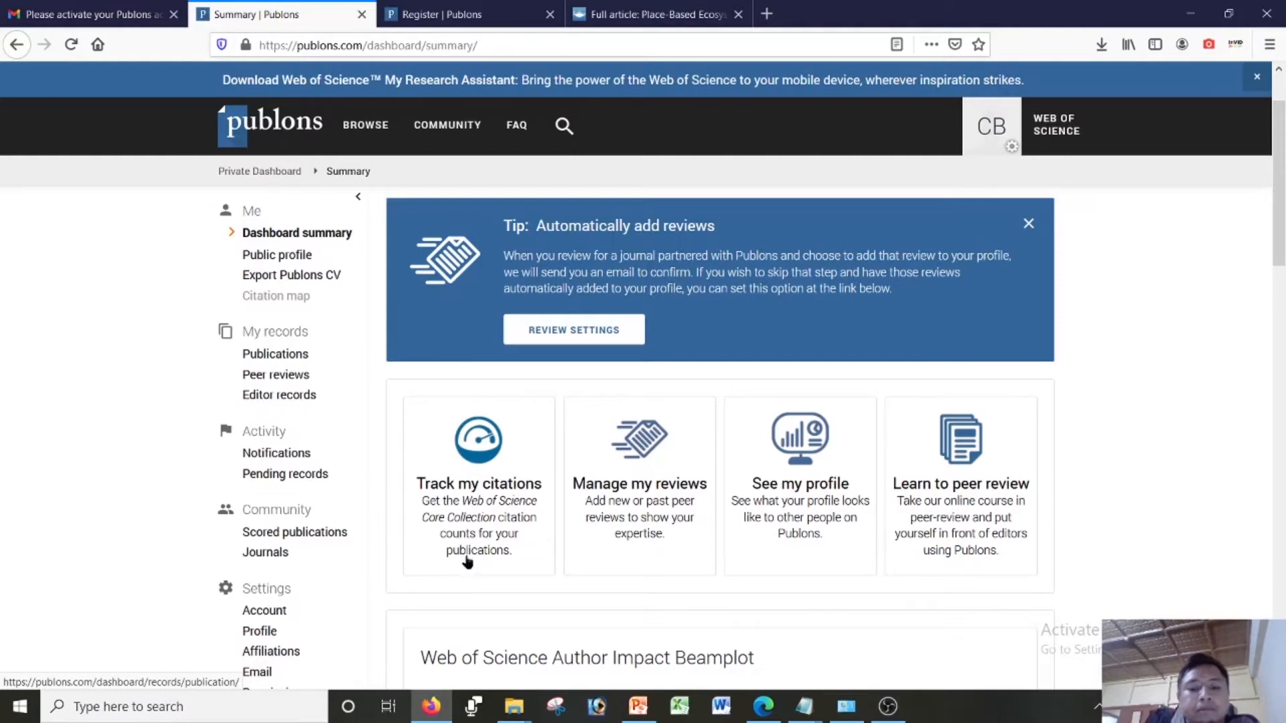
pyautogui.moveTo(509, 548)
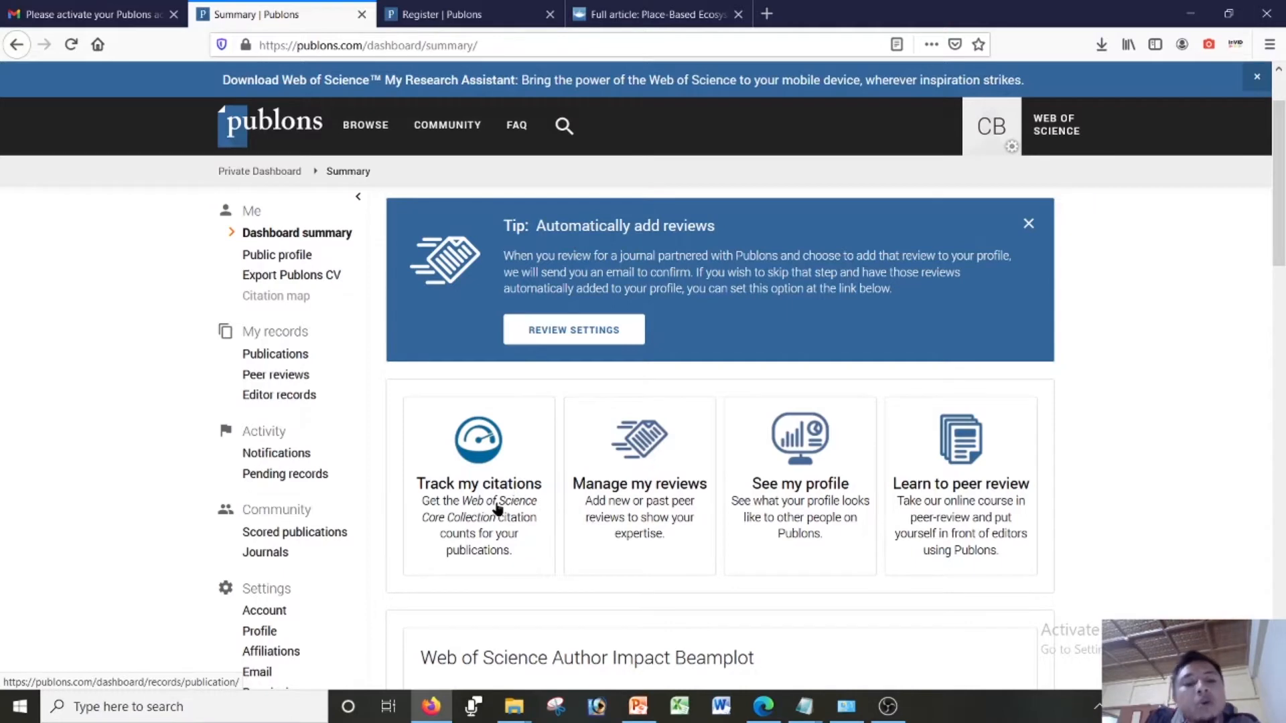
pyautogui.moveTo(539, 496)
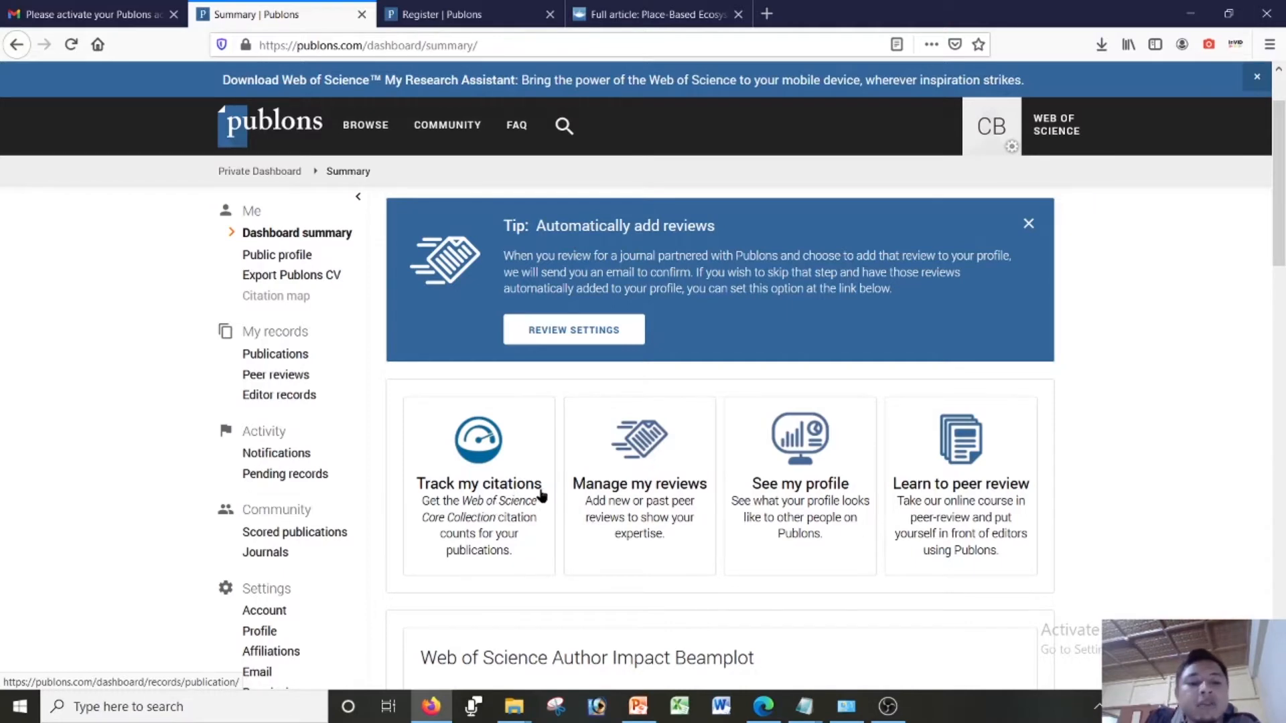
pyautogui.moveTo(505, 532)
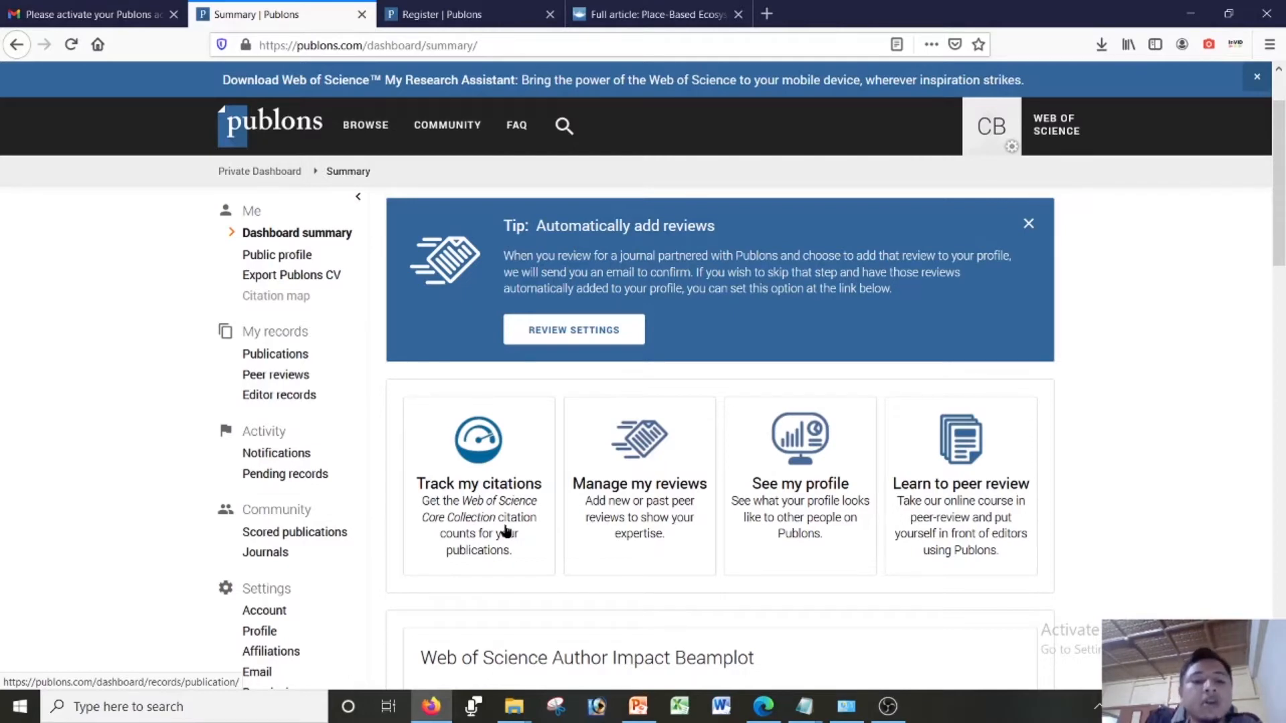
pyautogui.moveTo(450, 532)
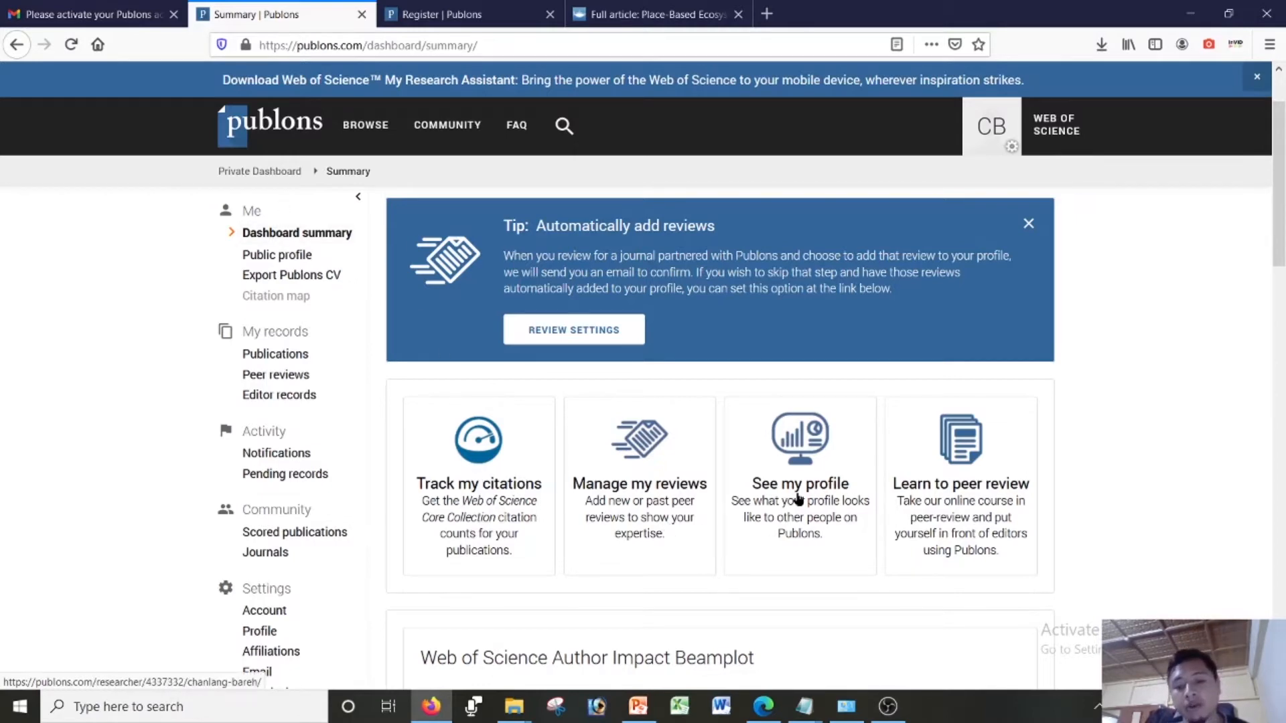
pyautogui.moveTo(821, 521)
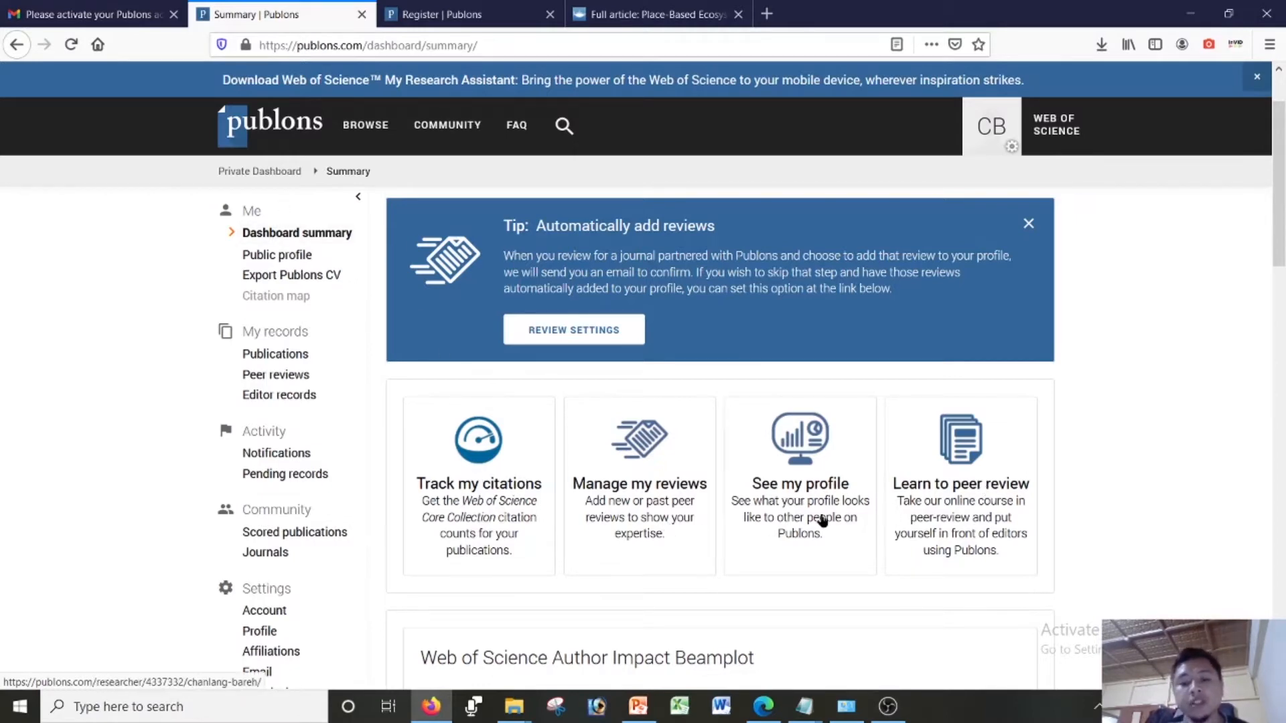
pyautogui.moveTo(835, 526)
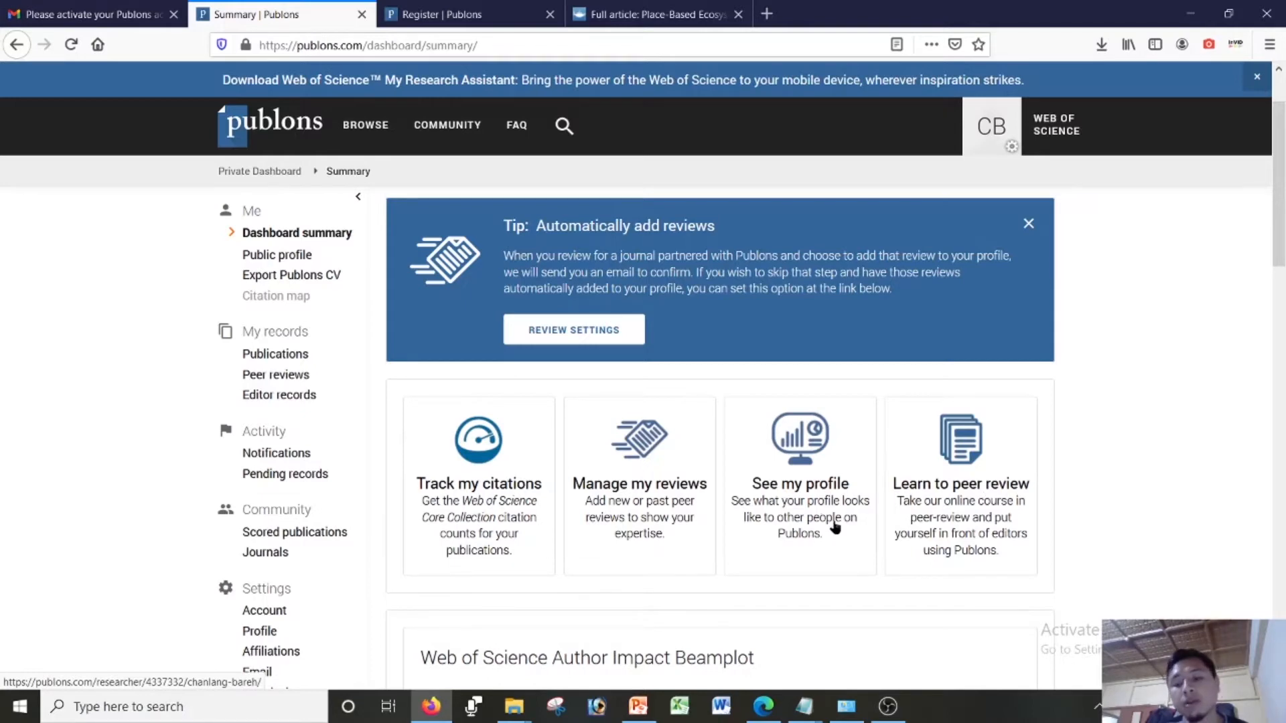
pyautogui.scroll(-3)
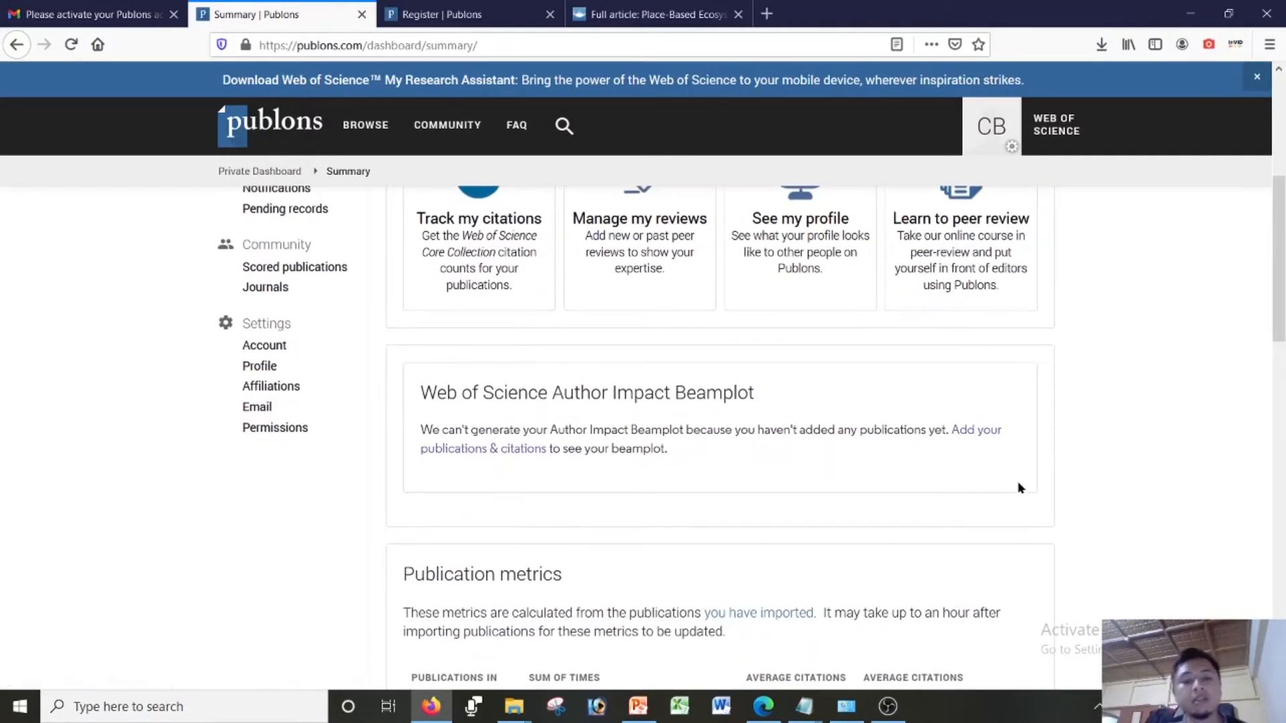
pyautogui.scroll(-3)
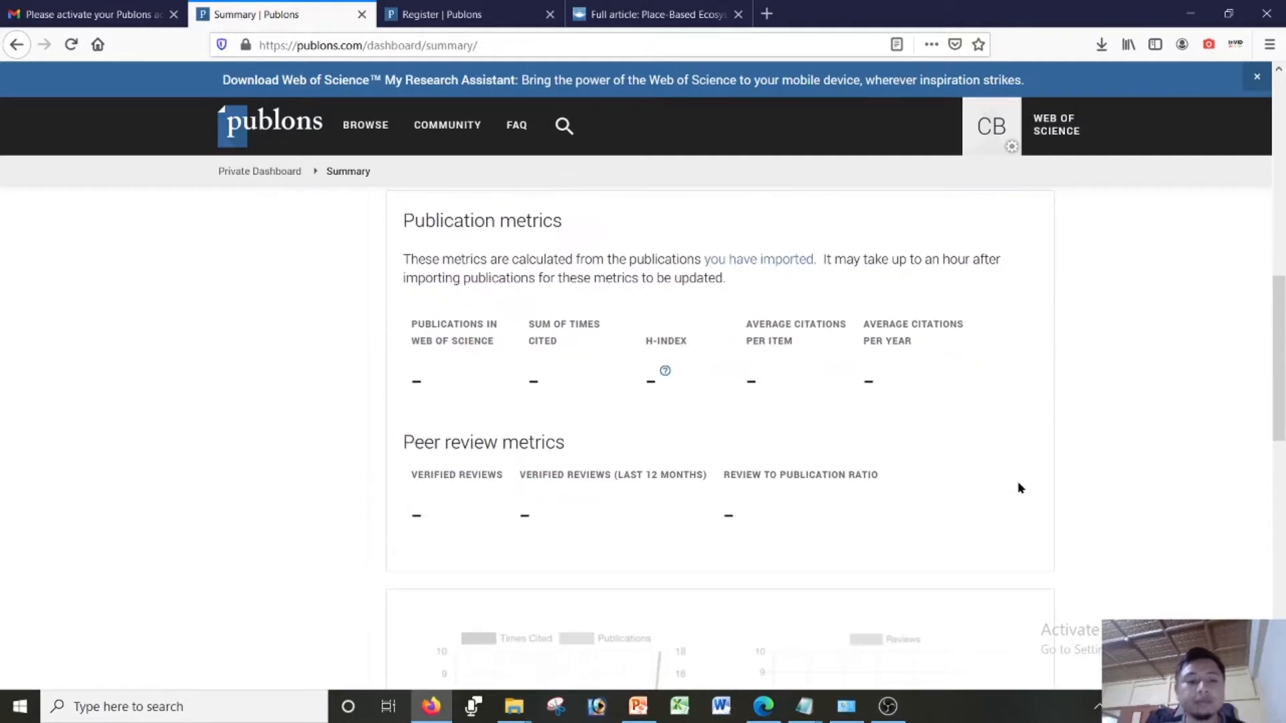
pyautogui.moveTo(750, 382)
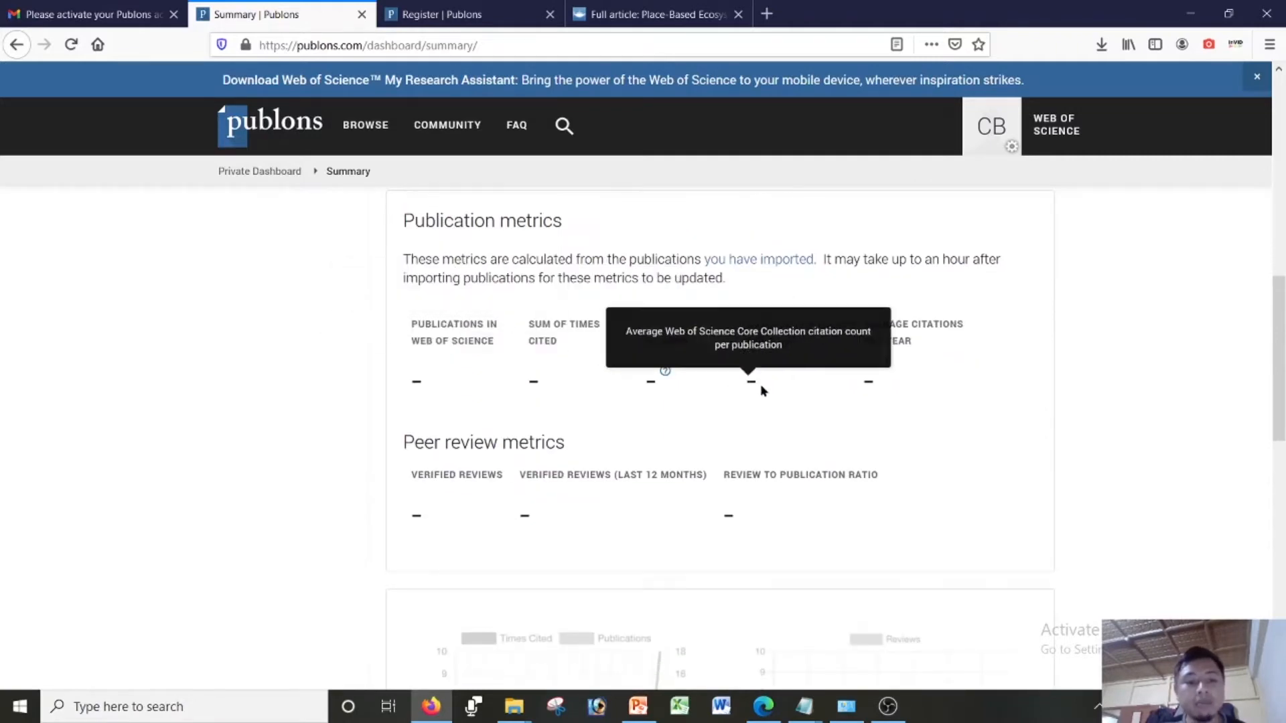
pyautogui.moveTo(601, 389)
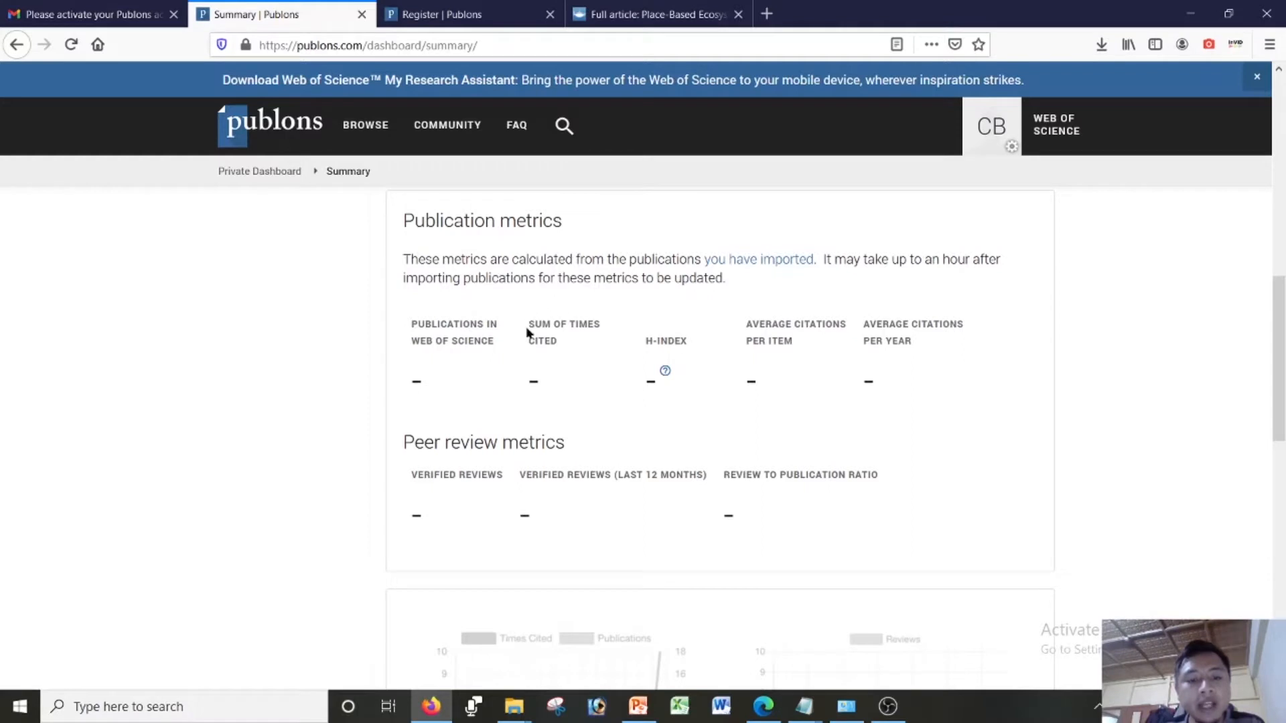
pyautogui.moveTo(531, 328)
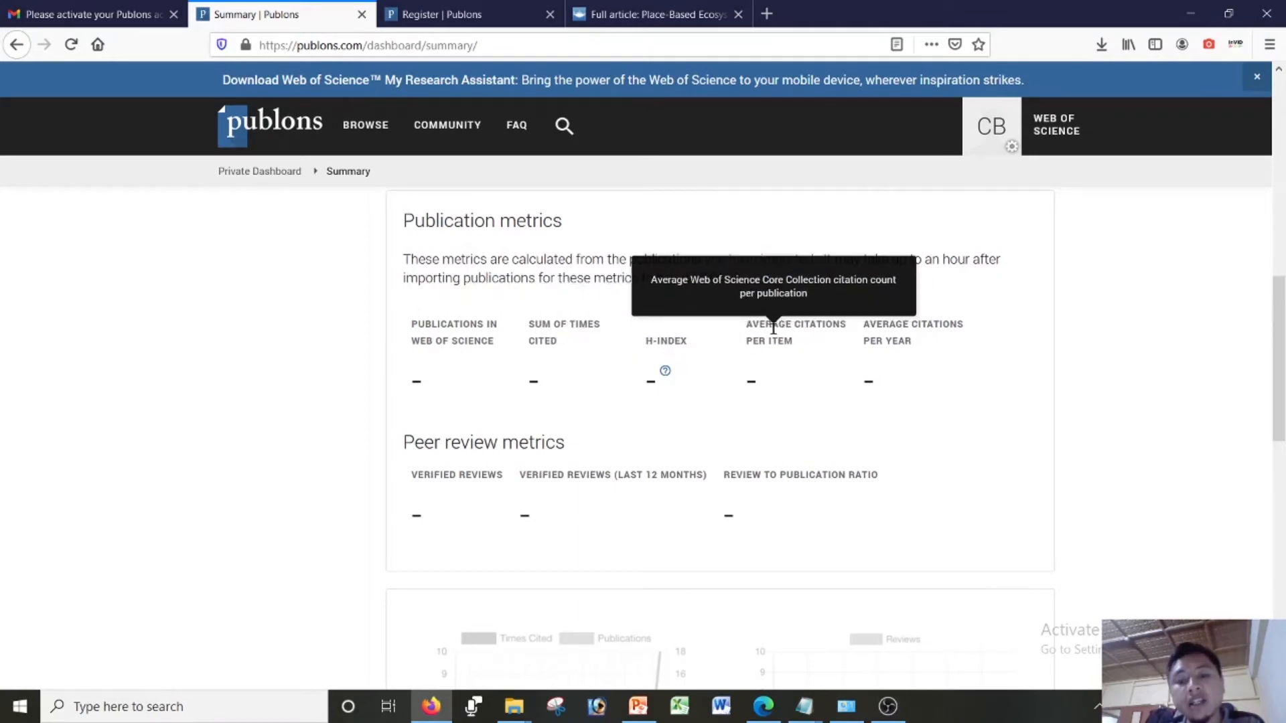
pyautogui.moveTo(872, 343)
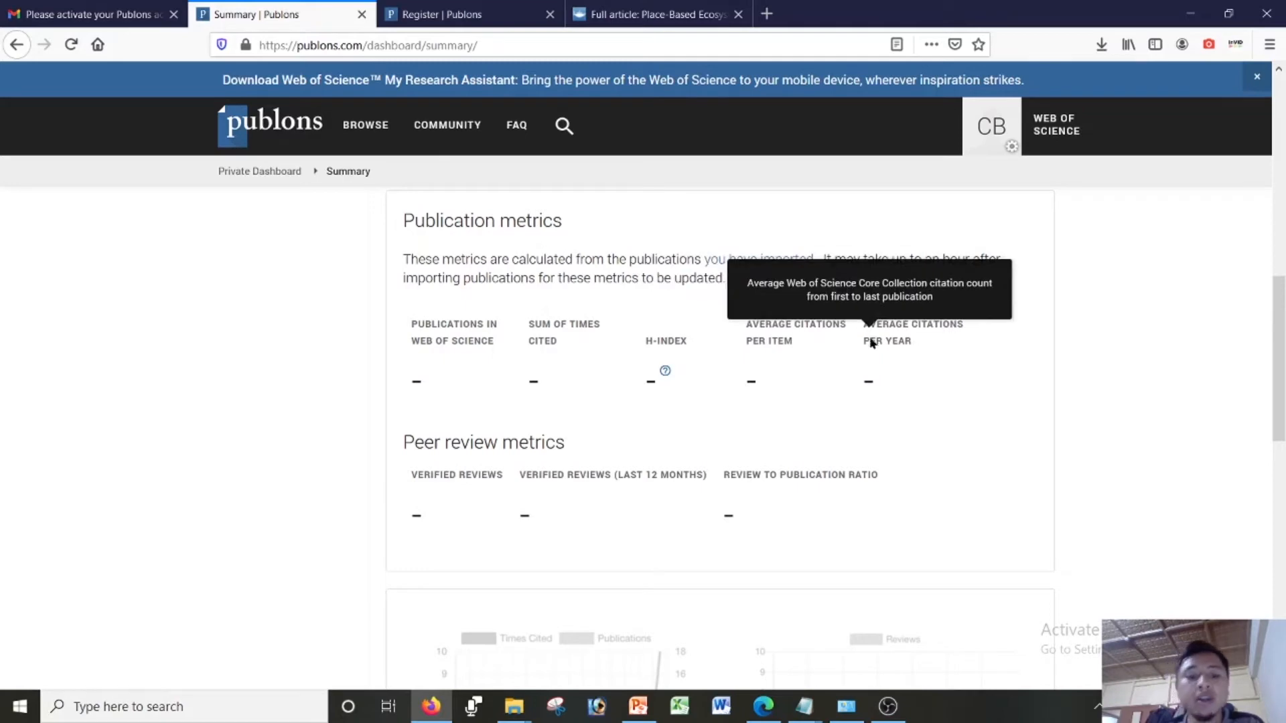
pyautogui.moveTo(881, 434)
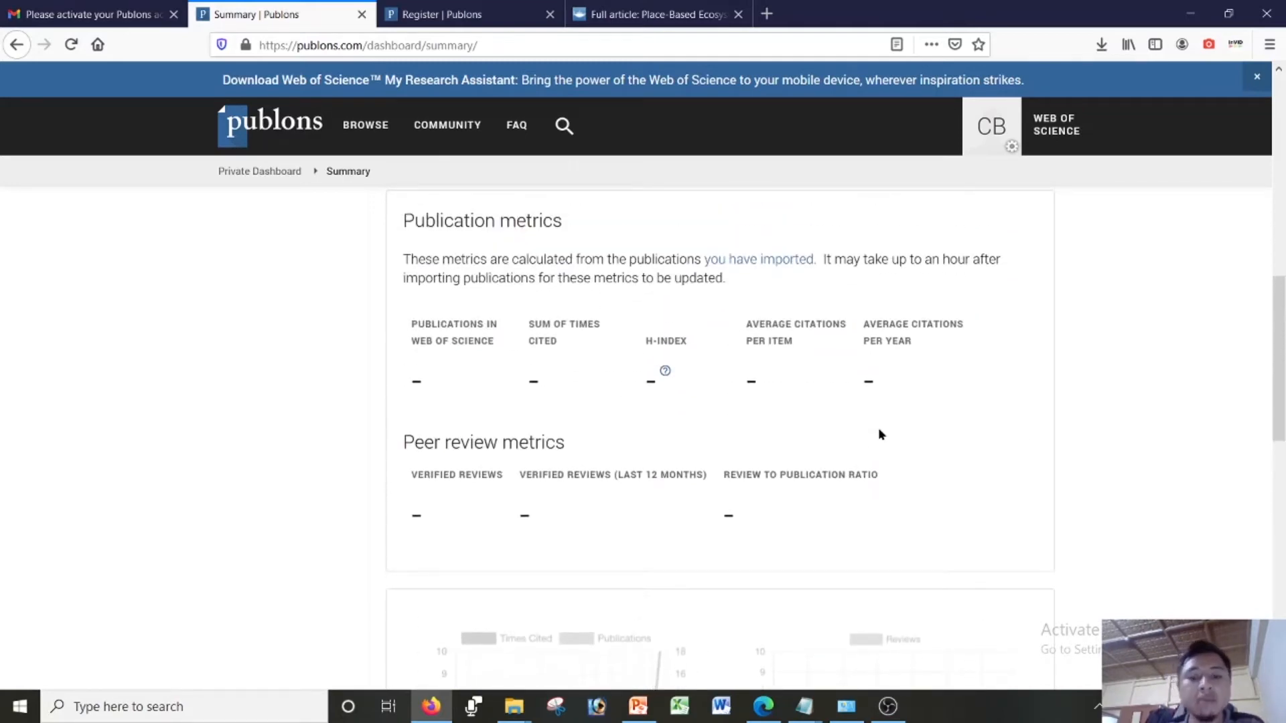
pyautogui.scroll(-3)
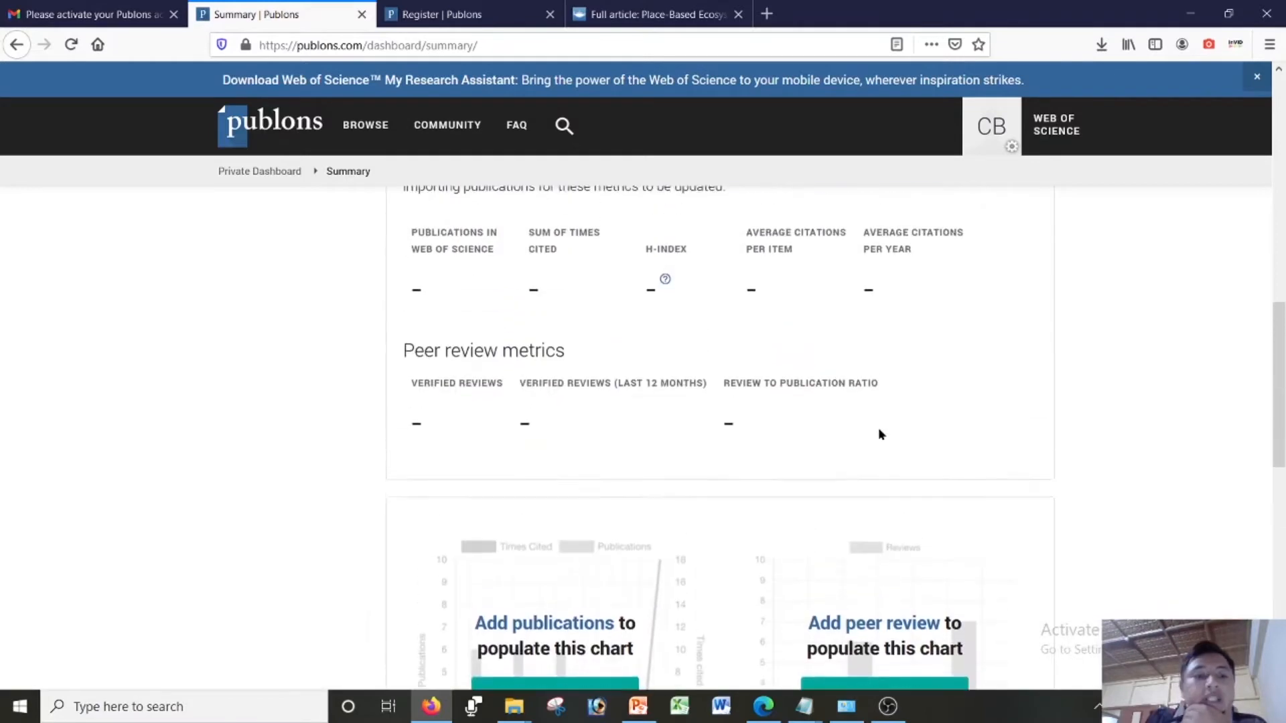
pyautogui.scroll(3)
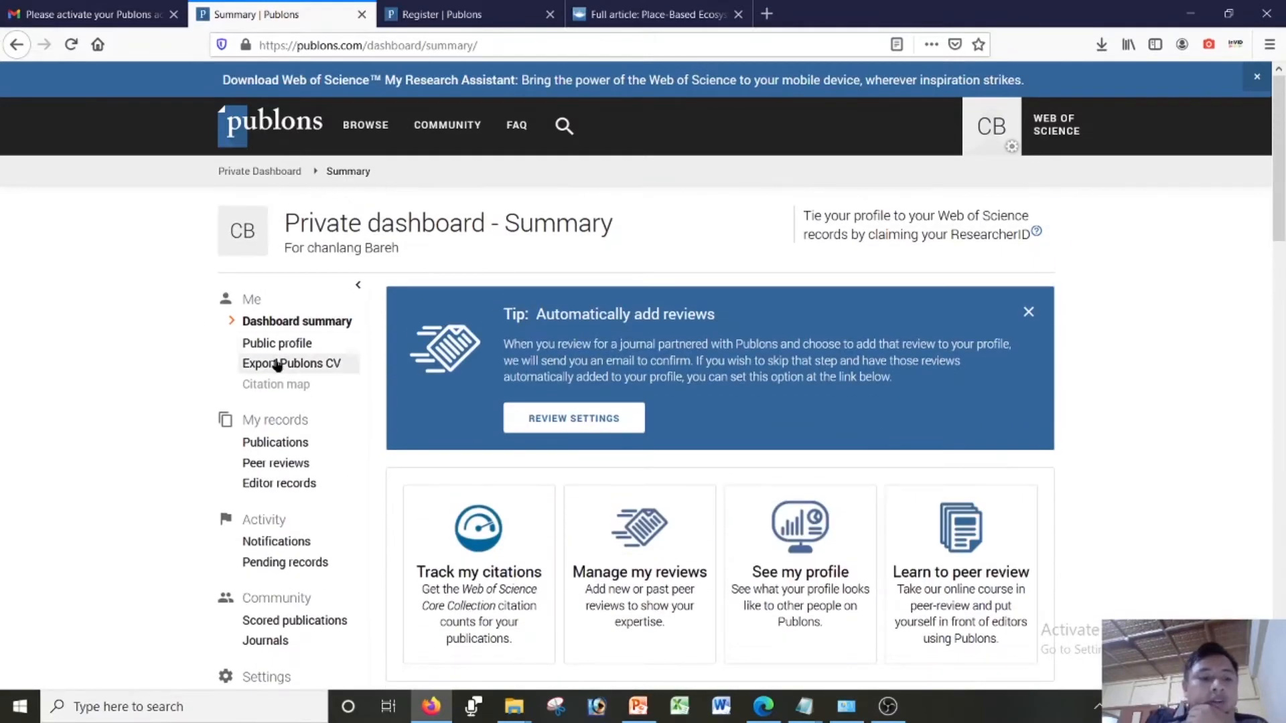
pyautogui.moveTo(276, 343)
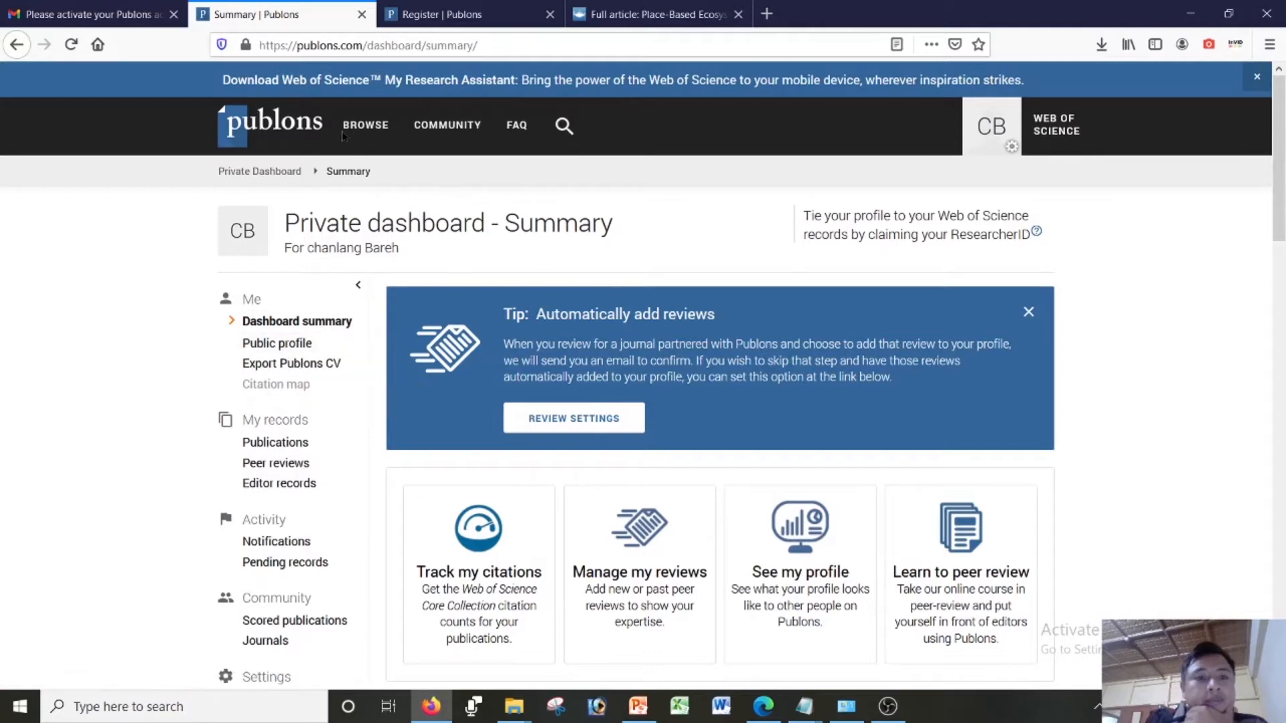
# - From the CB avatar menu, choose Generate Publons CV
pyautogui.click(992, 127)
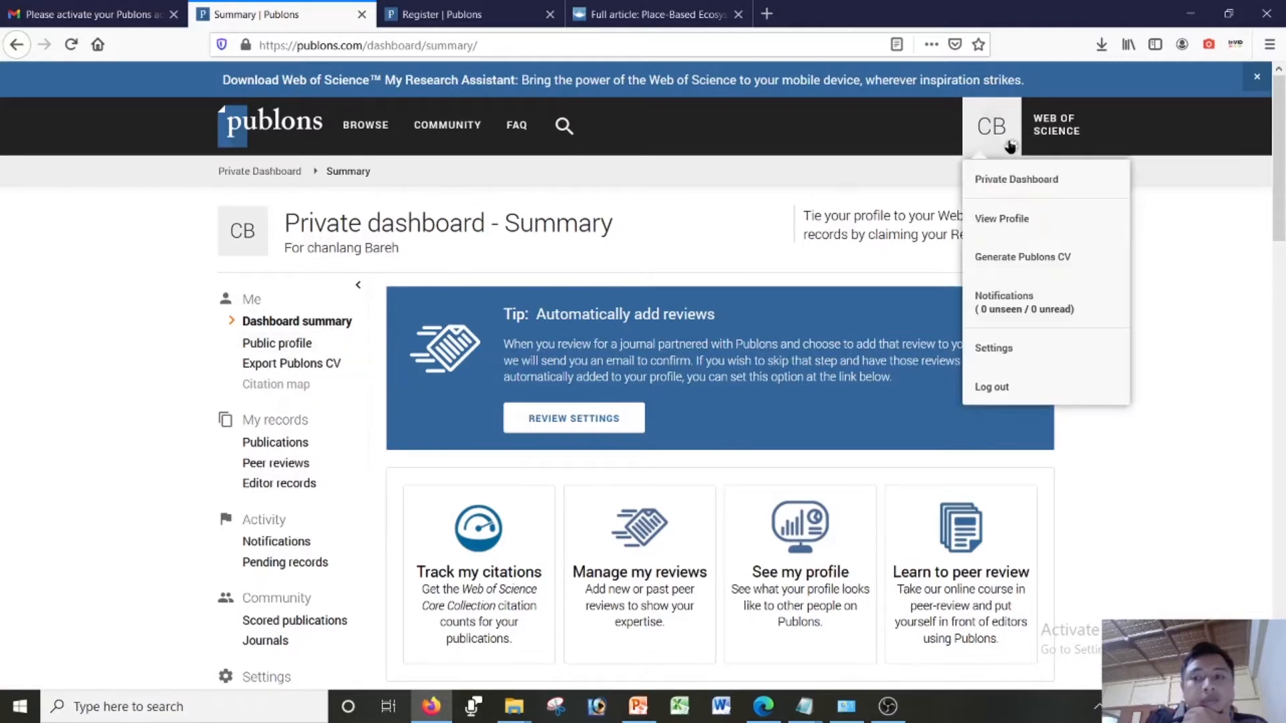
pyautogui.moveTo(1001, 219)
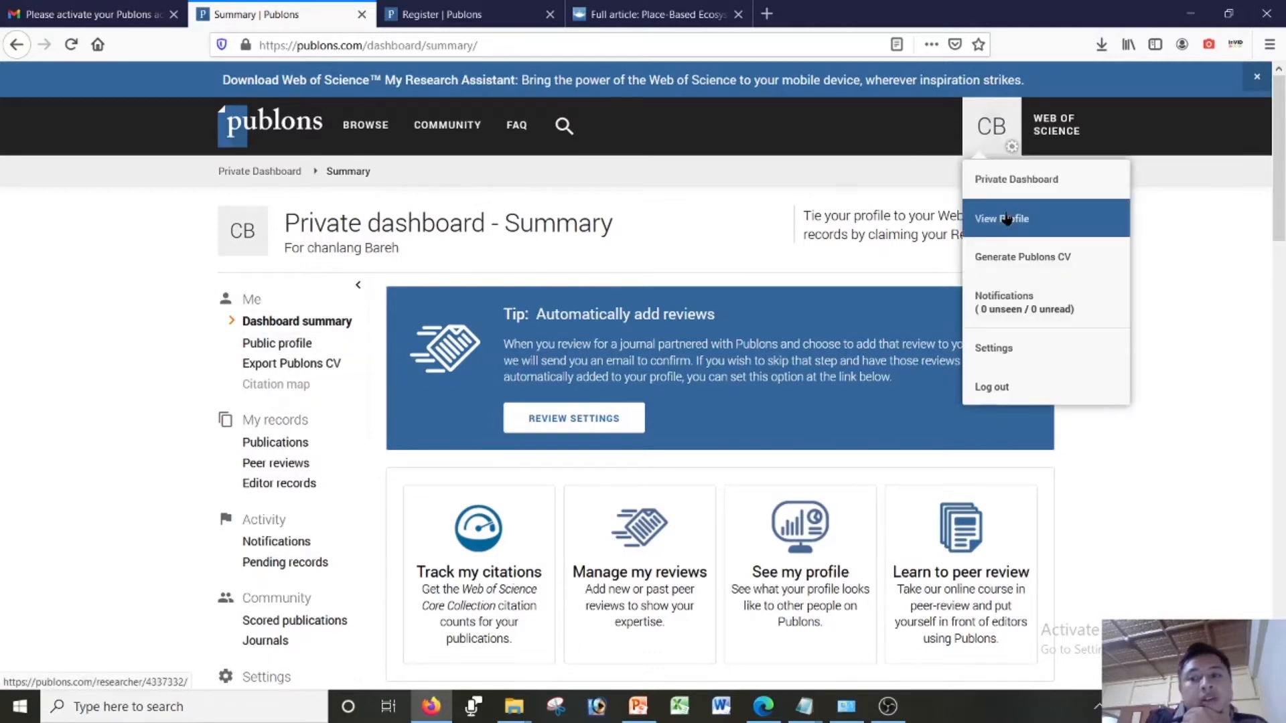
pyautogui.moveTo(1022, 258)
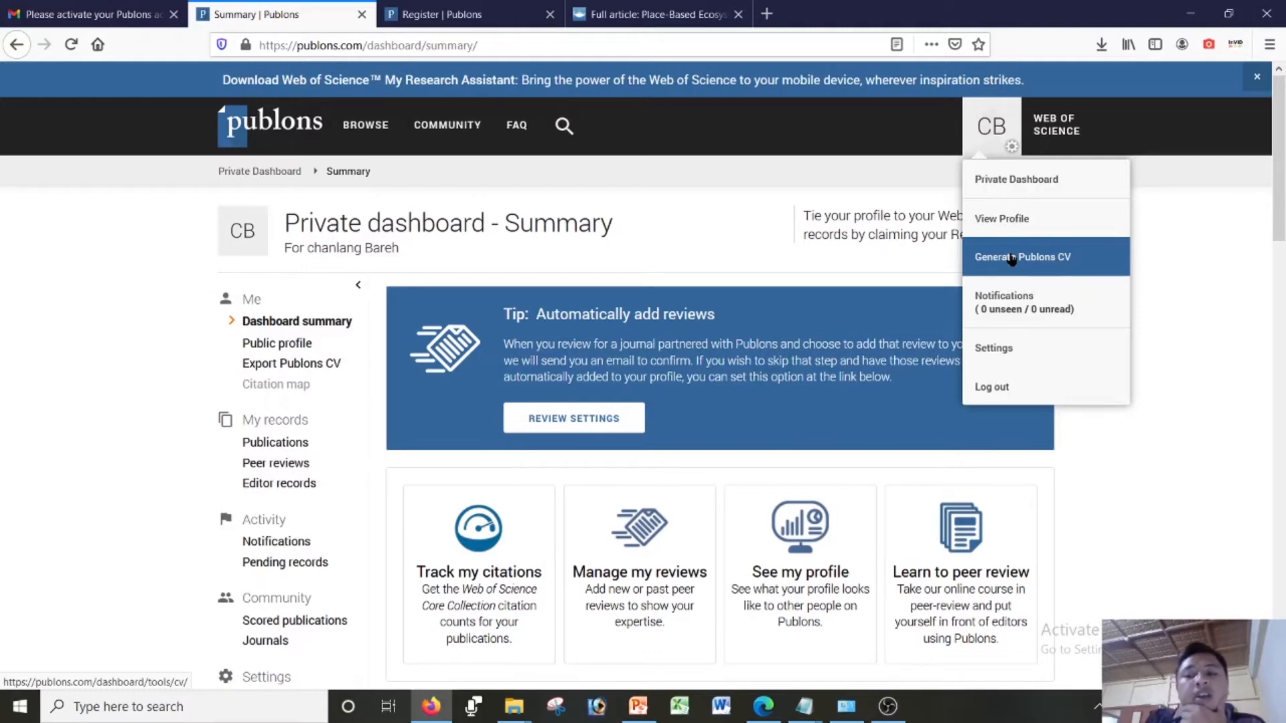
pyautogui.click(1022, 257)
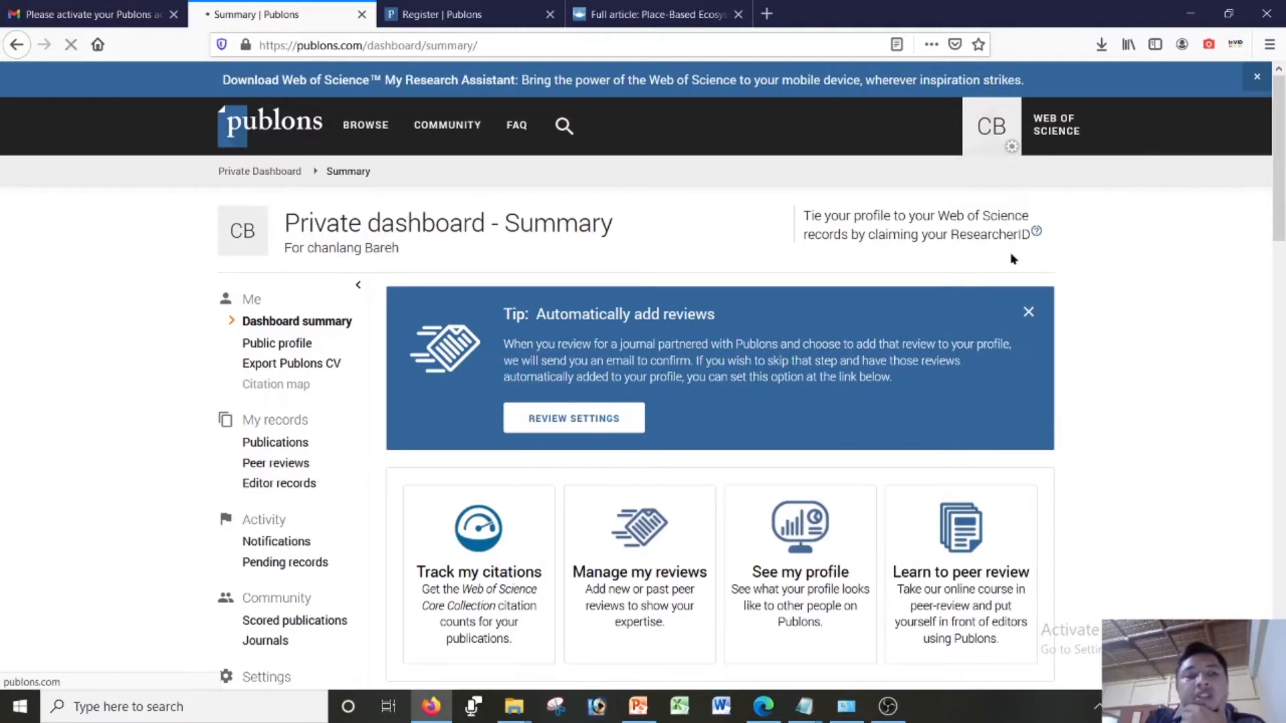
# - Return from the Export Publons CV page to the Dashboard summary in the sidebar
pyautogui.click(291, 363)
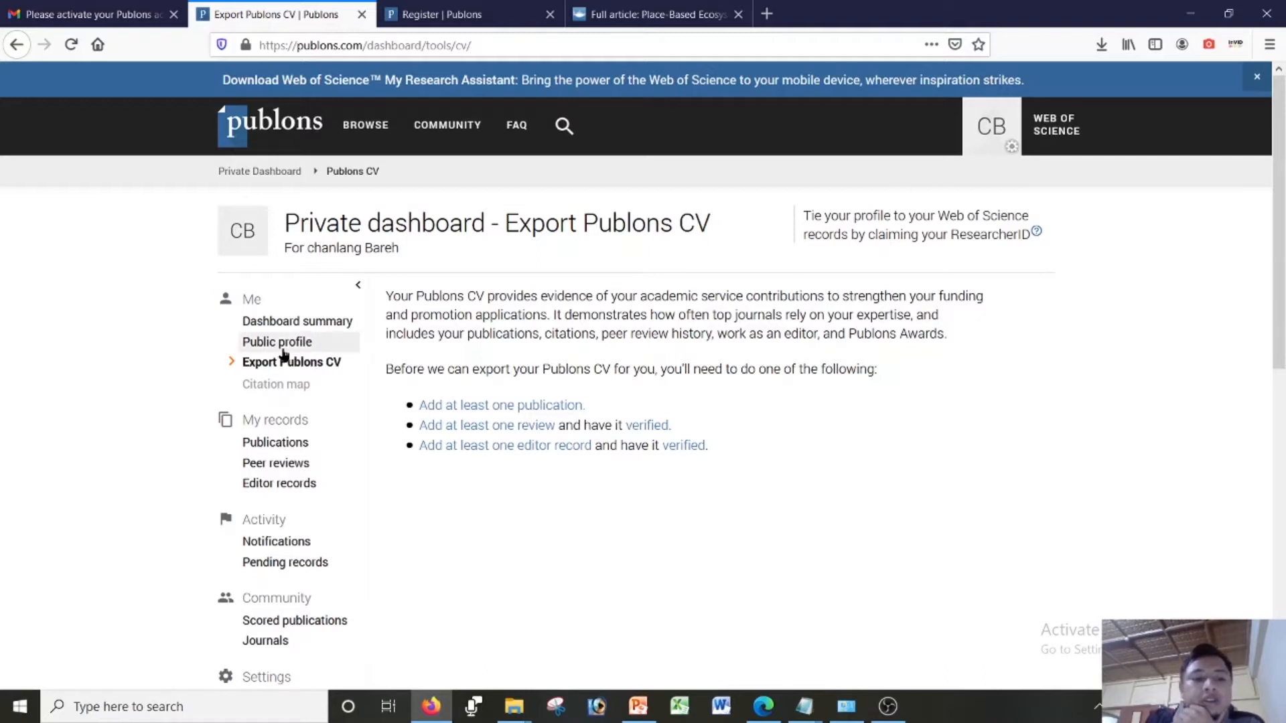
pyautogui.moveTo(297, 320)
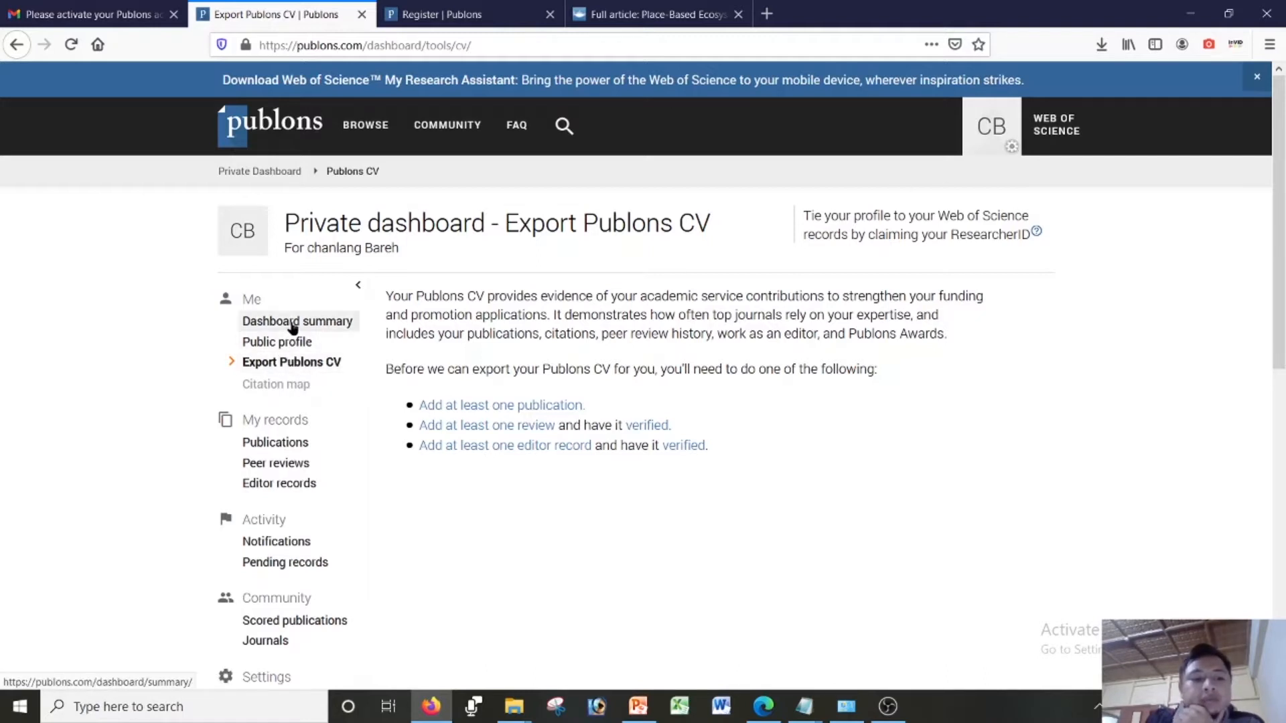
pyautogui.click(298, 320)
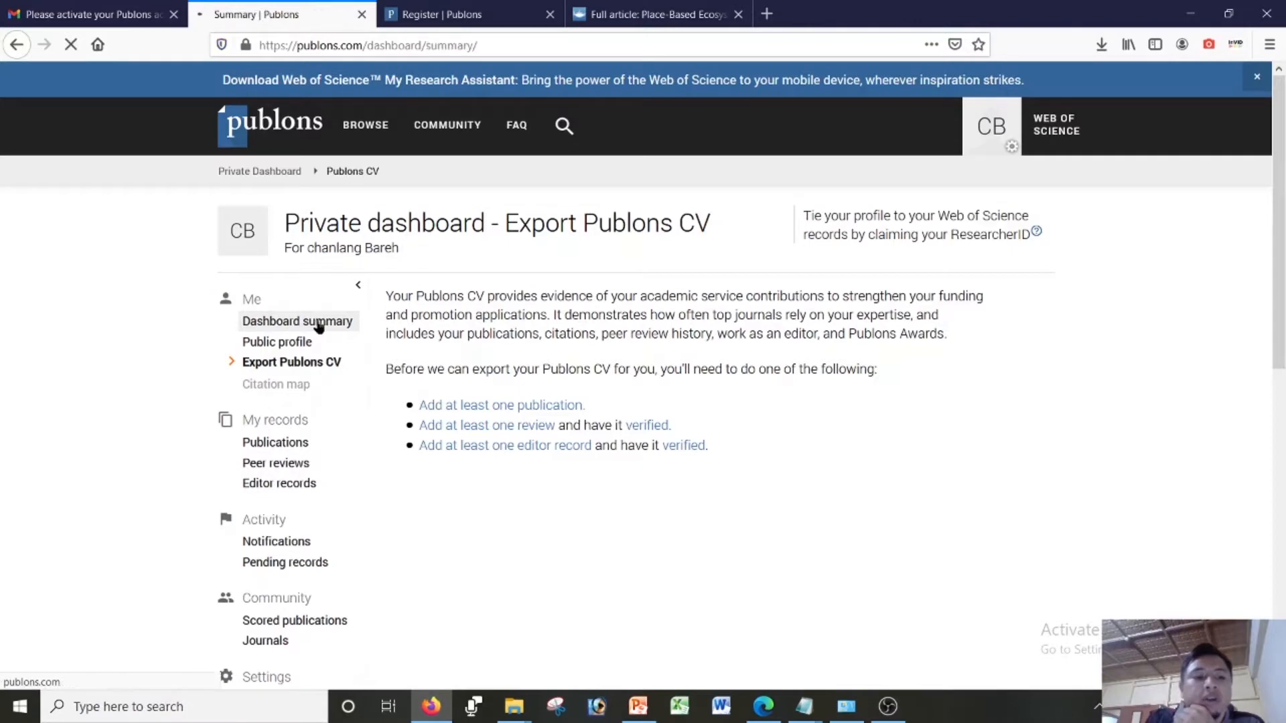
pyautogui.click(297, 321)
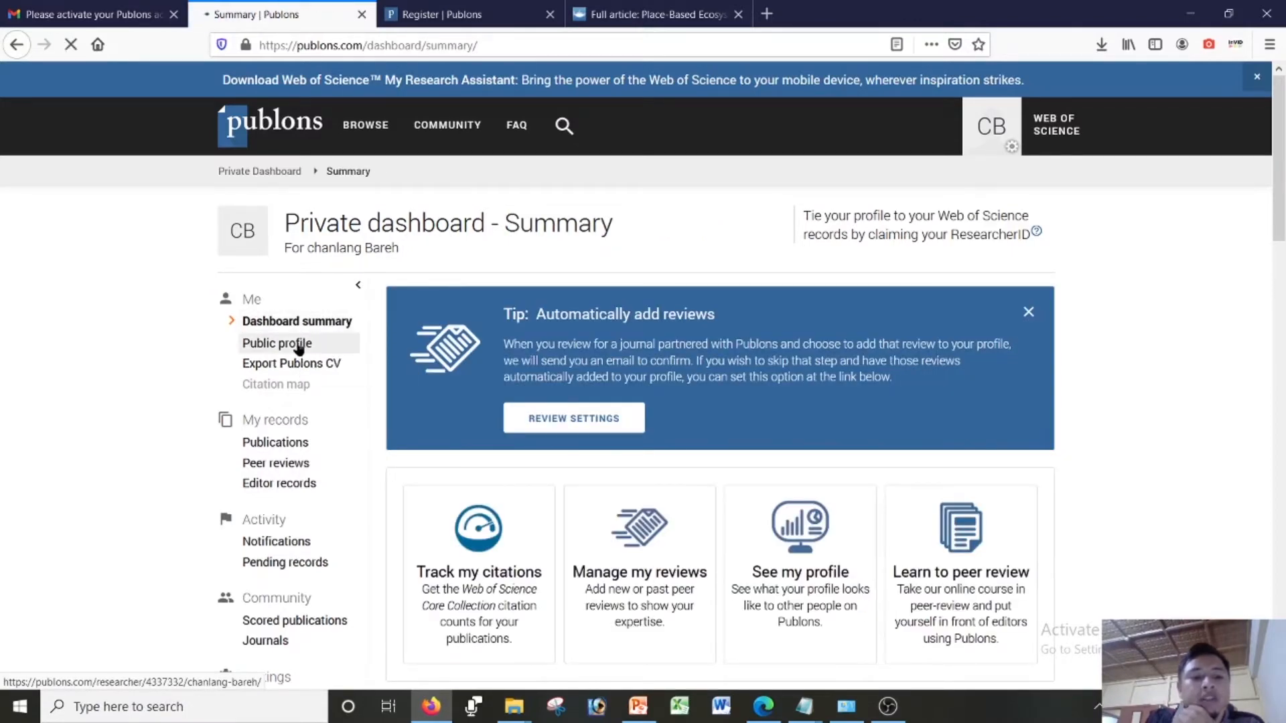
pyautogui.click(276, 343)
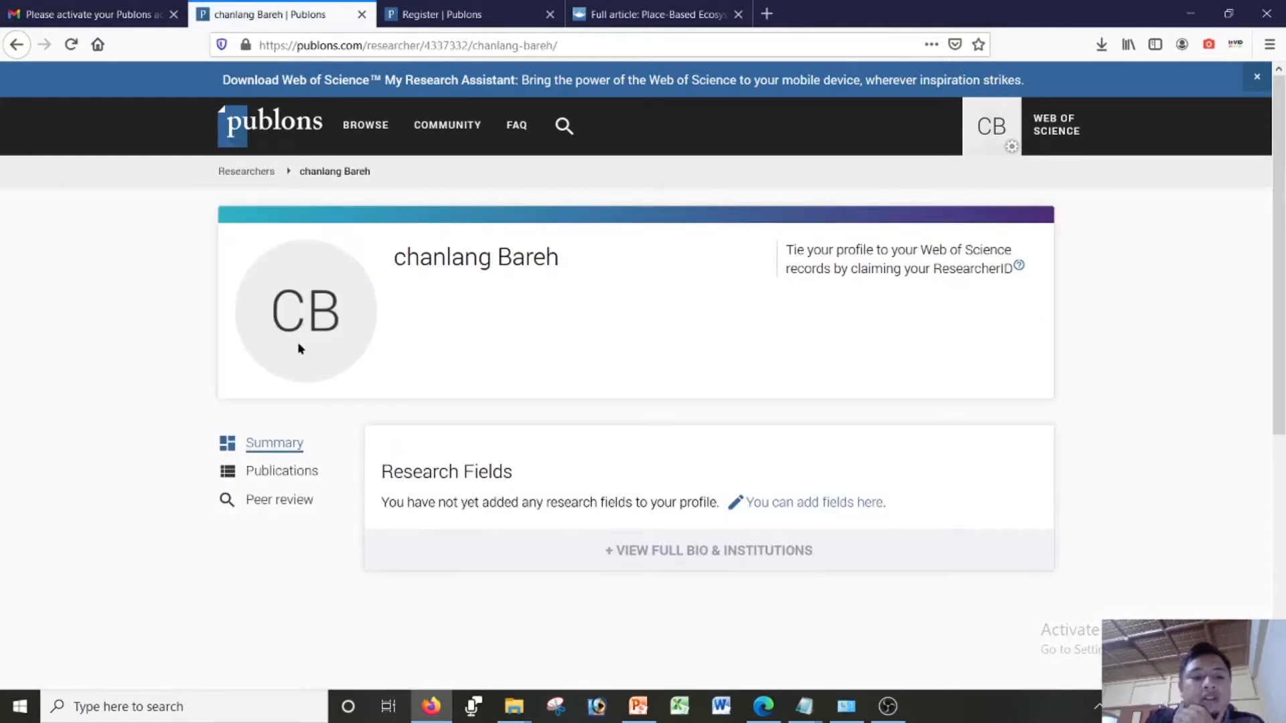
pyautogui.scroll(-3)
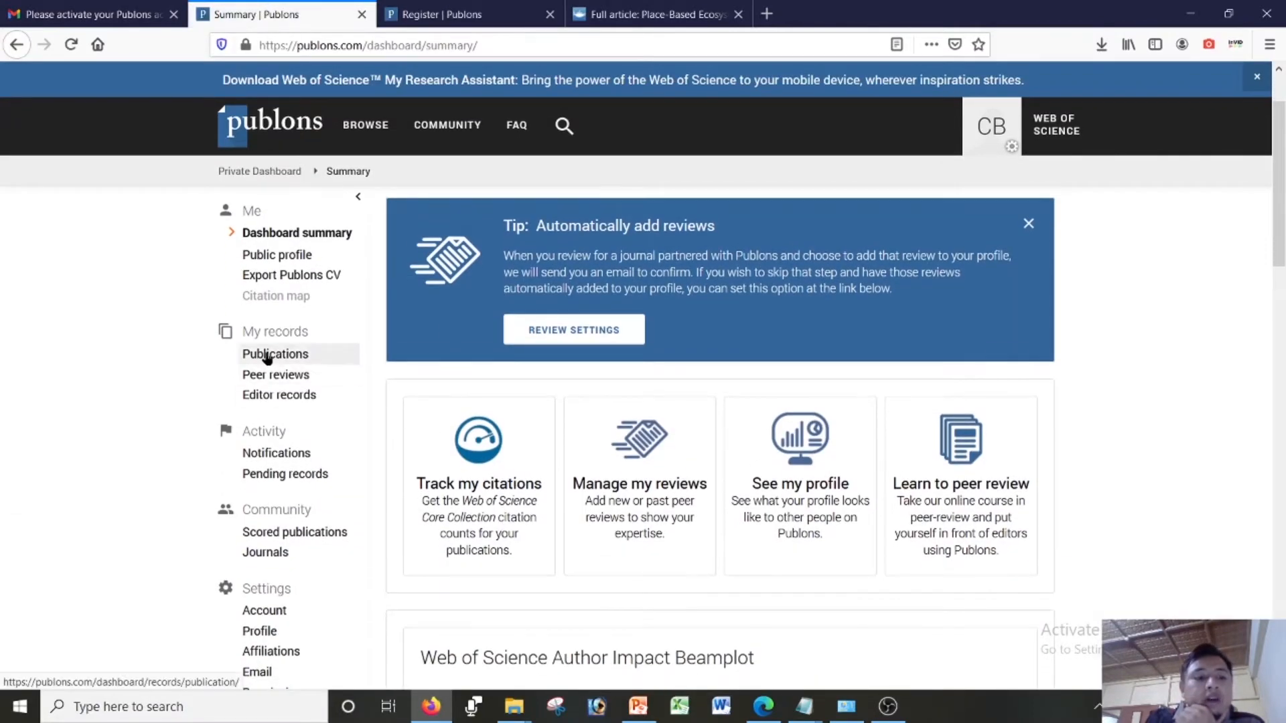
# - Go to My publications under My records and start Import Publications
pyautogui.click(275, 354)
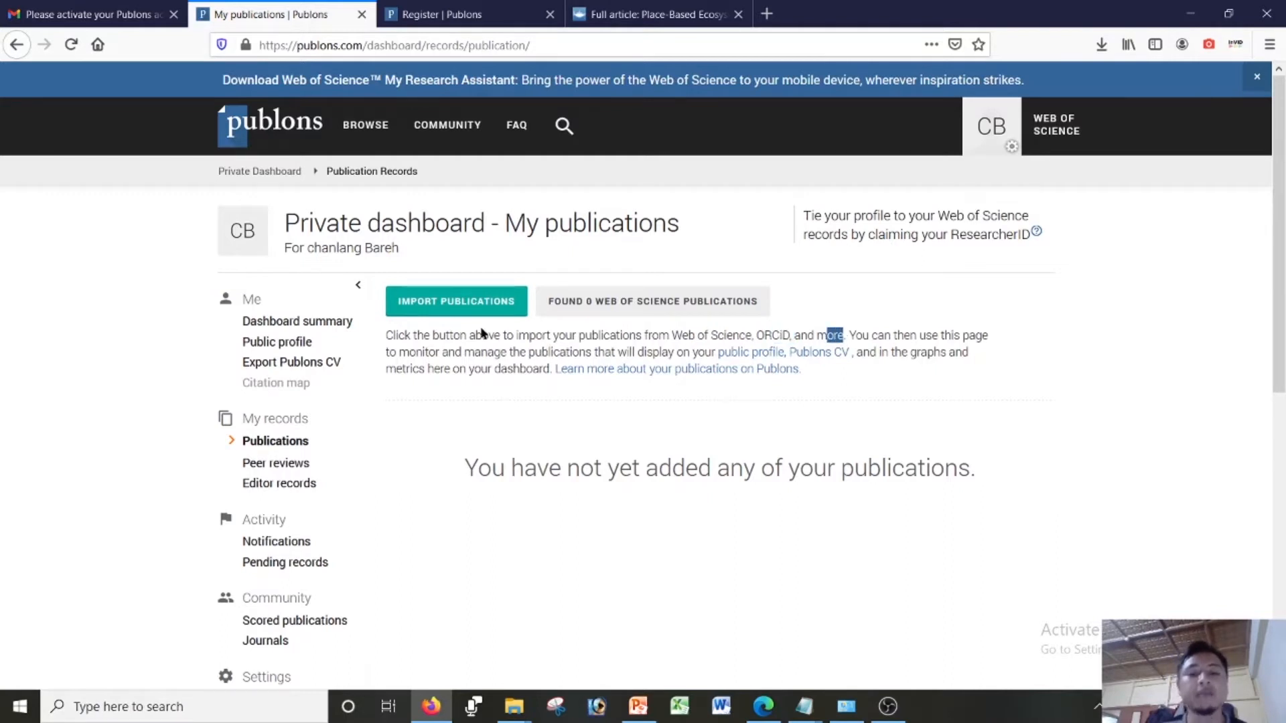
pyautogui.click(456, 302)
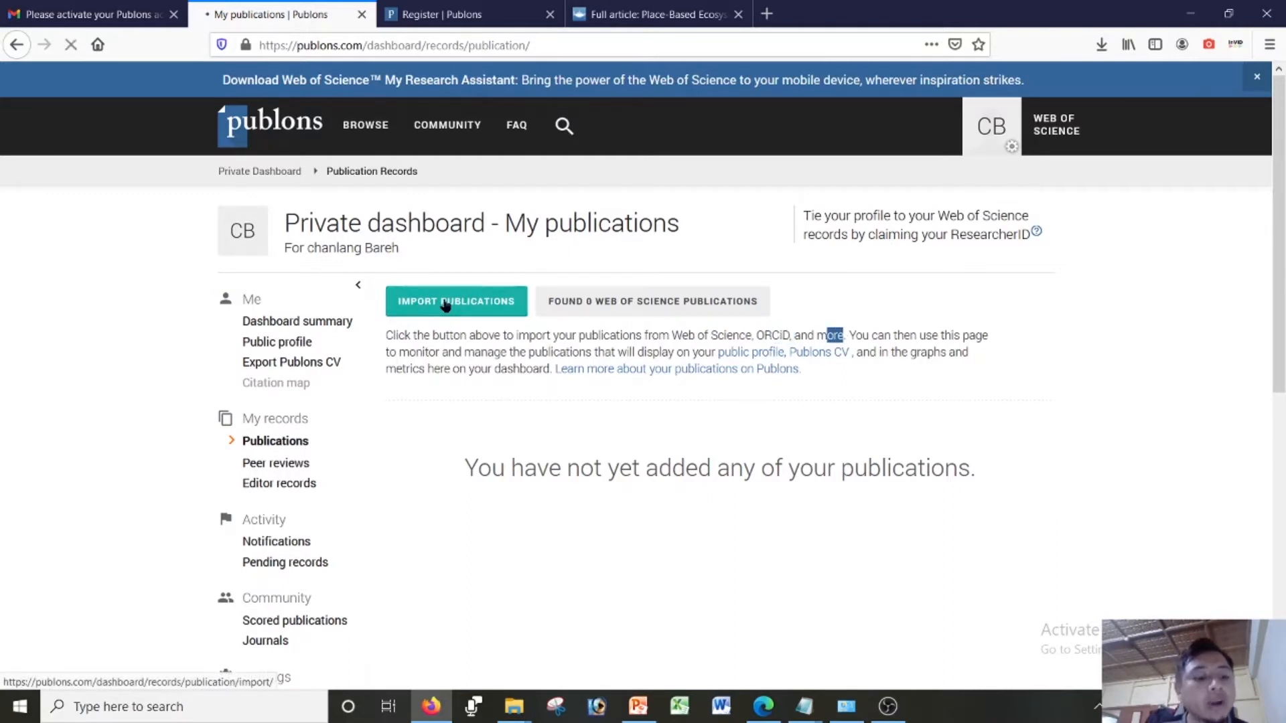
# - Expand then collapse the Web of Science import section, which finds no matching publications
pyautogui.click(456, 301)
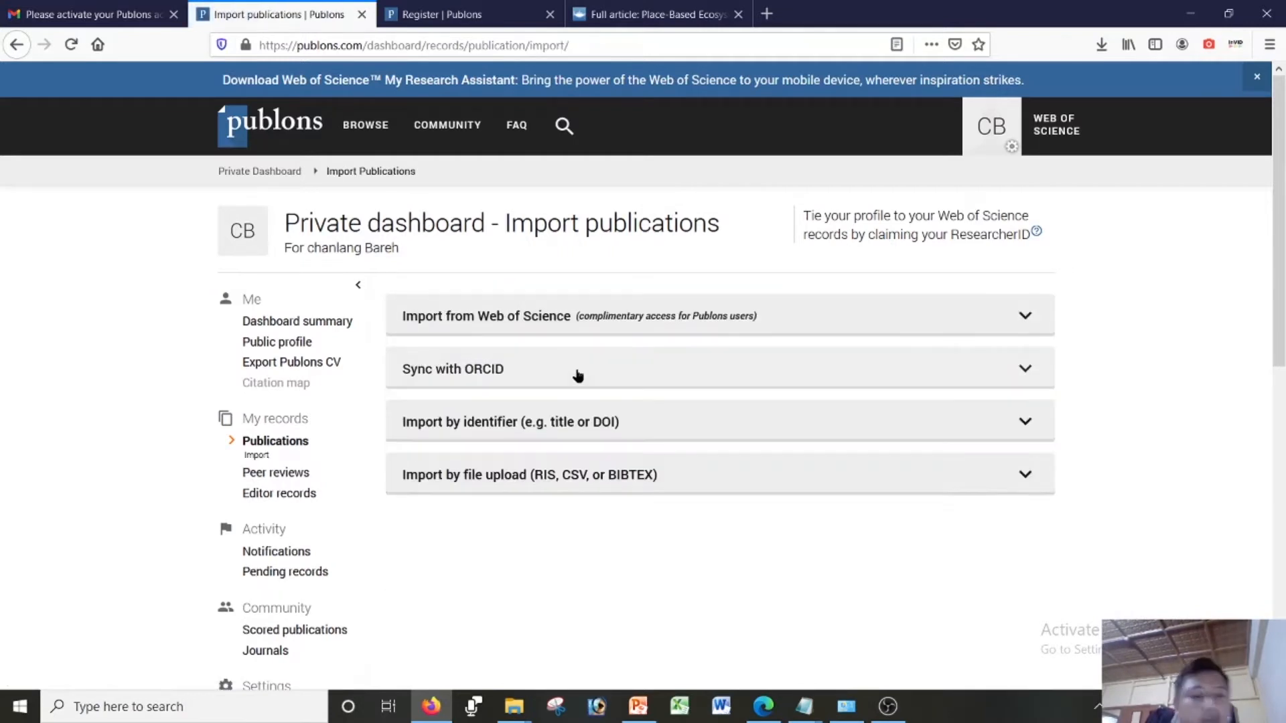
pyautogui.moveTo(677, 317)
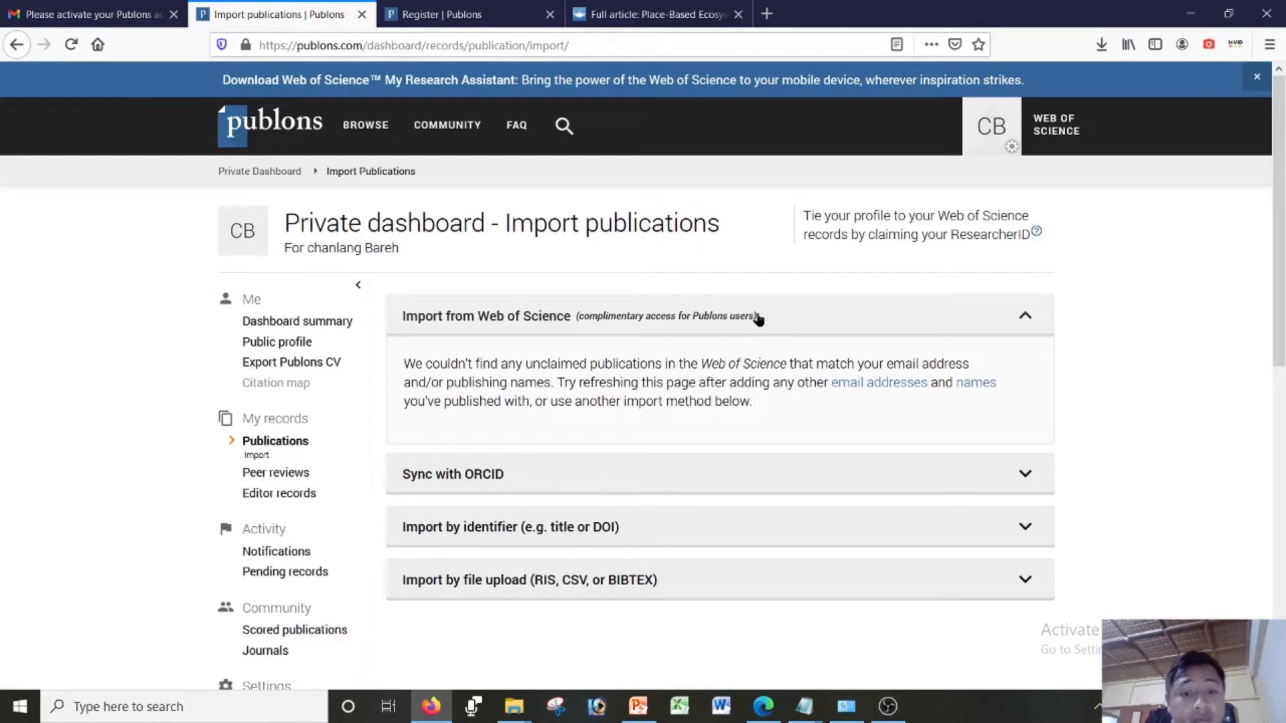
pyautogui.moveTo(972, 363)
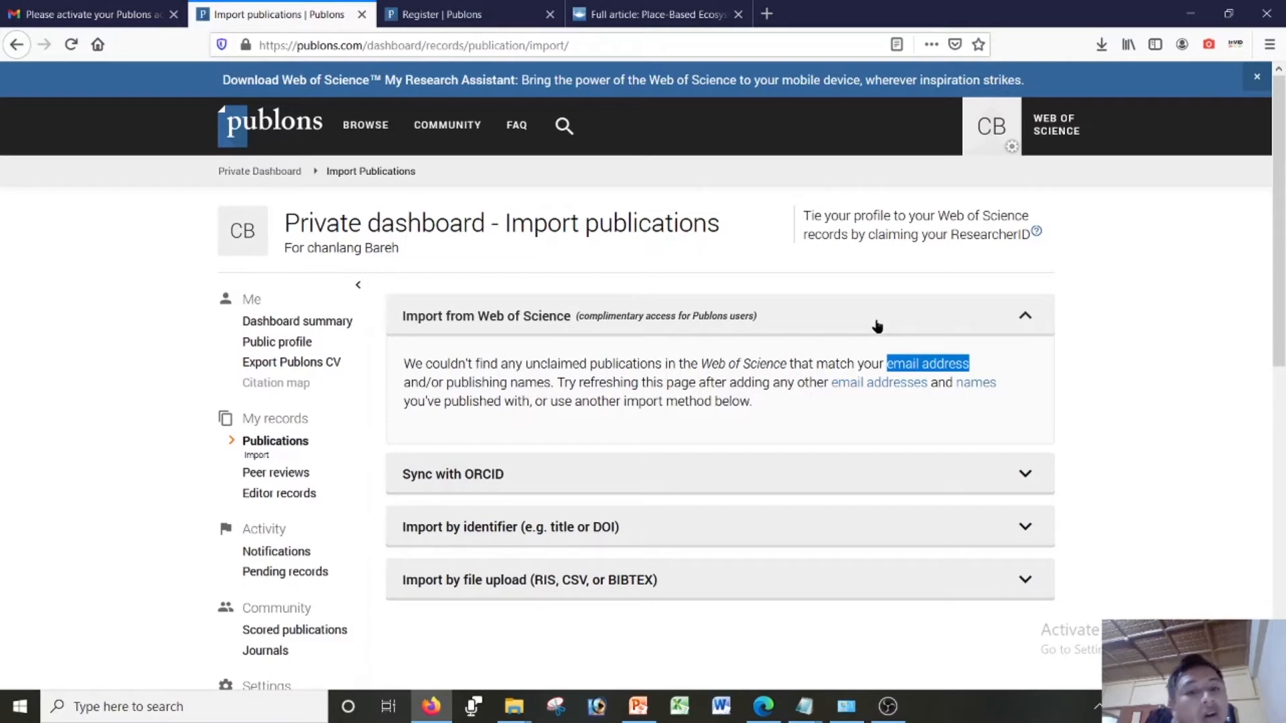
pyautogui.click(1024, 316)
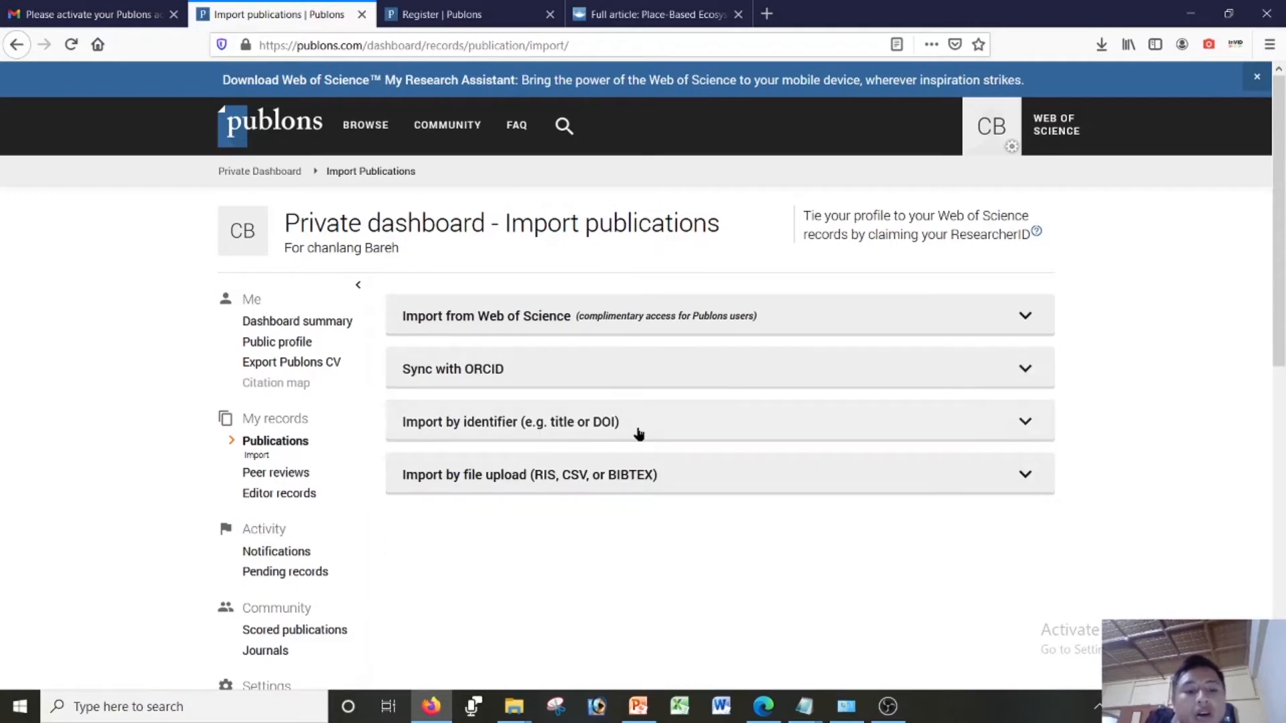
pyautogui.moveTo(676, 424)
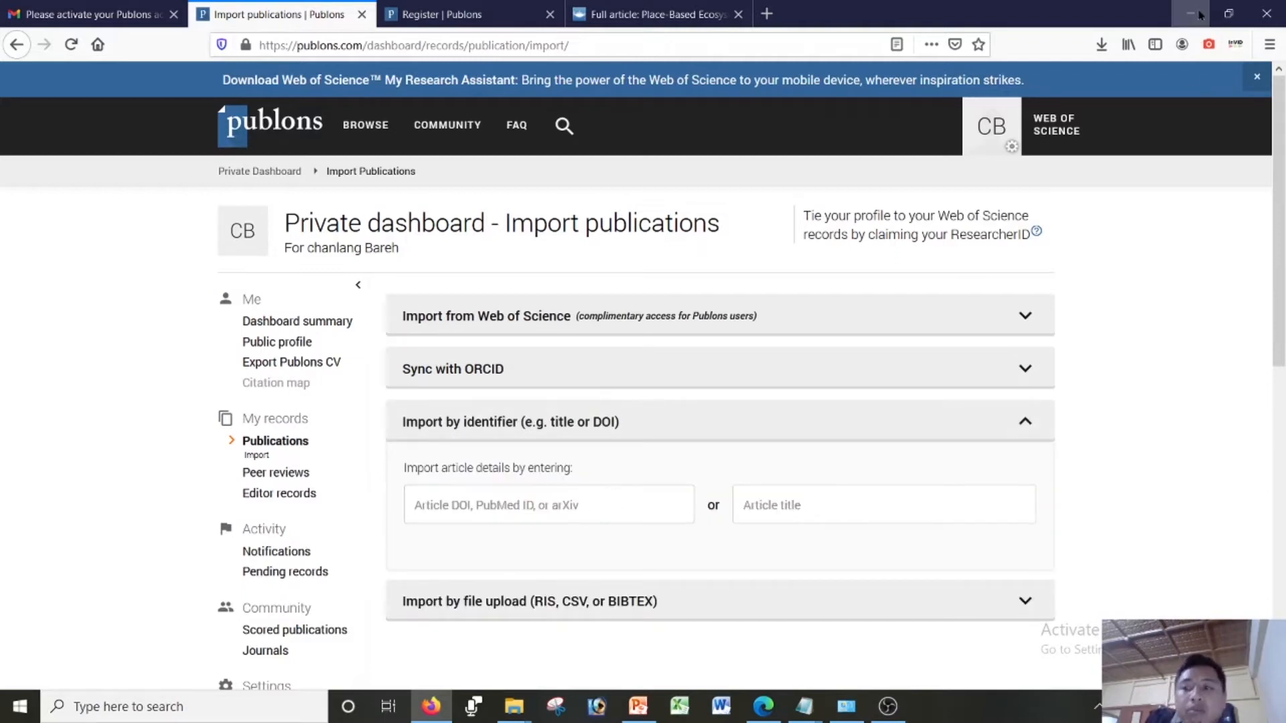
pyautogui.moveTo(513, 705)
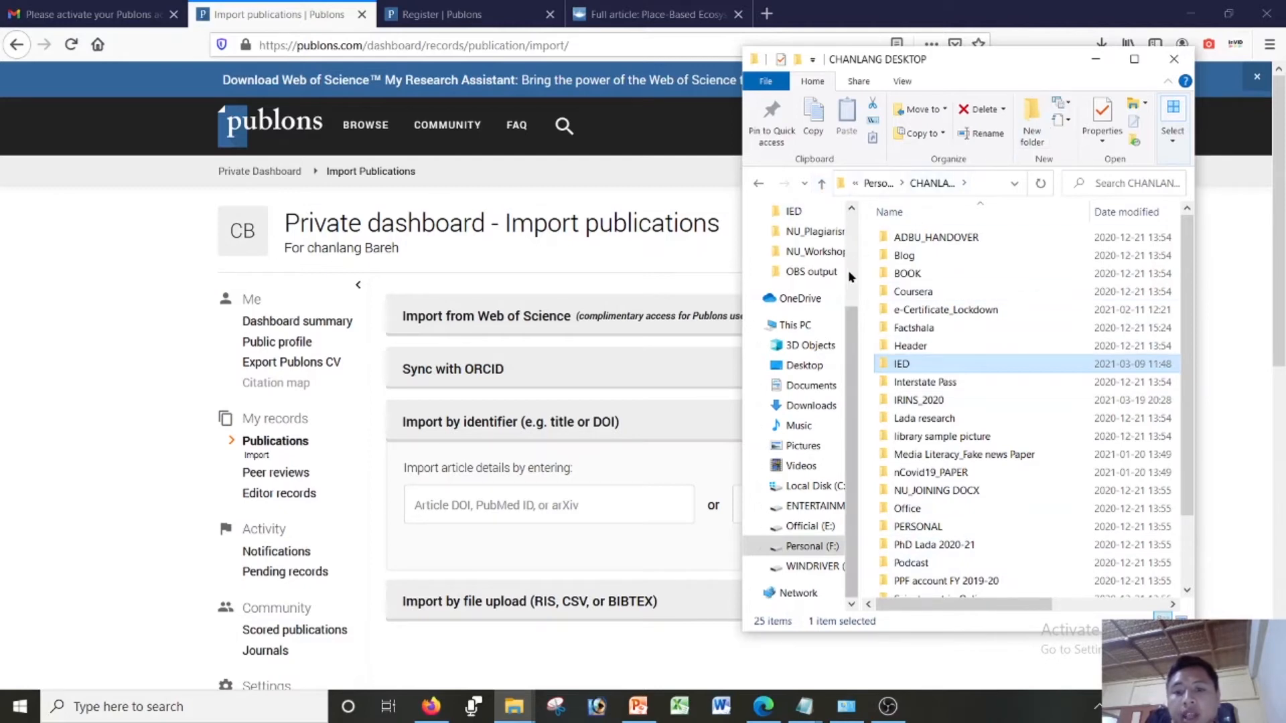
# - Open '2nd PhD Progress report.pptx' from the Desktop's progress report folder for reference
pyautogui.click(806, 365)
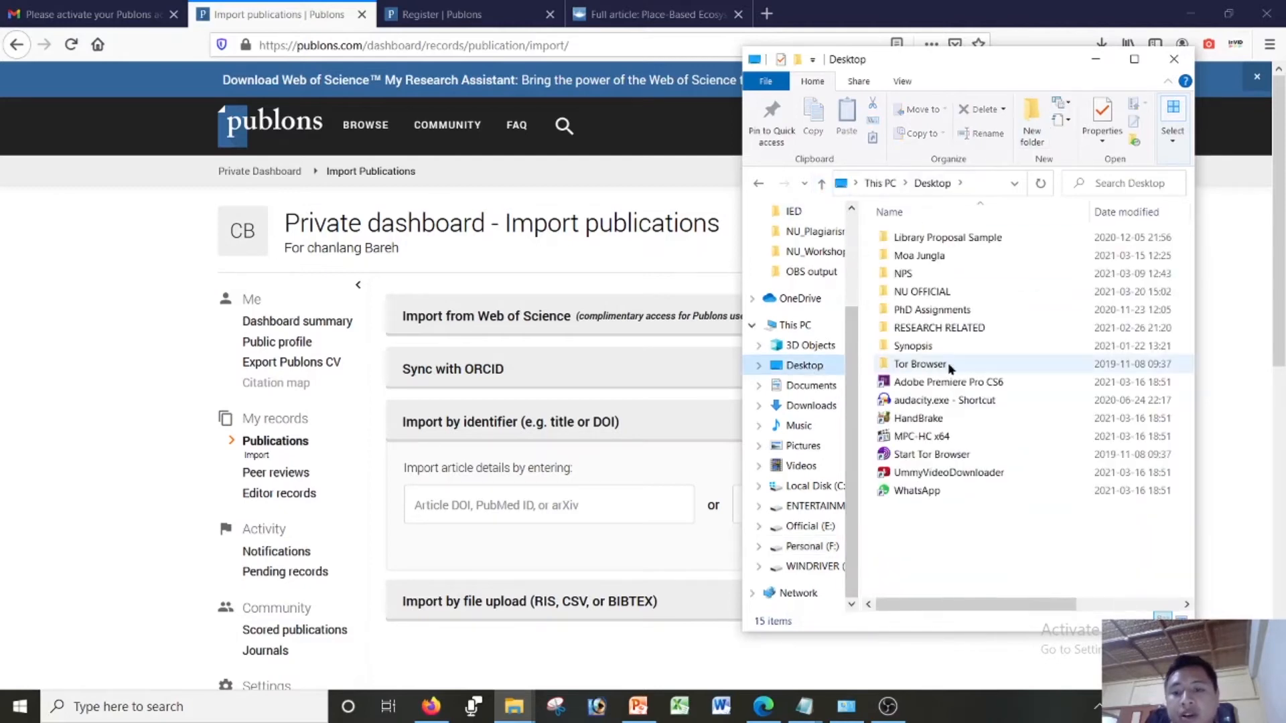
pyautogui.doubleClick(919, 363)
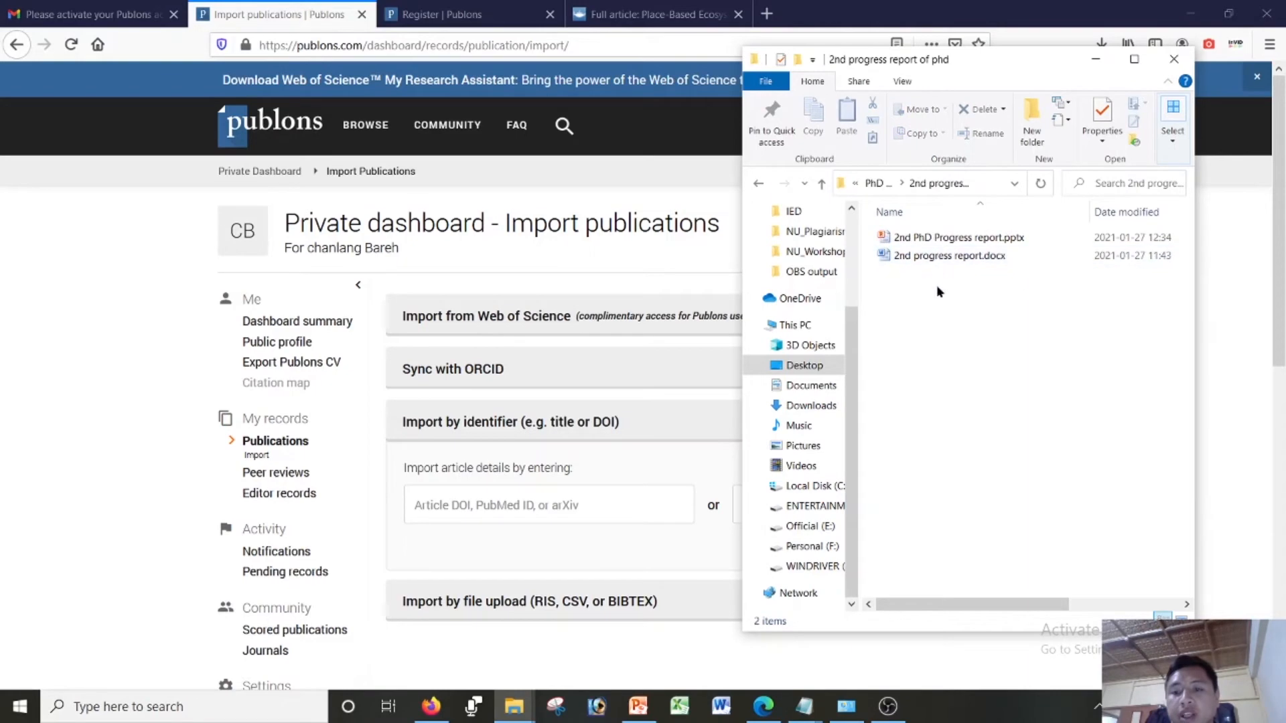
pyautogui.doubleClick(957, 237)
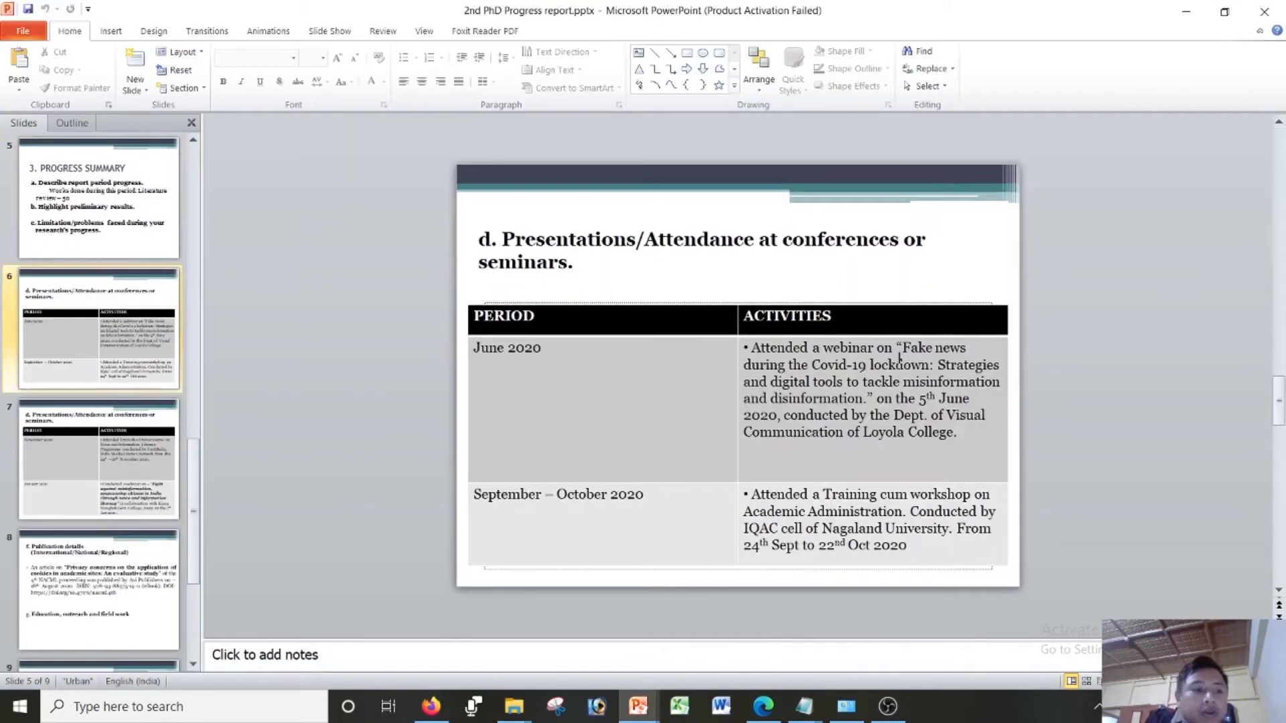
pyautogui.click(96, 591)
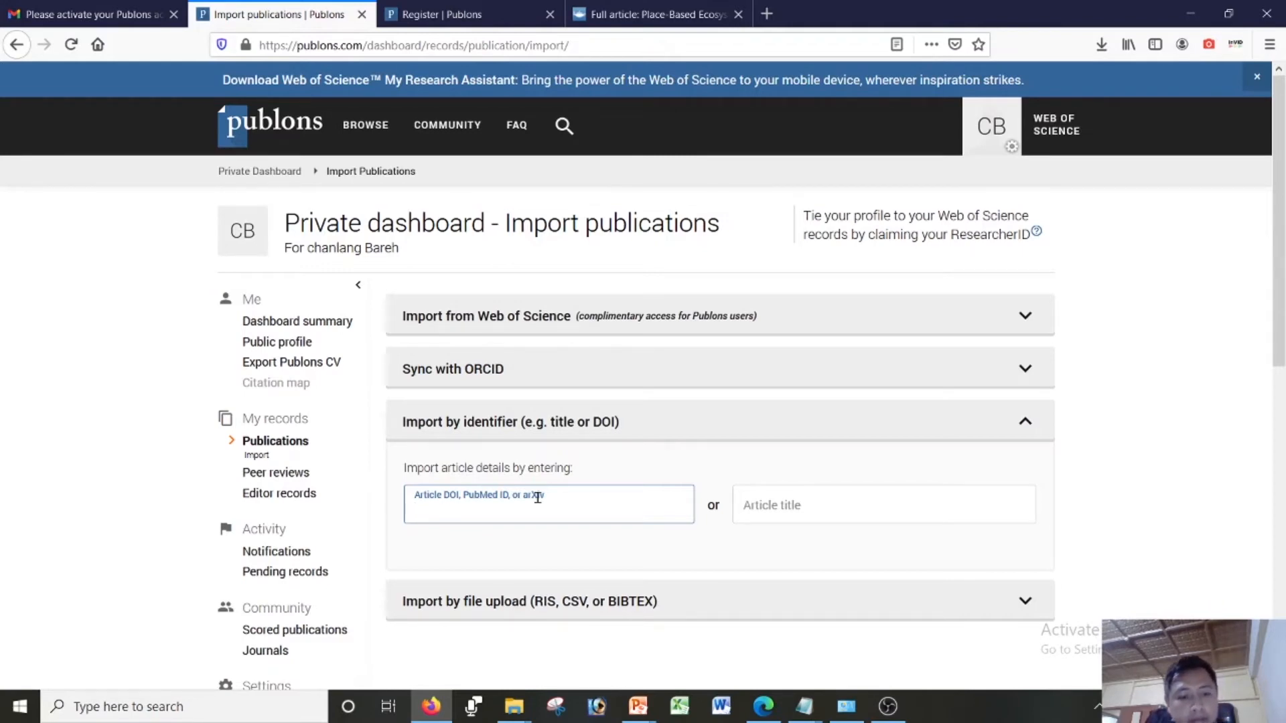
pyautogui.write('https://doi.org/10.47171/nacml.4th')
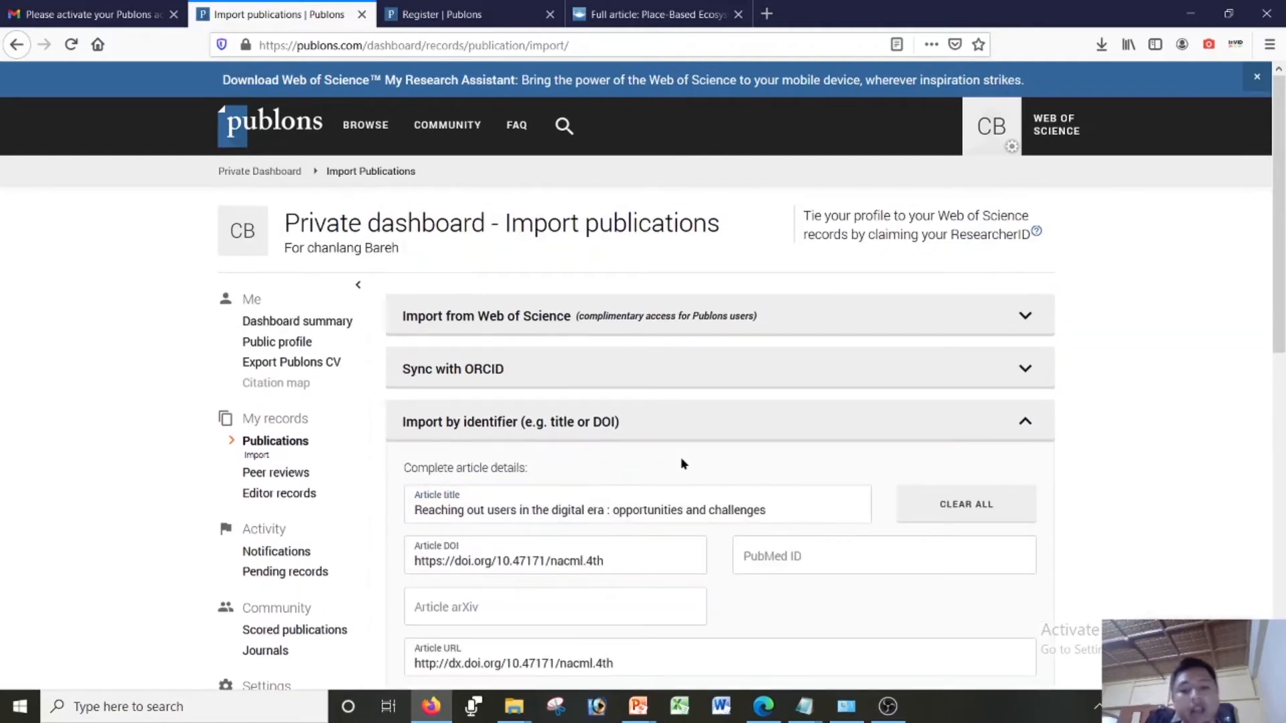
pyautogui.scroll(-3)
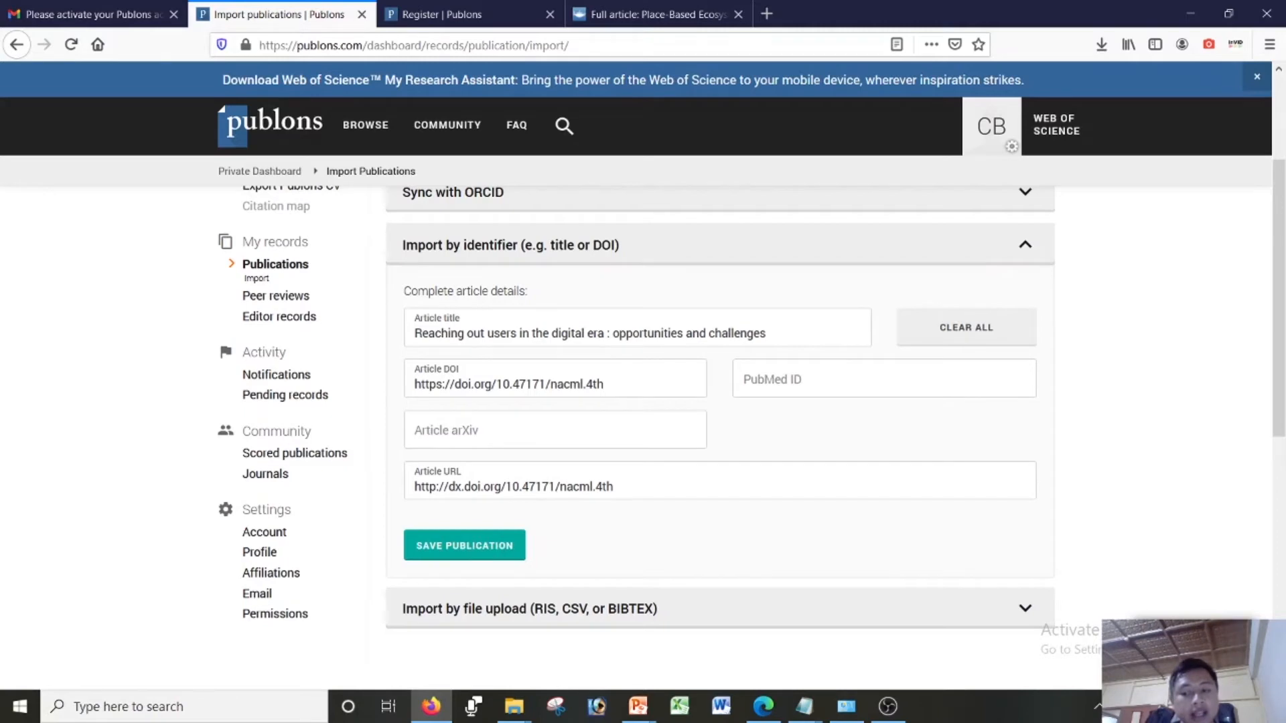
pyautogui.moveTo(668, 550)
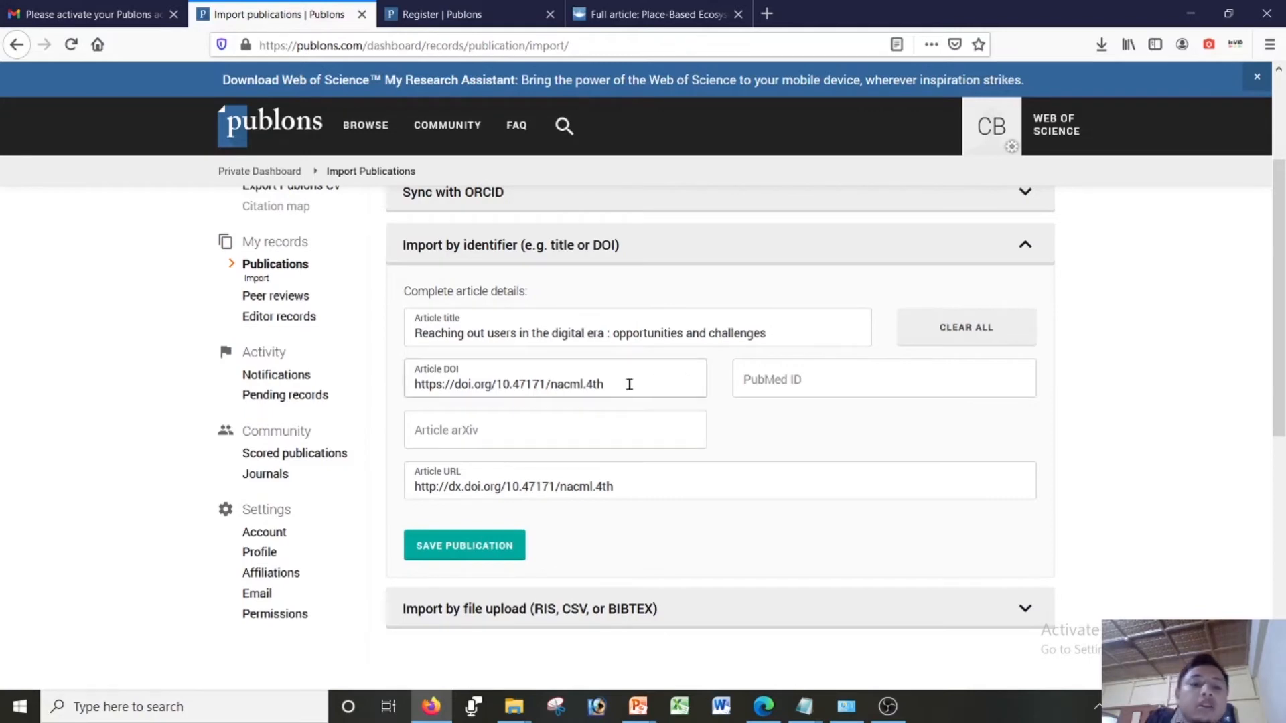
pyautogui.click(554, 384)
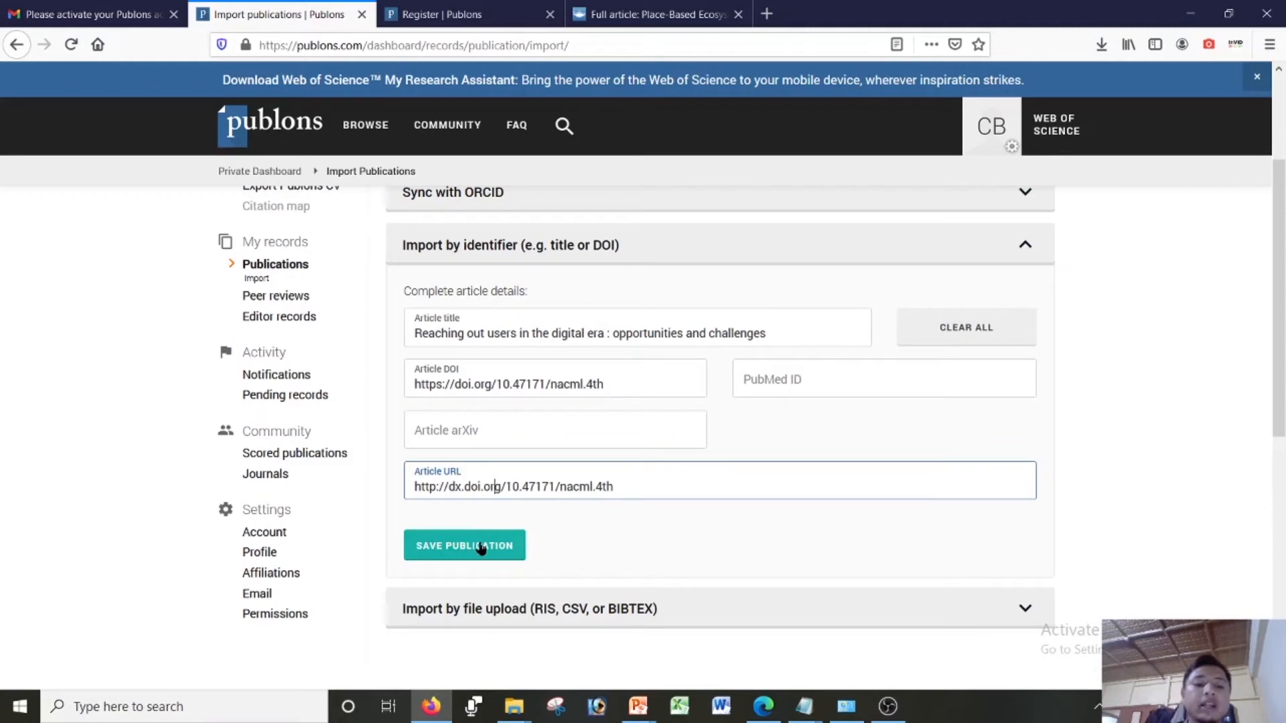
pyautogui.moveTo(771, 510)
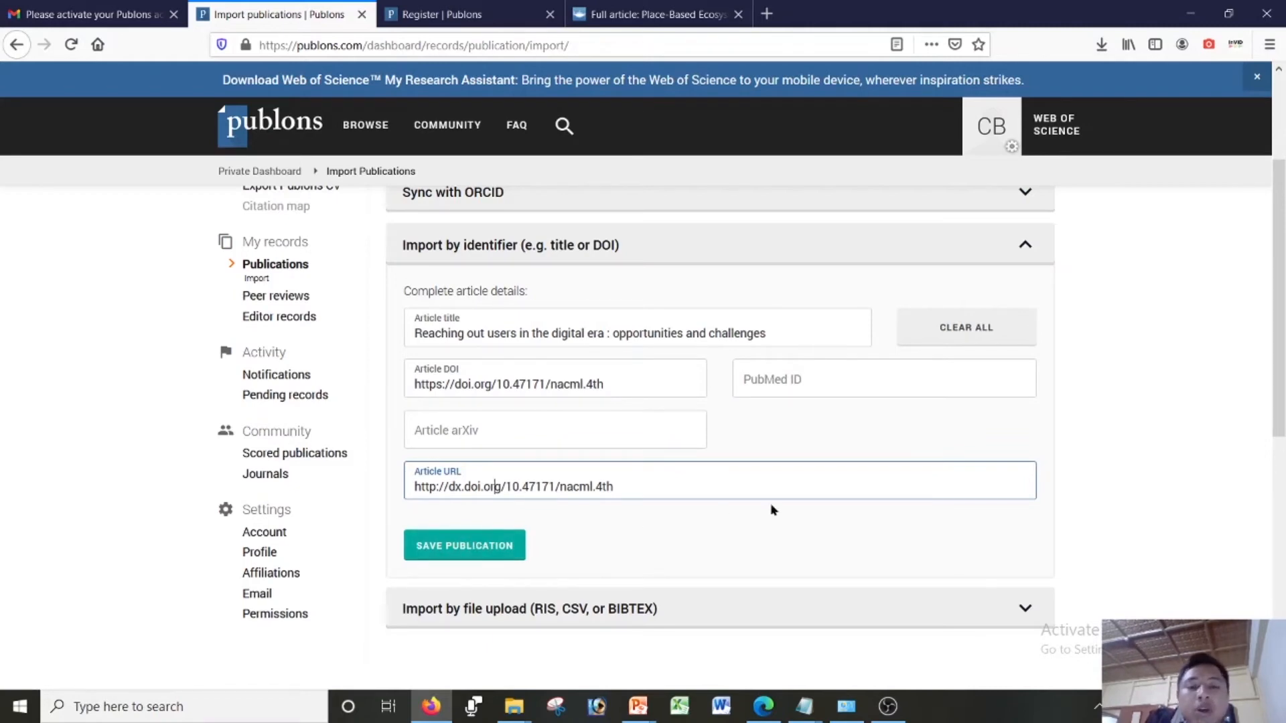
# - Clear the Article DOI field of 'Reaching out users in the digital era'
pyautogui.scroll(-3)
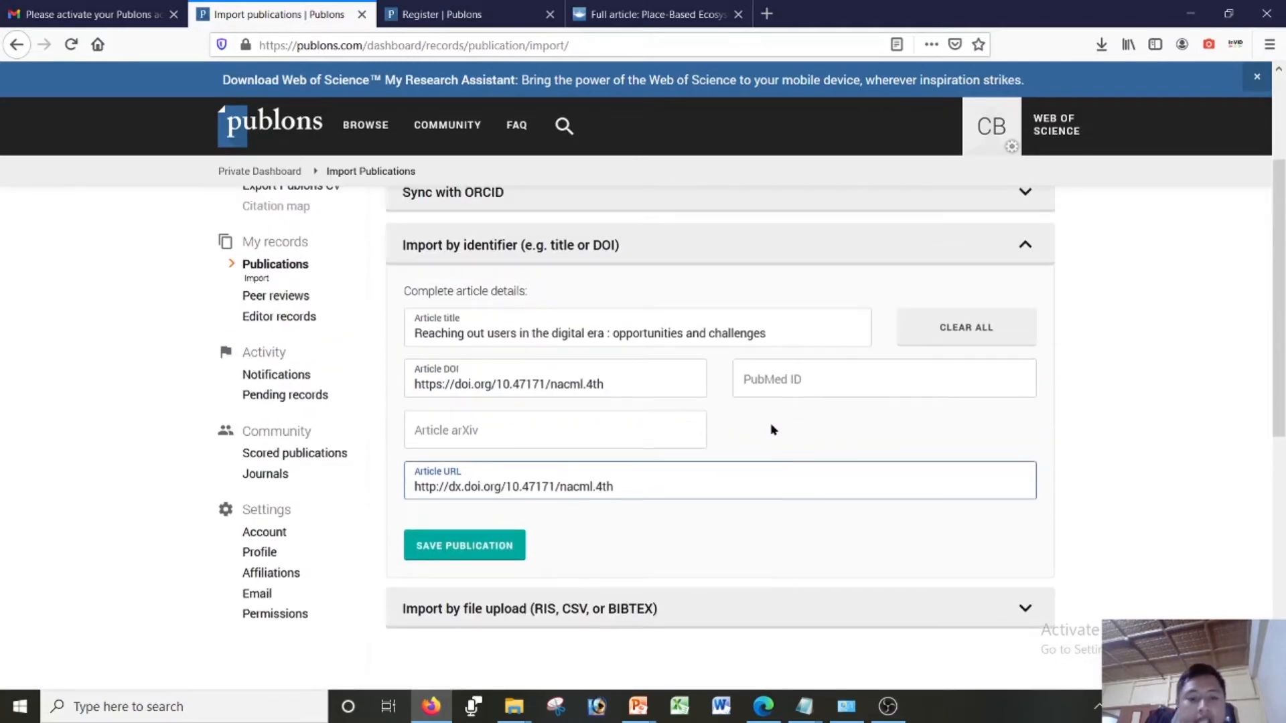
pyautogui.tripleClick(509, 384)
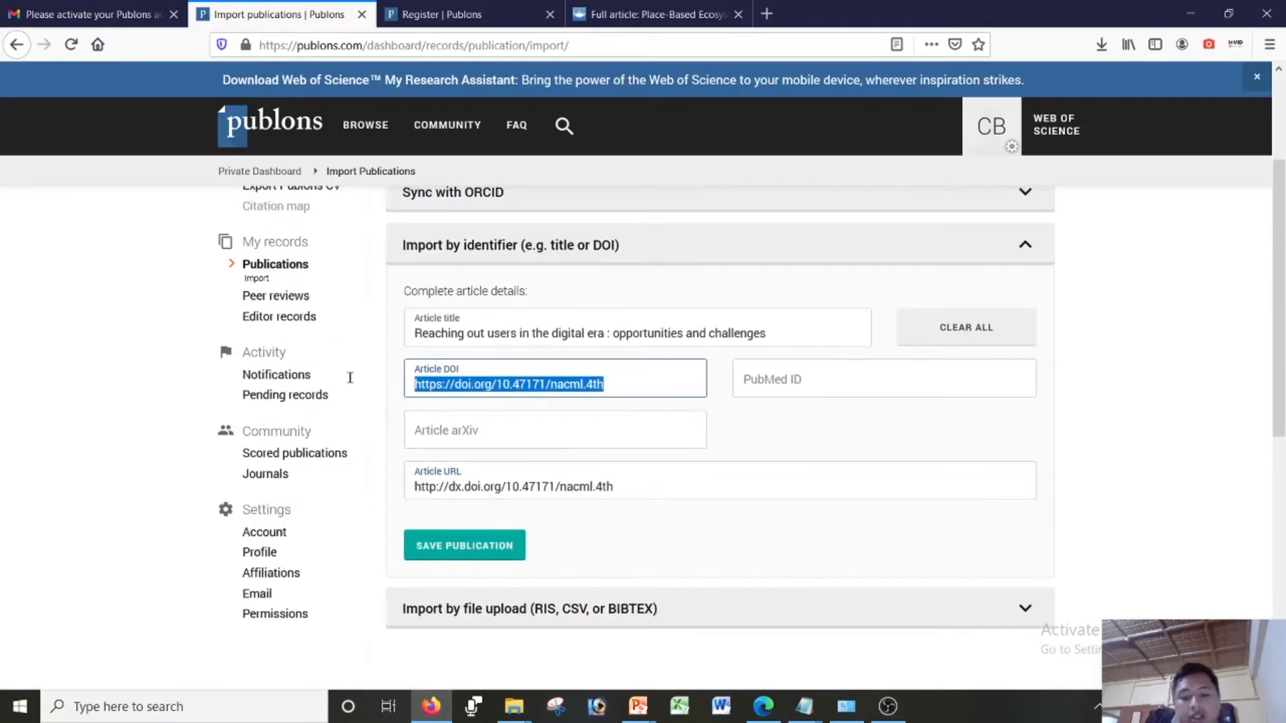
pyautogui.press('Delete')
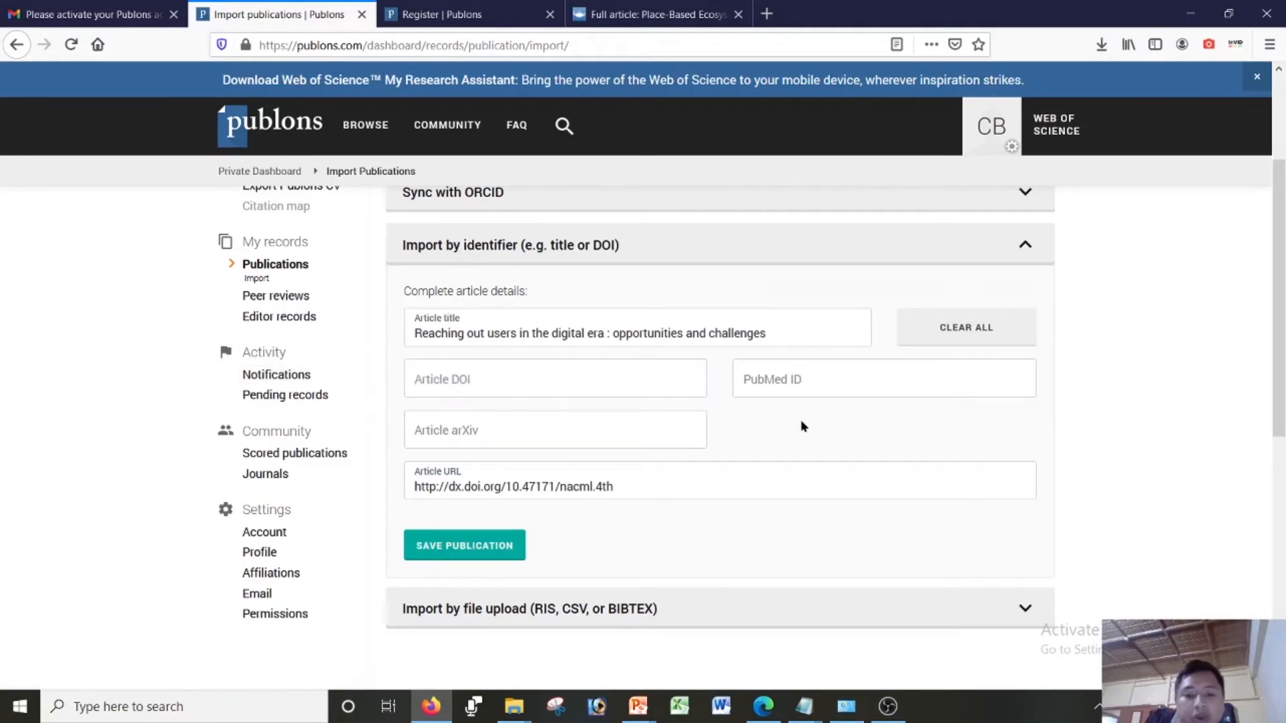
pyautogui.scroll(-3)
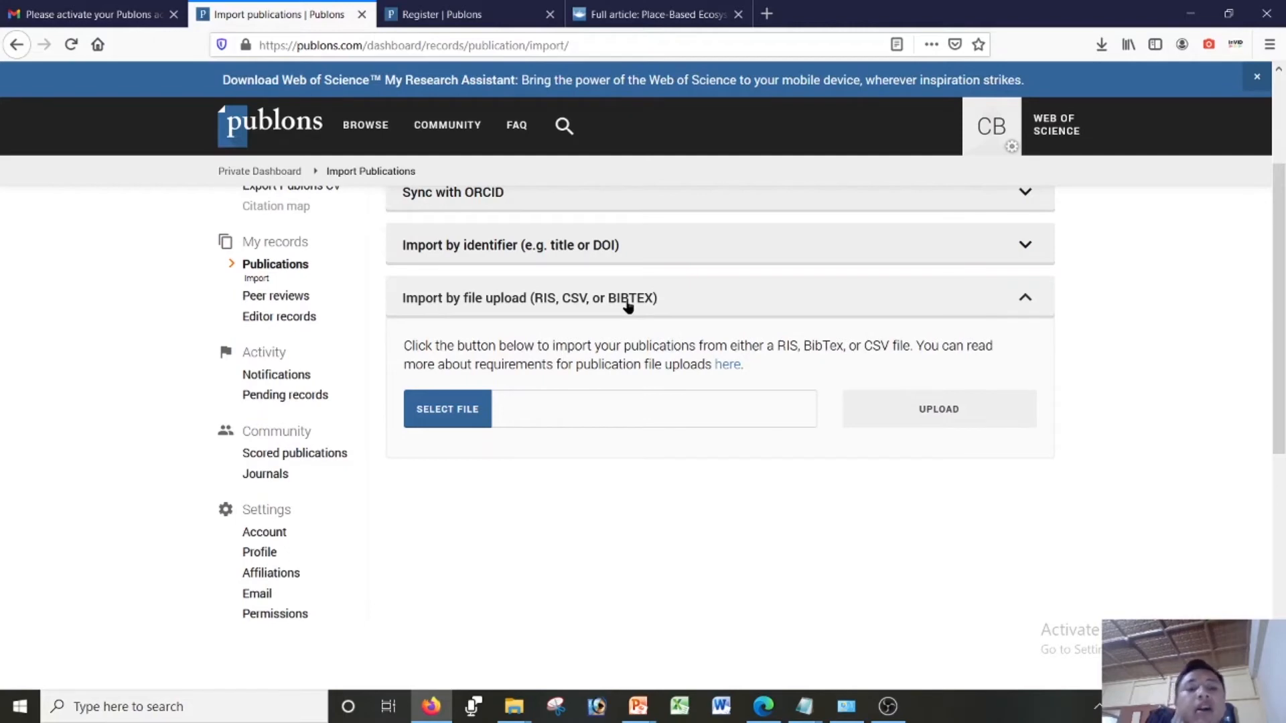
pyautogui.moveTo(623, 163)
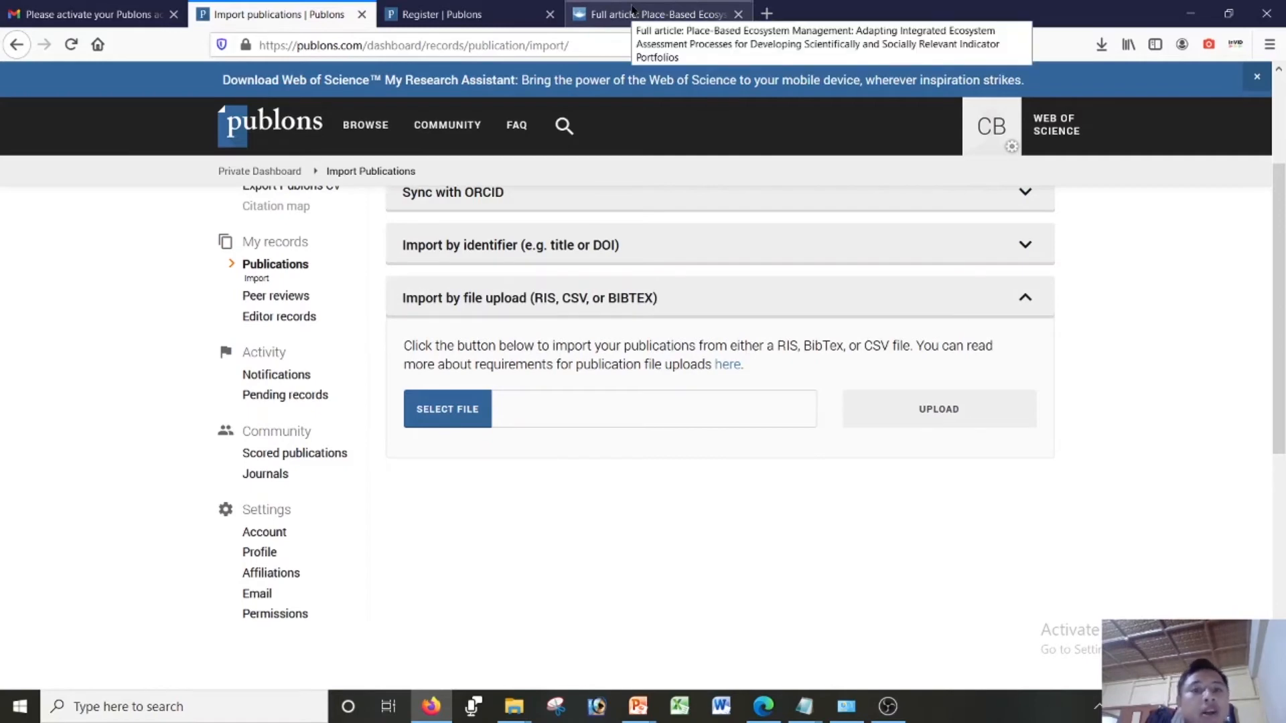
# - Switch to the Taylor & Francis article page on place-based ecosystem management
pyautogui.click(654, 13)
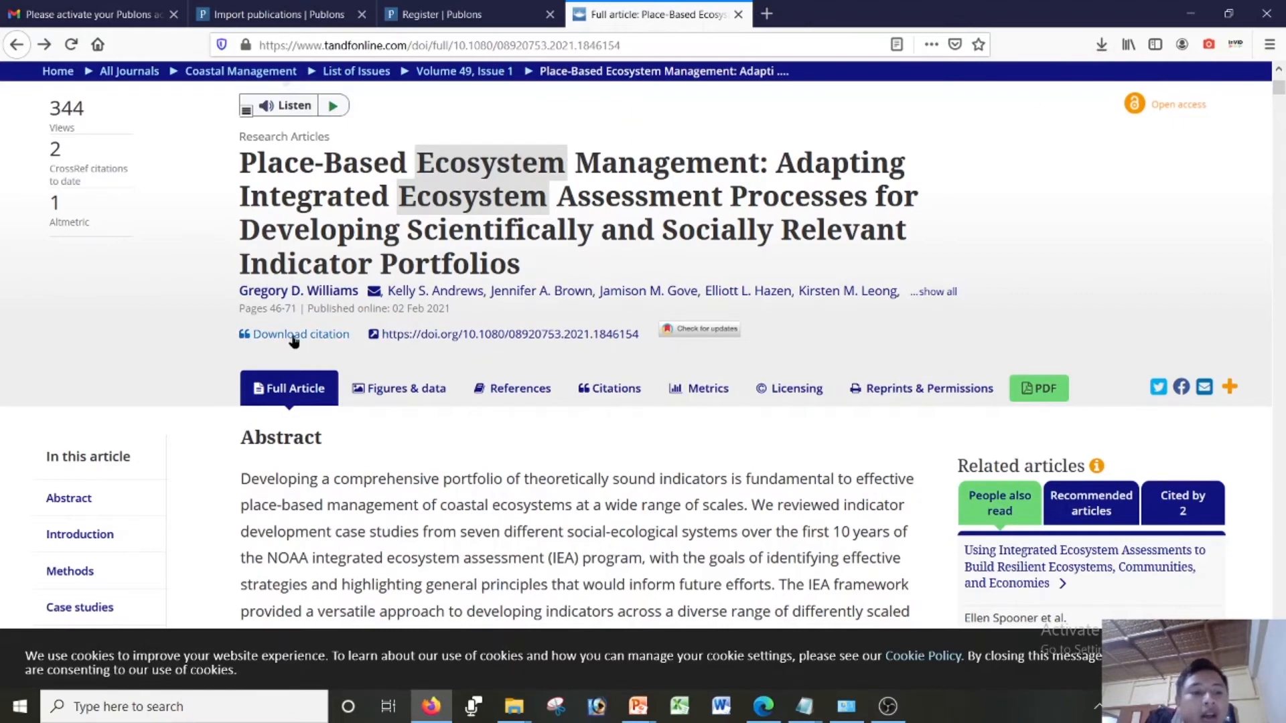
# - Download the article's citation in RIS format and save the file to the computer
pyautogui.click(300, 334)
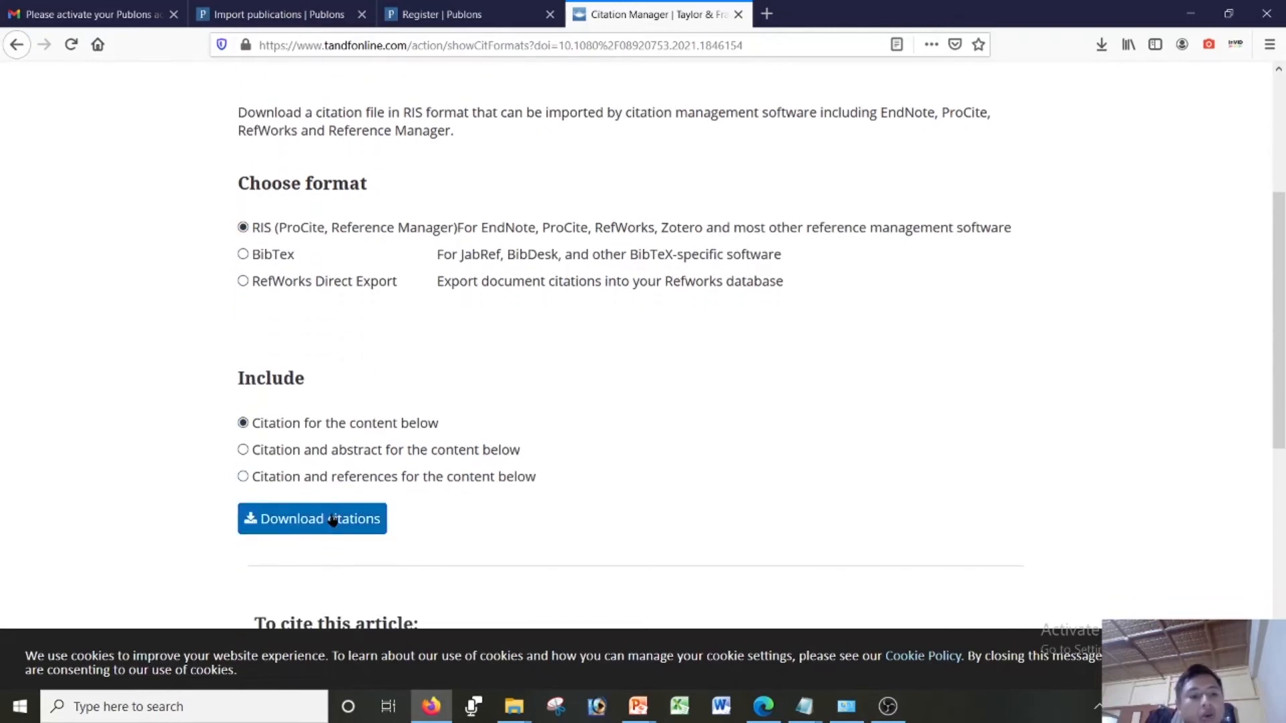
pyautogui.click(312, 518)
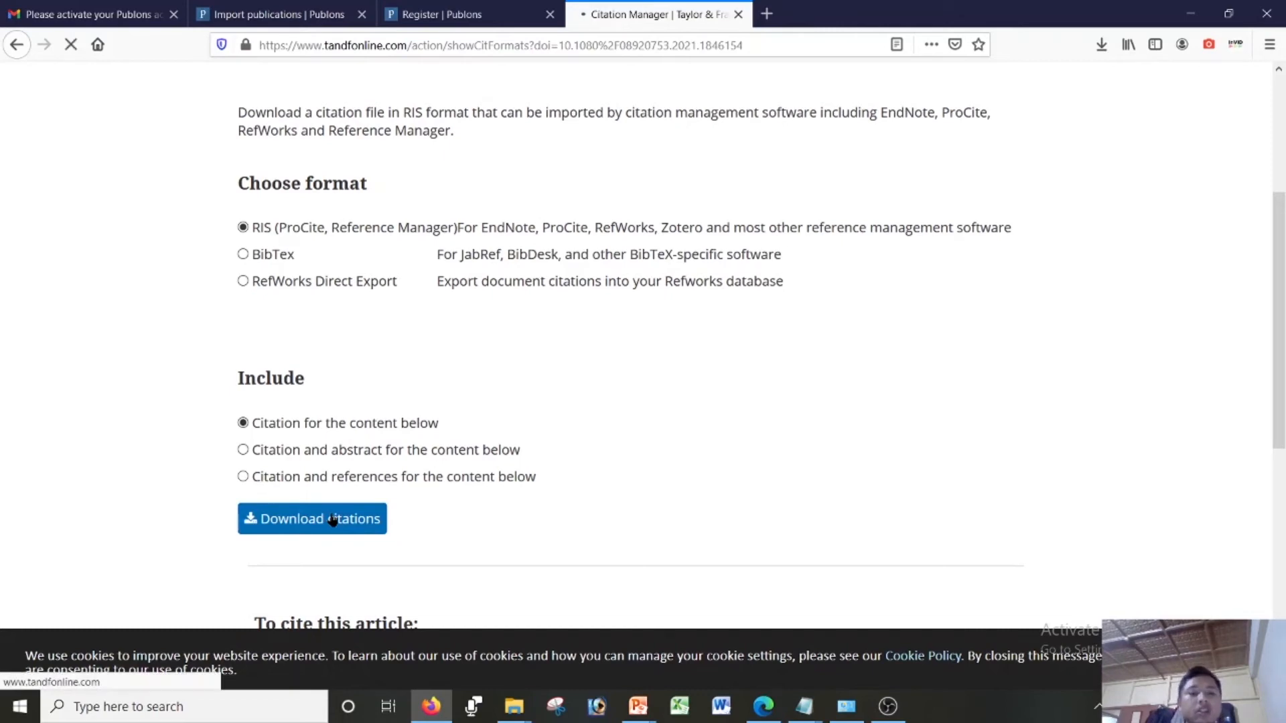
pyautogui.click(312, 518)
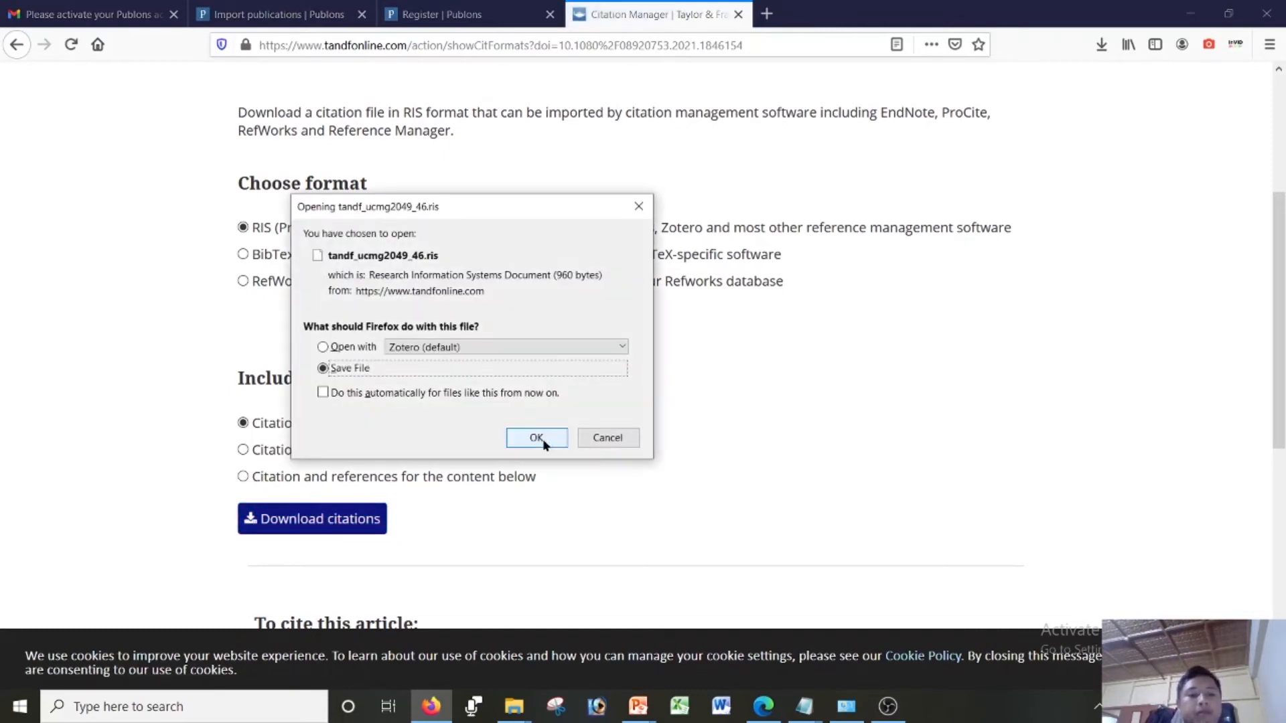
pyautogui.click(535, 436)
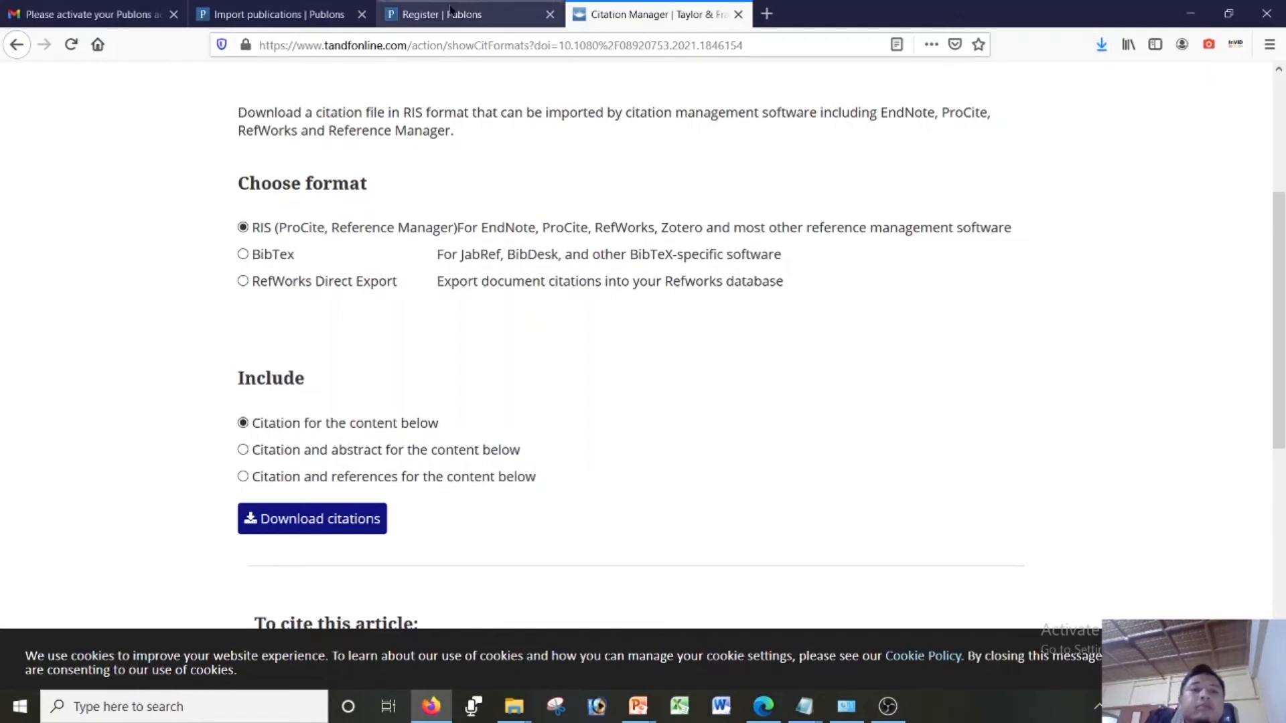
# - Select tandf_ucmg2049_46(1).ris from Downloads as the citation file to import
pyautogui.click(459, 14)
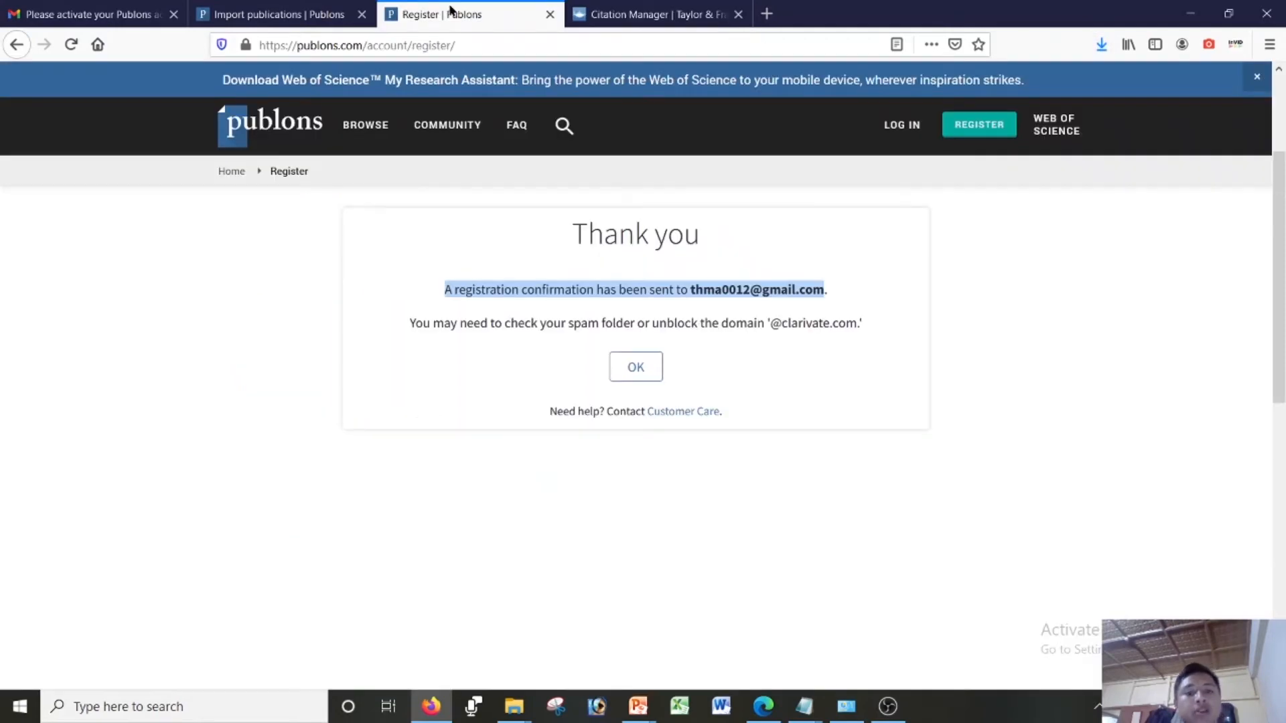
pyautogui.click(278, 14)
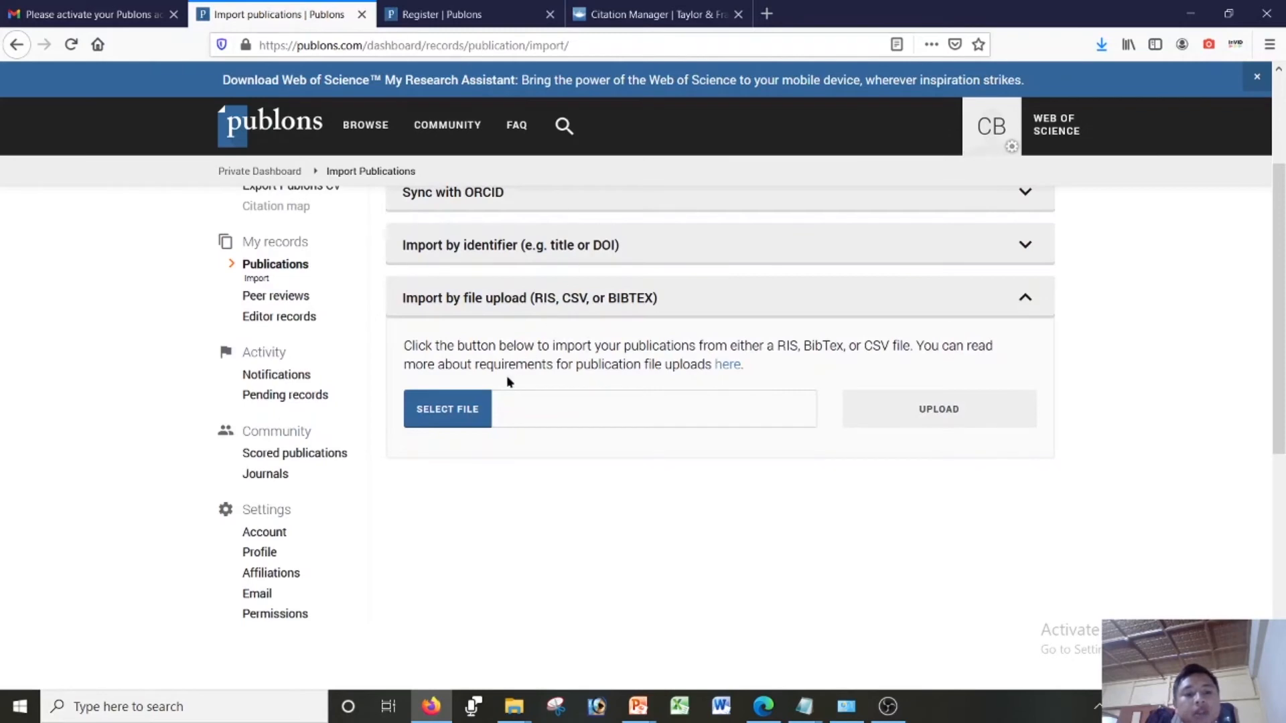
pyautogui.click(448, 408)
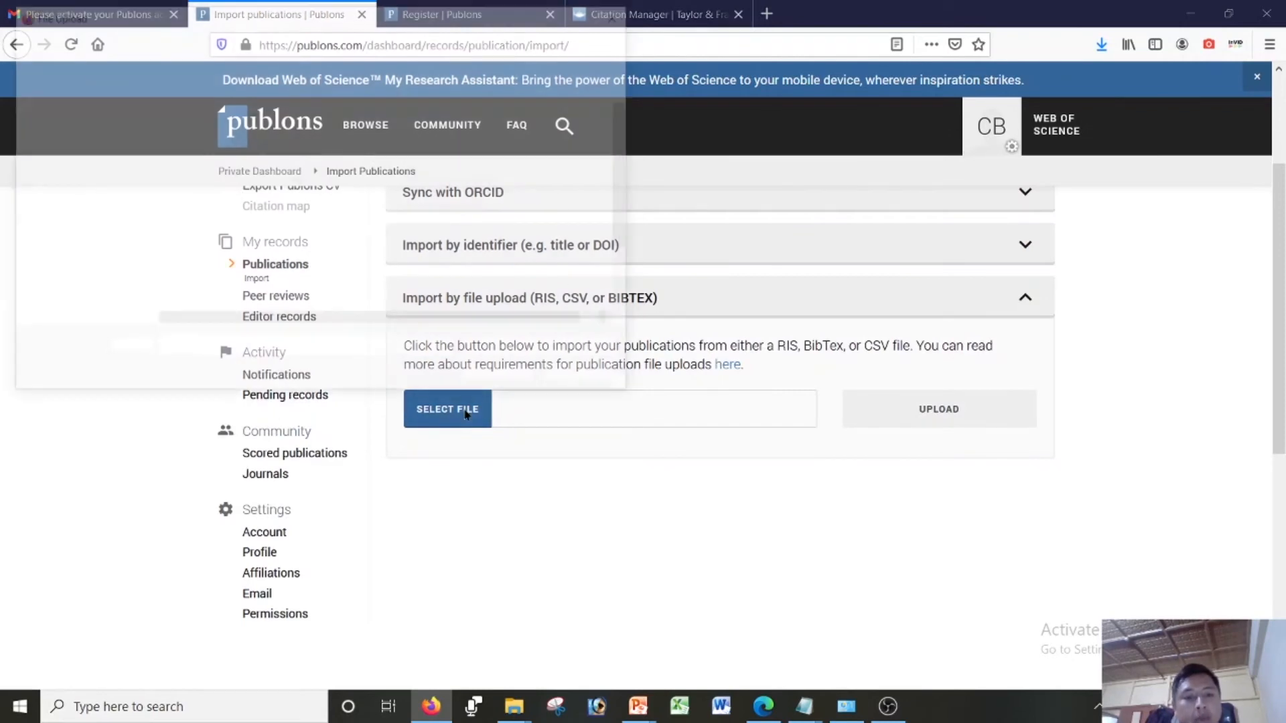
pyautogui.click(447, 408)
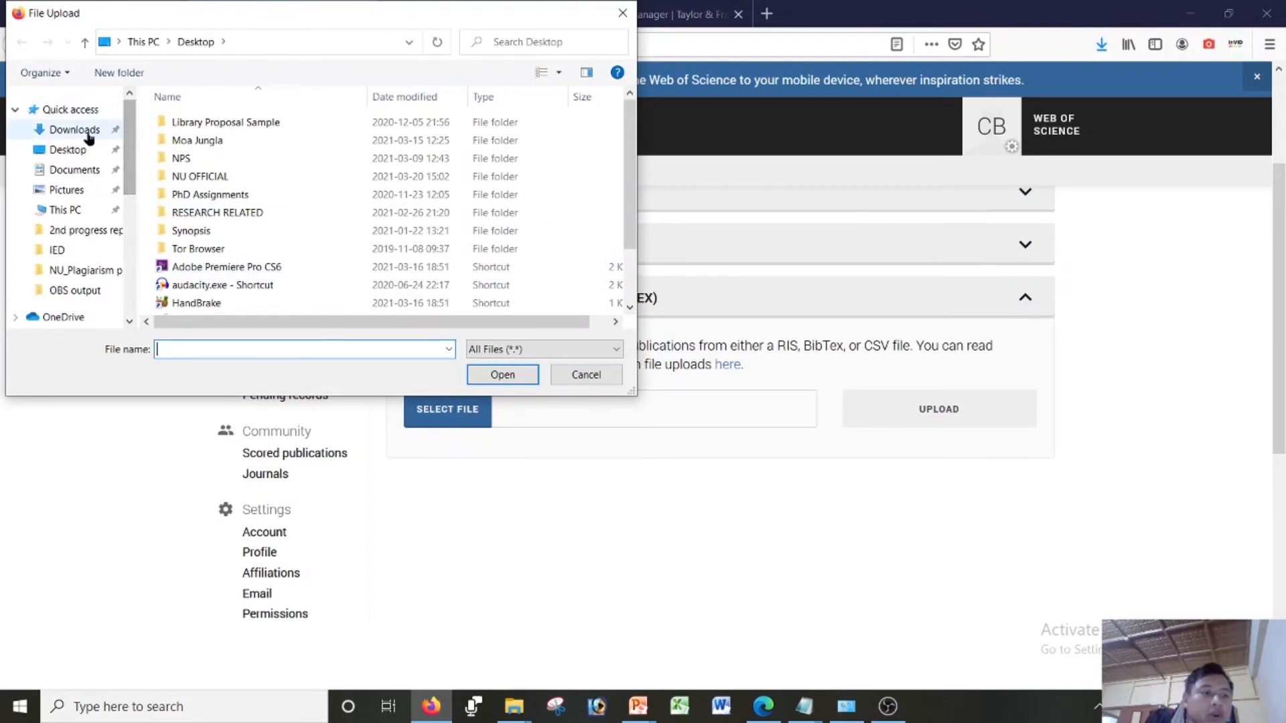
pyautogui.click(75, 130)
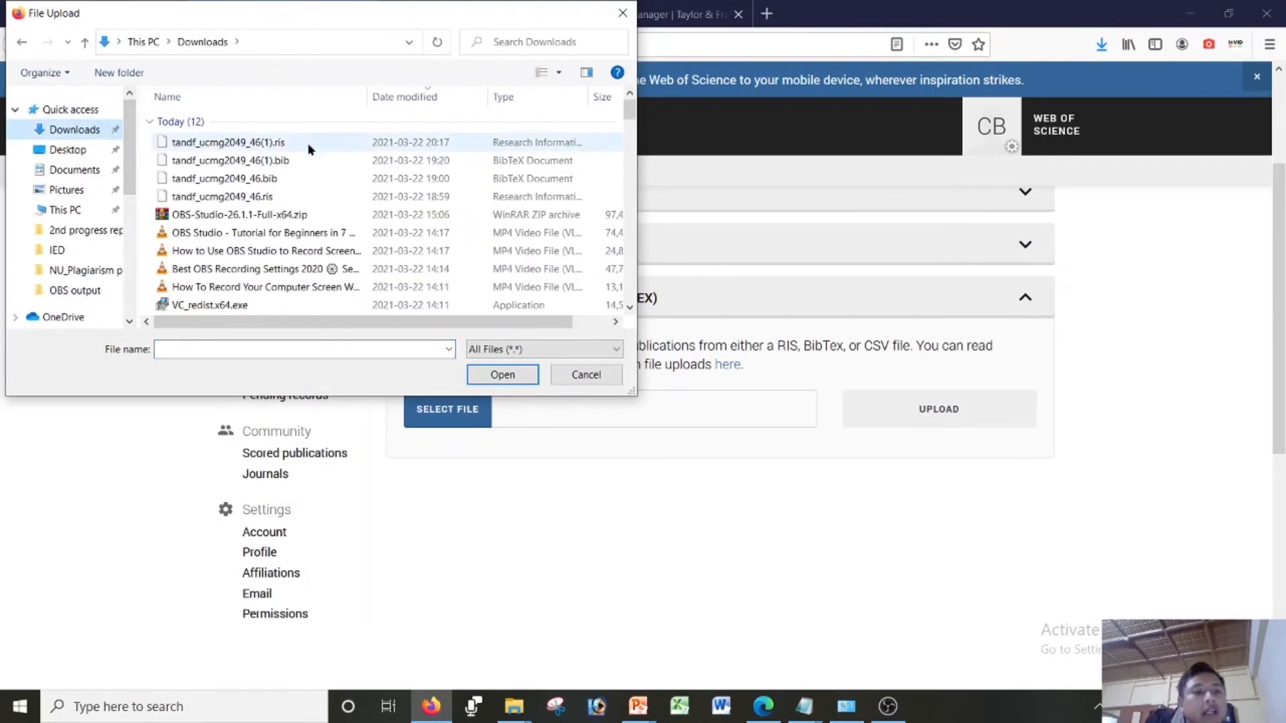
pyautogui.click(228, 141)
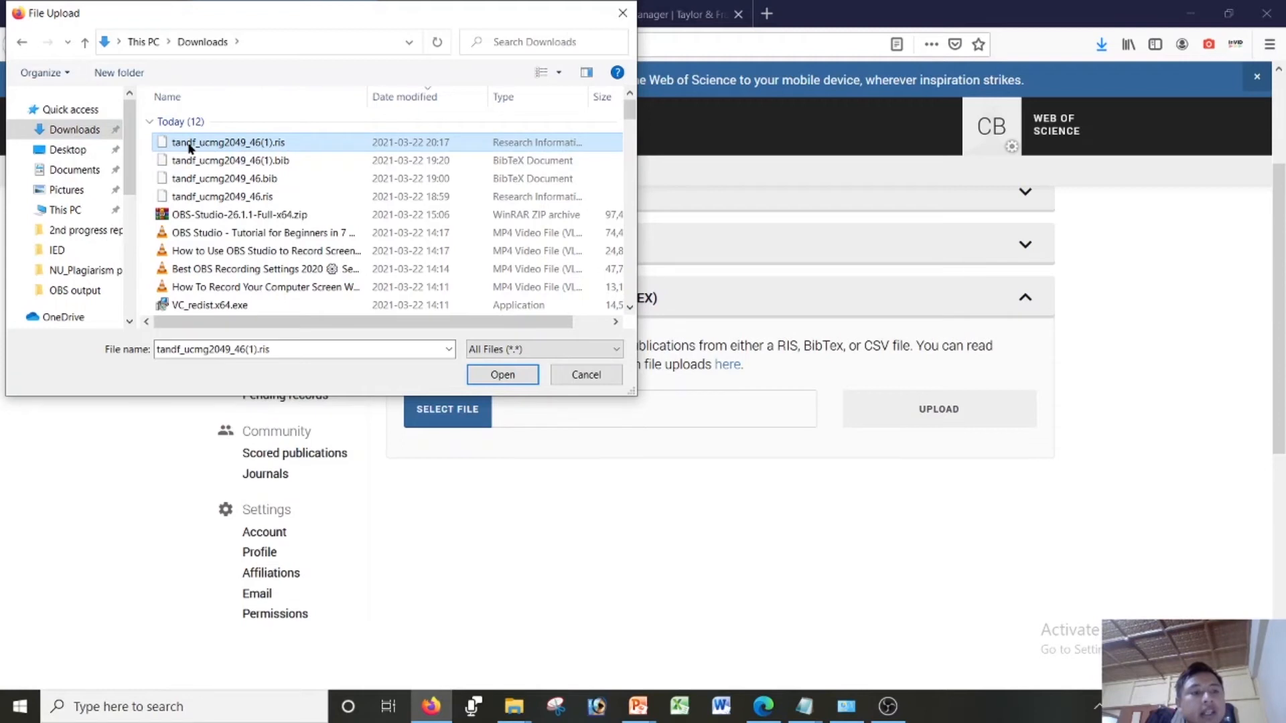
pyautogui.moveTo(228, 147)
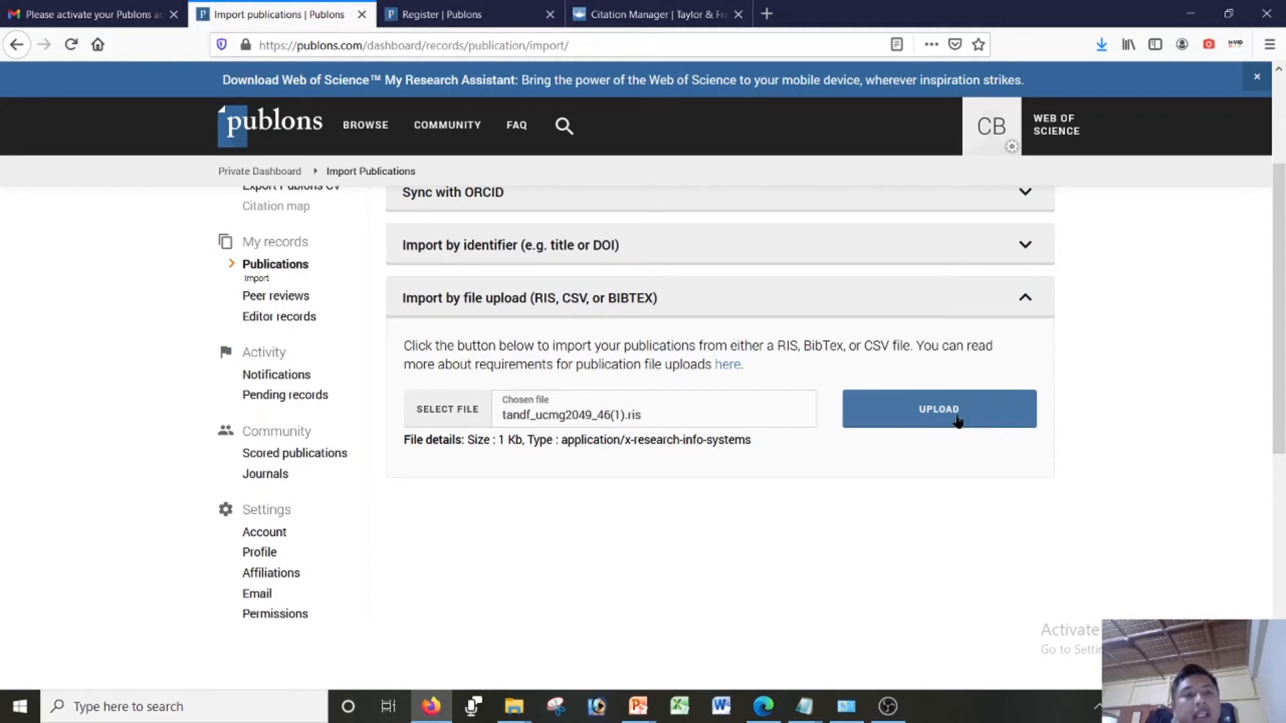
# - Upload the RIS file, which Publons rejects as an invalid RIS file
pyautogui.click(937, 408)
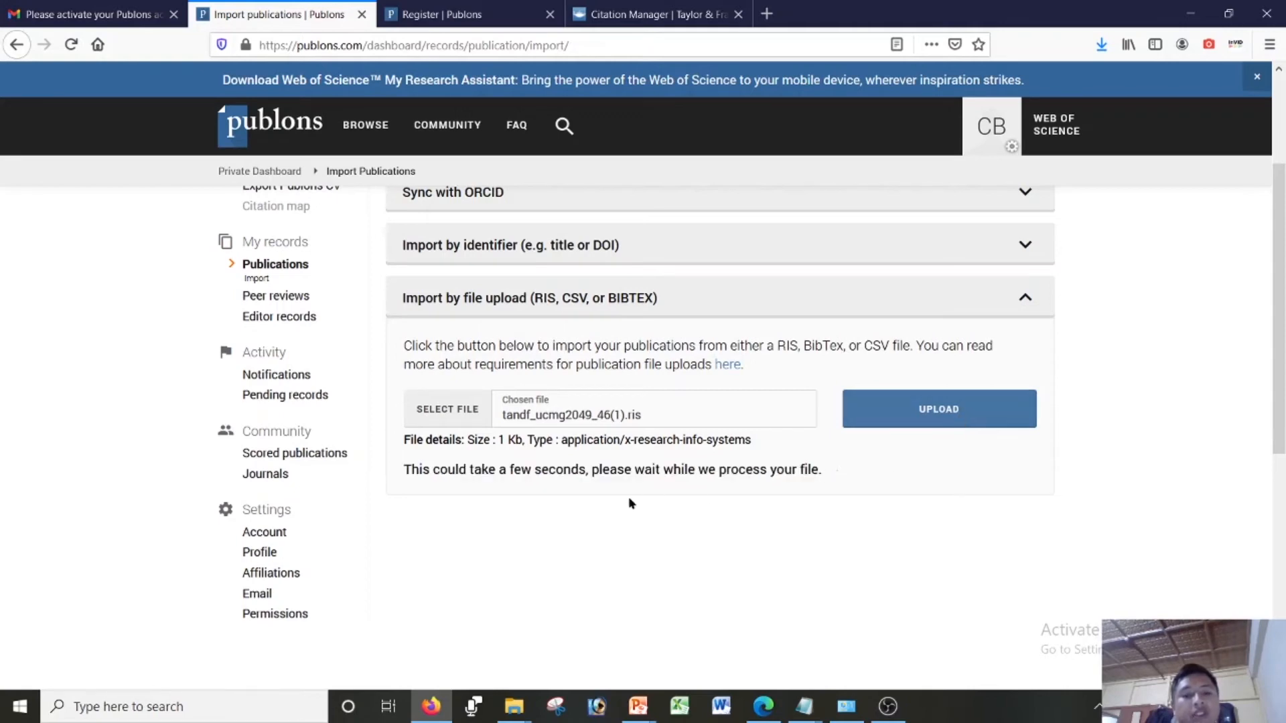
pyautogui.click(937, 408)
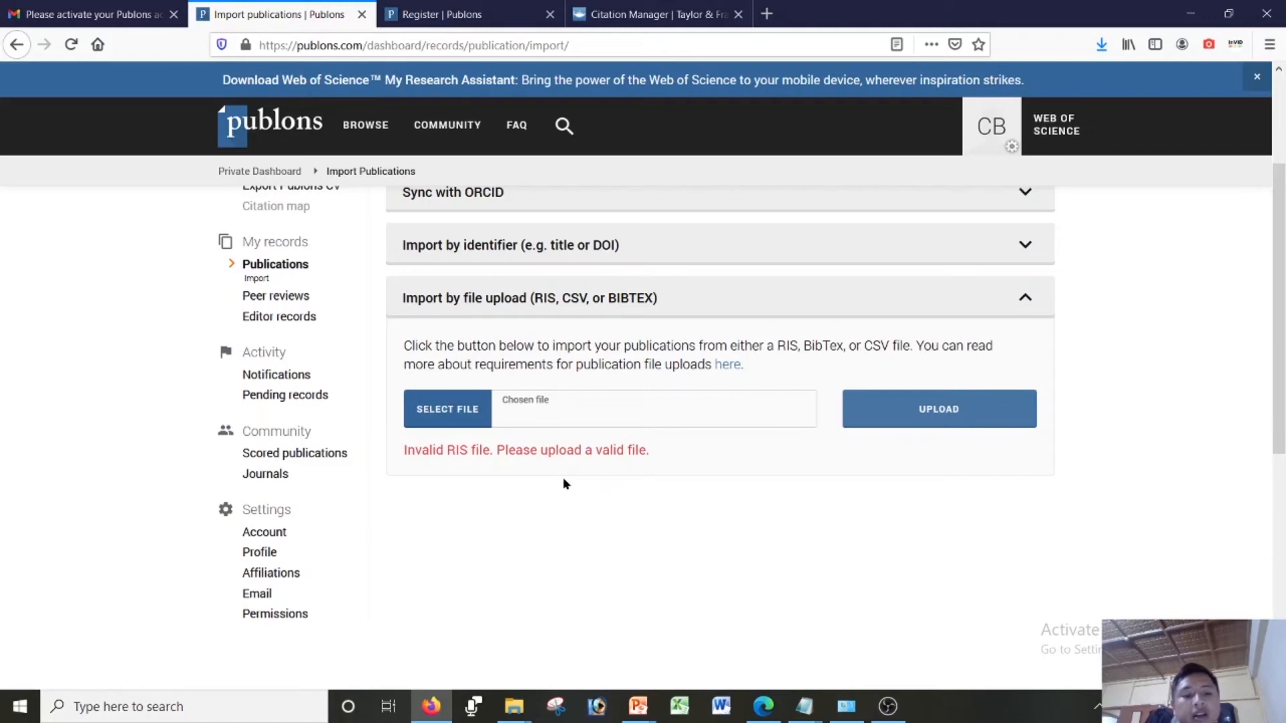
pyautogui.moveTo(459, 450); pyautogui.dragTo(649, 450)
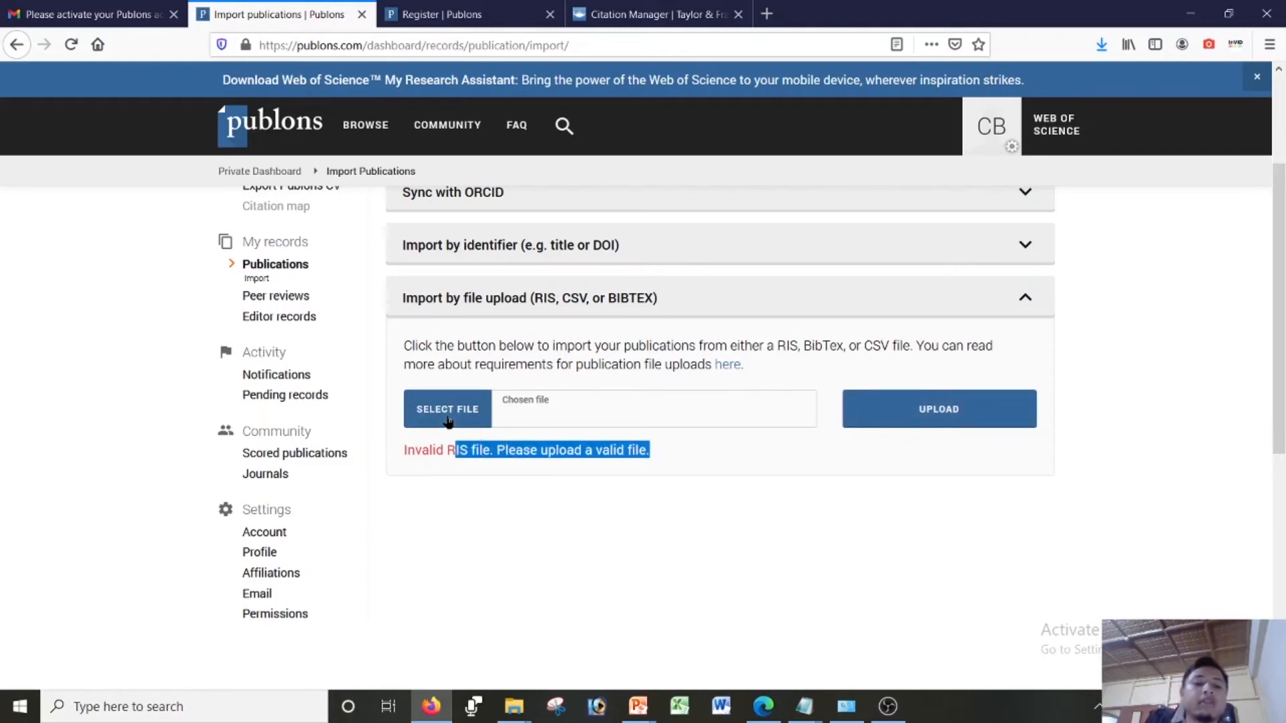
pyautogui.click(448, 408)
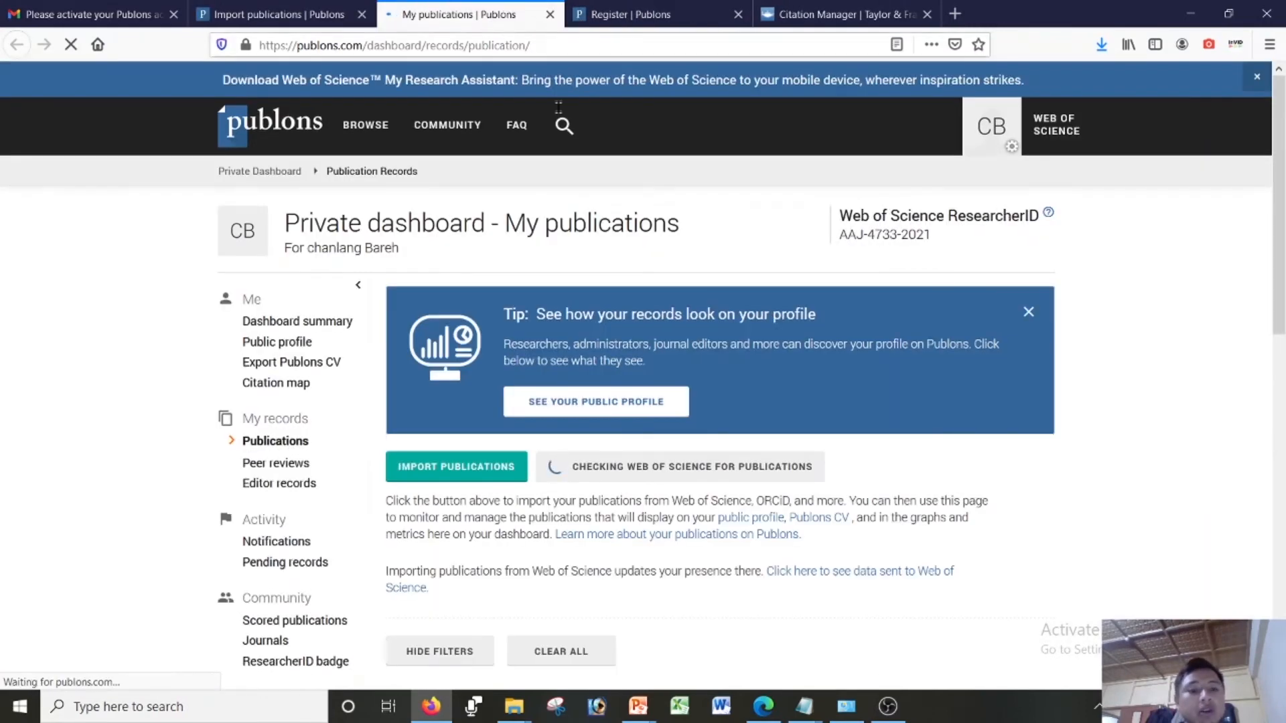
# - Remove authorship of the imported Place-Based Ecosystem Management article from My publications
pyautogui.scroll(-3)
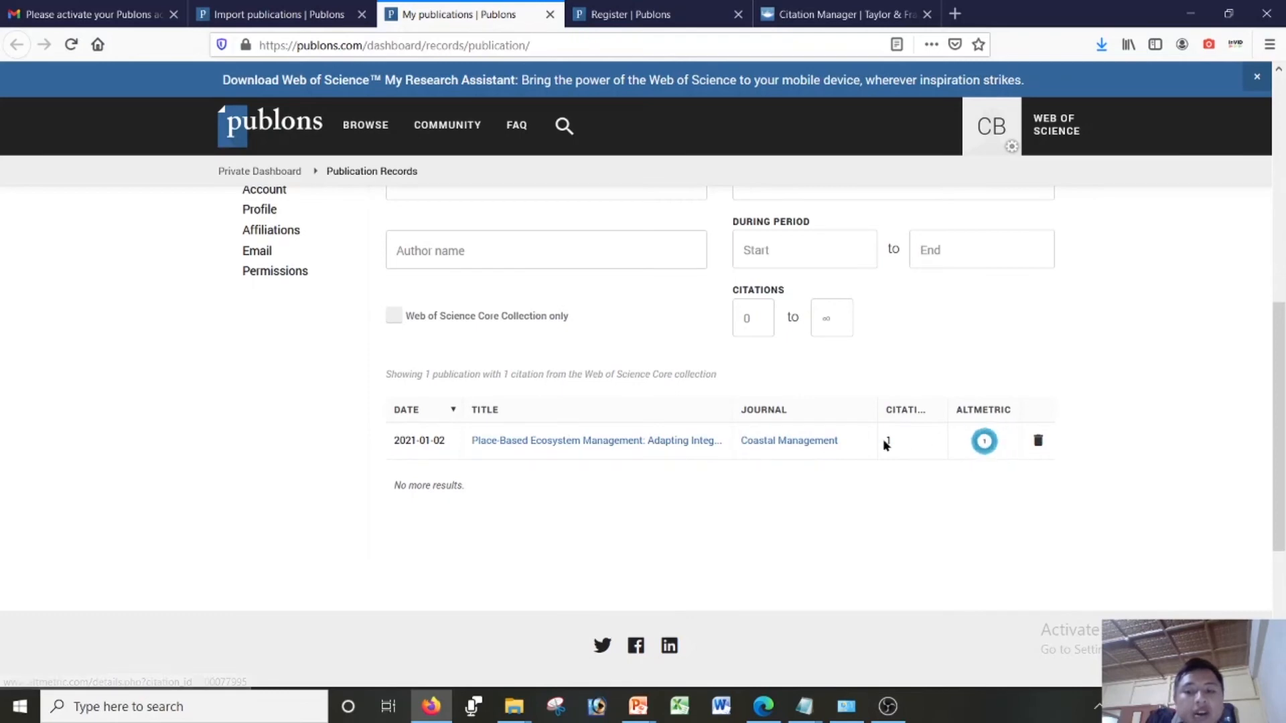
pyautogui.moveTo(983, 440)
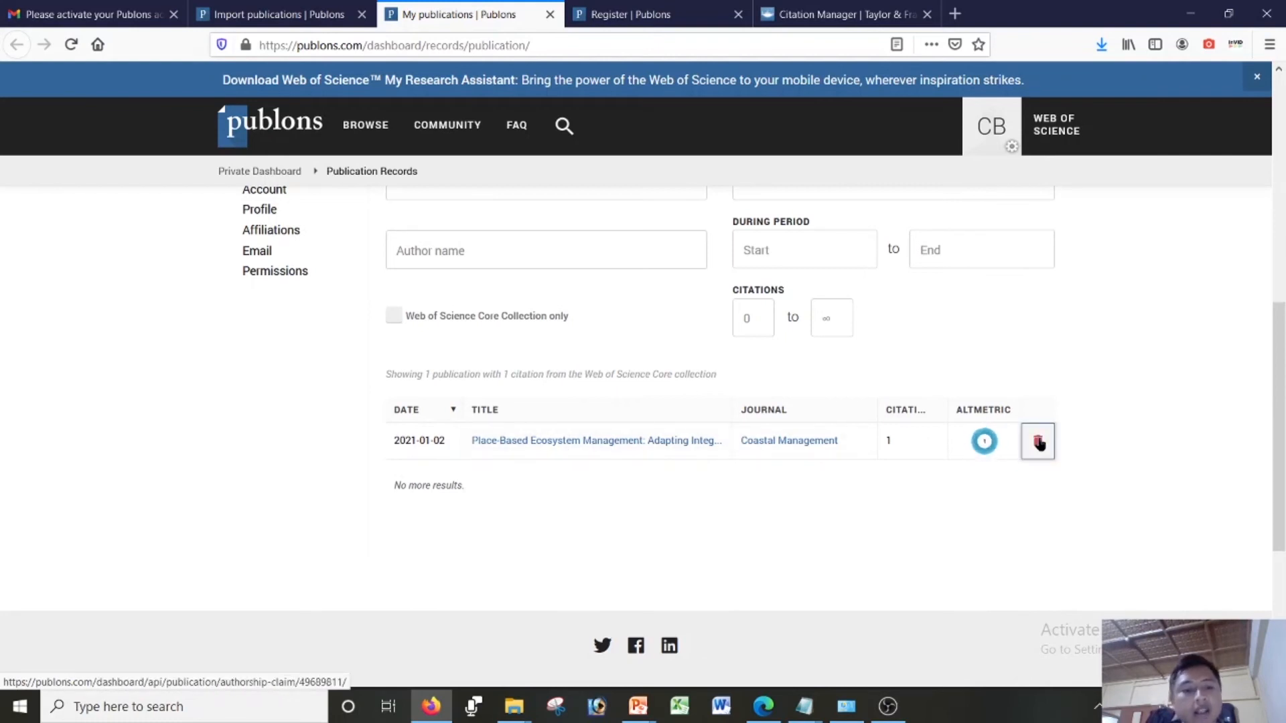
pyautogui.moveTo(913, 454)
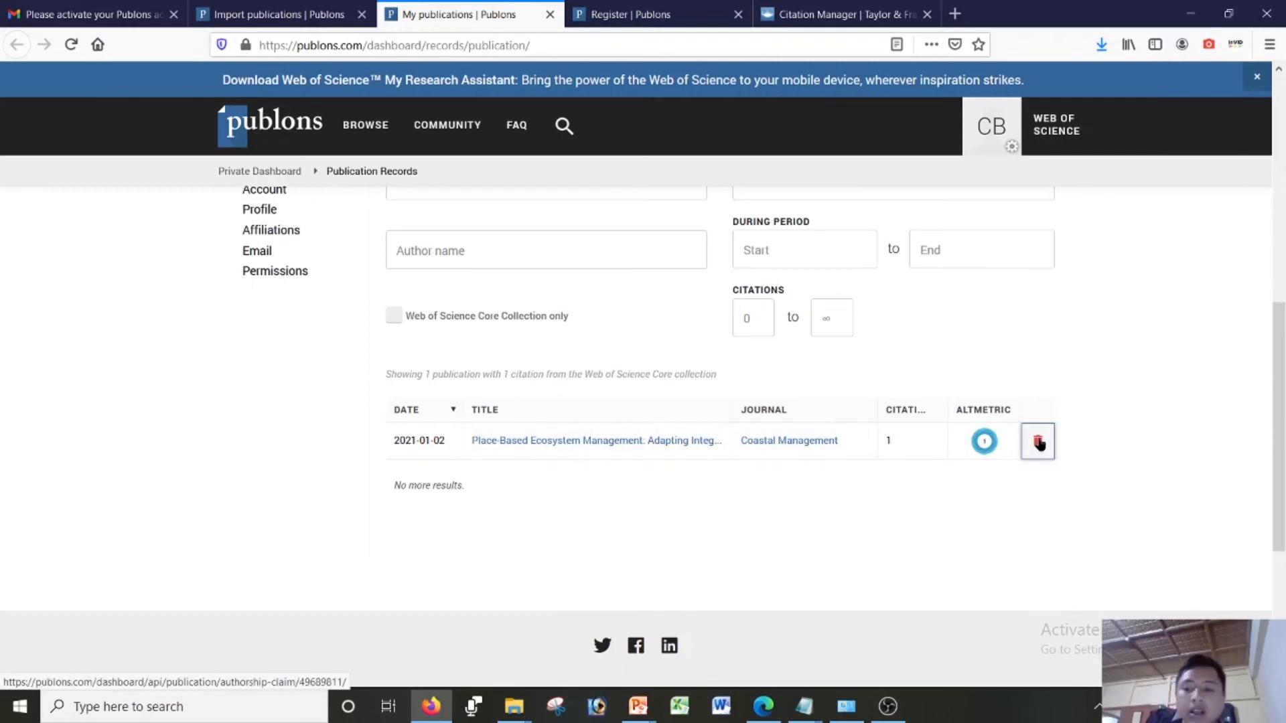
pyautogui.click(1036, 441)
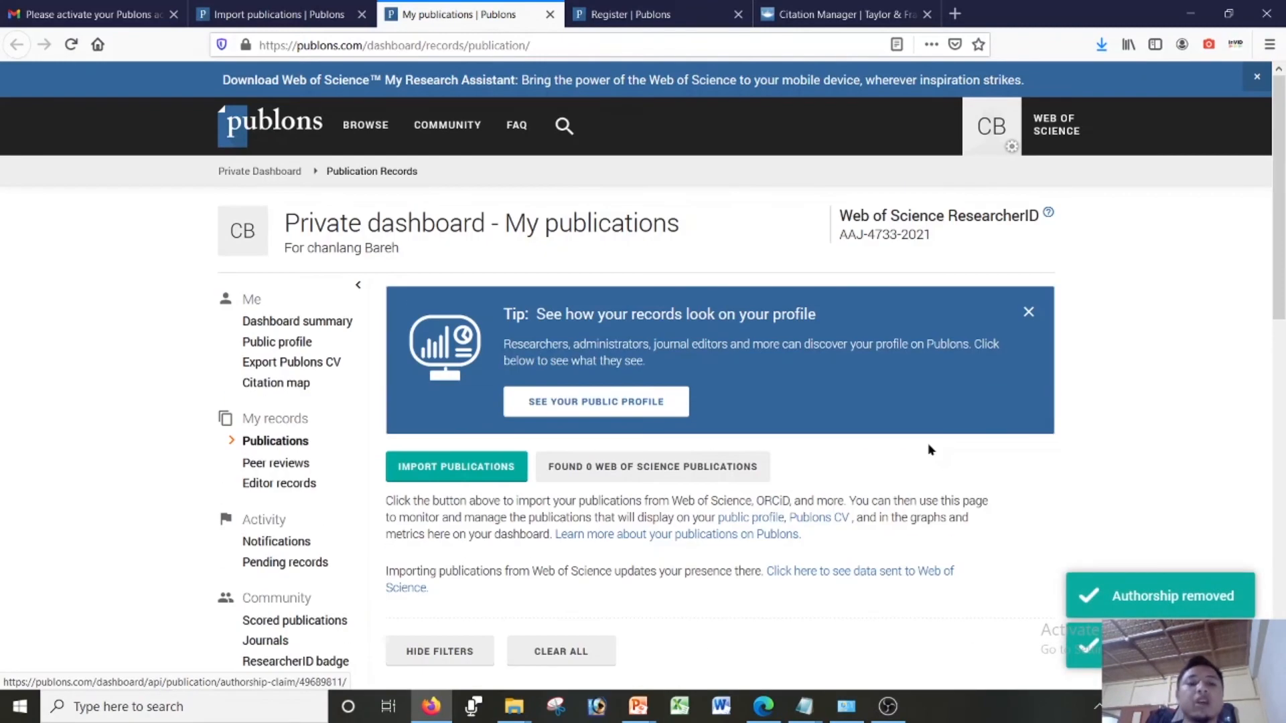
pyautogui.scroll(-3)
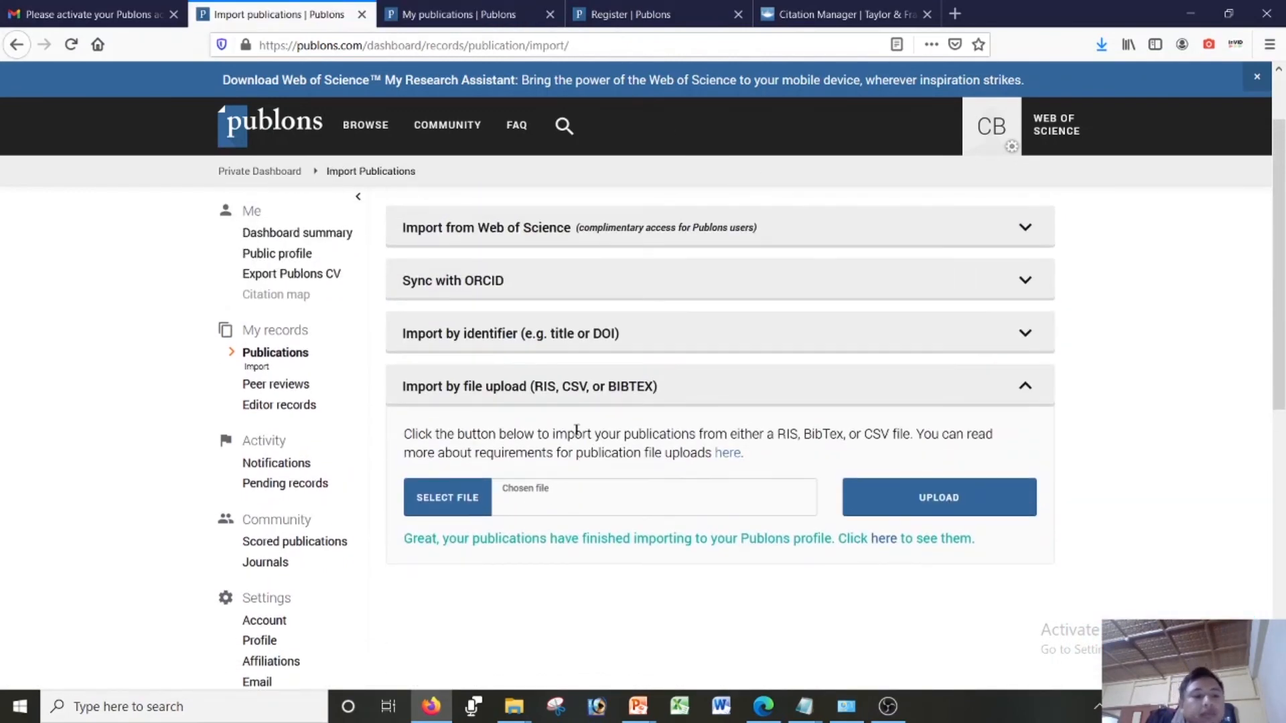
# - Open the affiliations, email and profile settings pages in new tabs
pyautogui.scroll(-3)
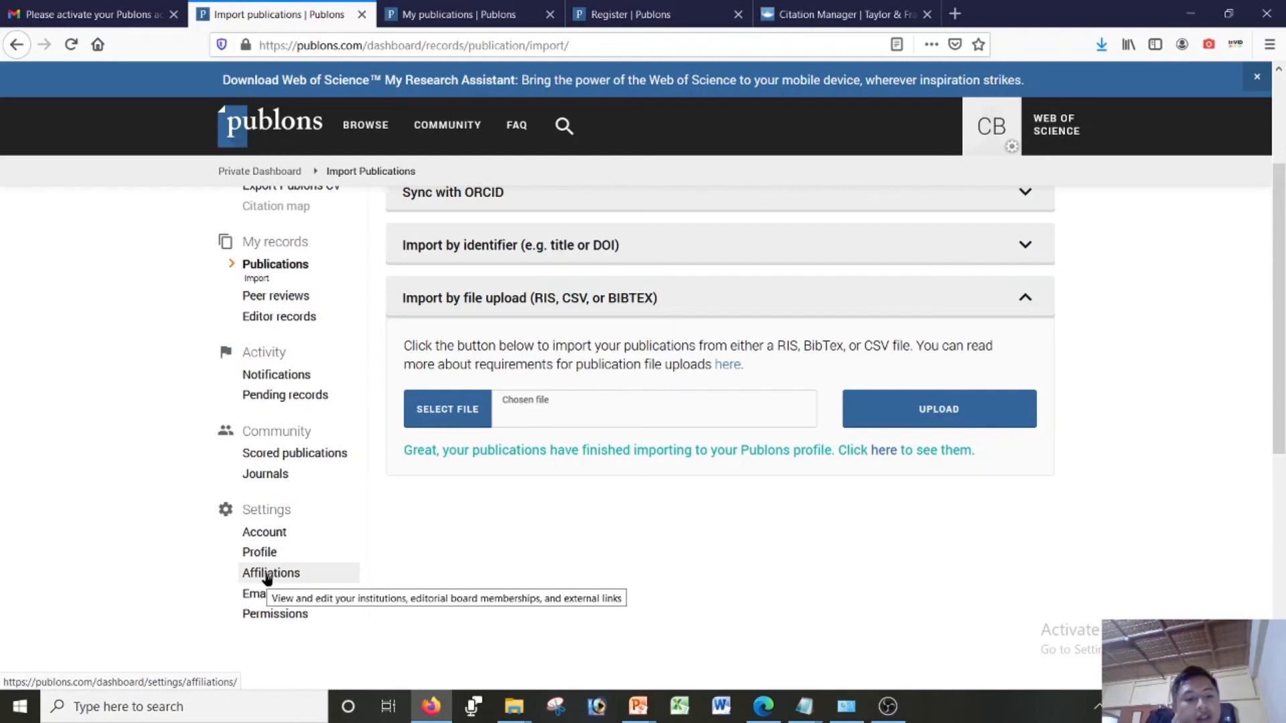
pyautogui.rightClick(271, 572)
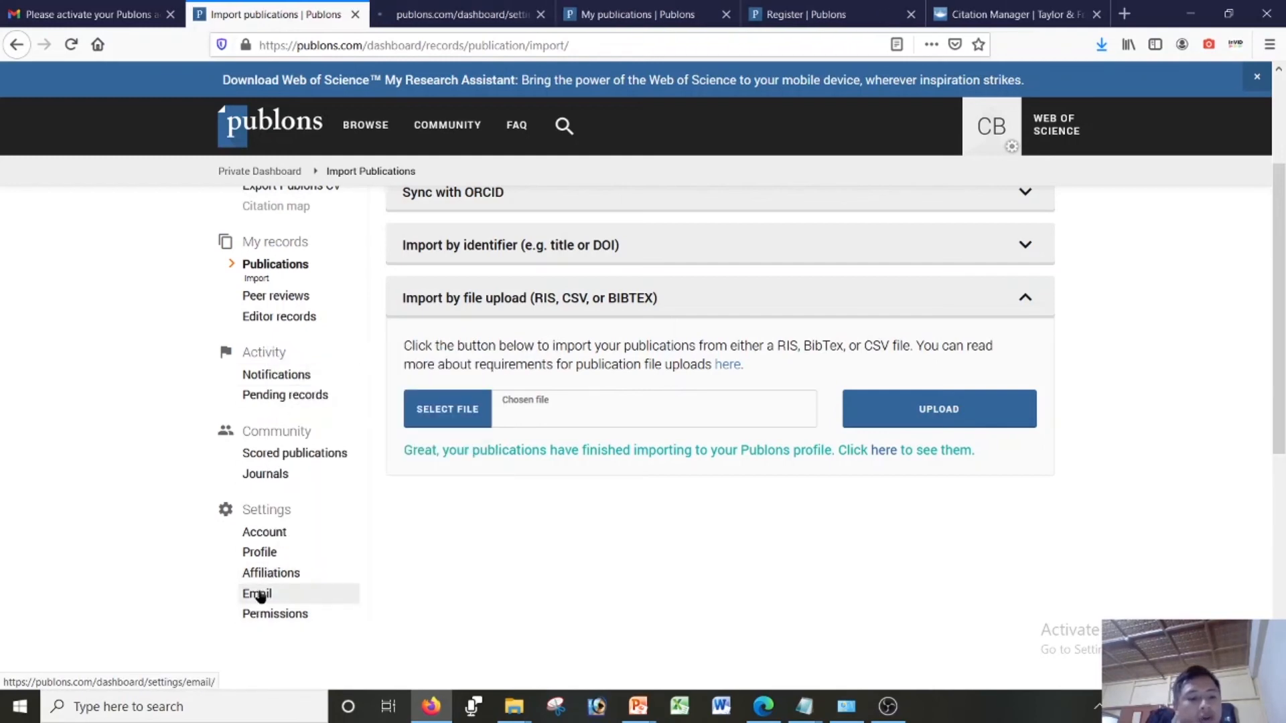
pyautogui.rightClick(258, 551)
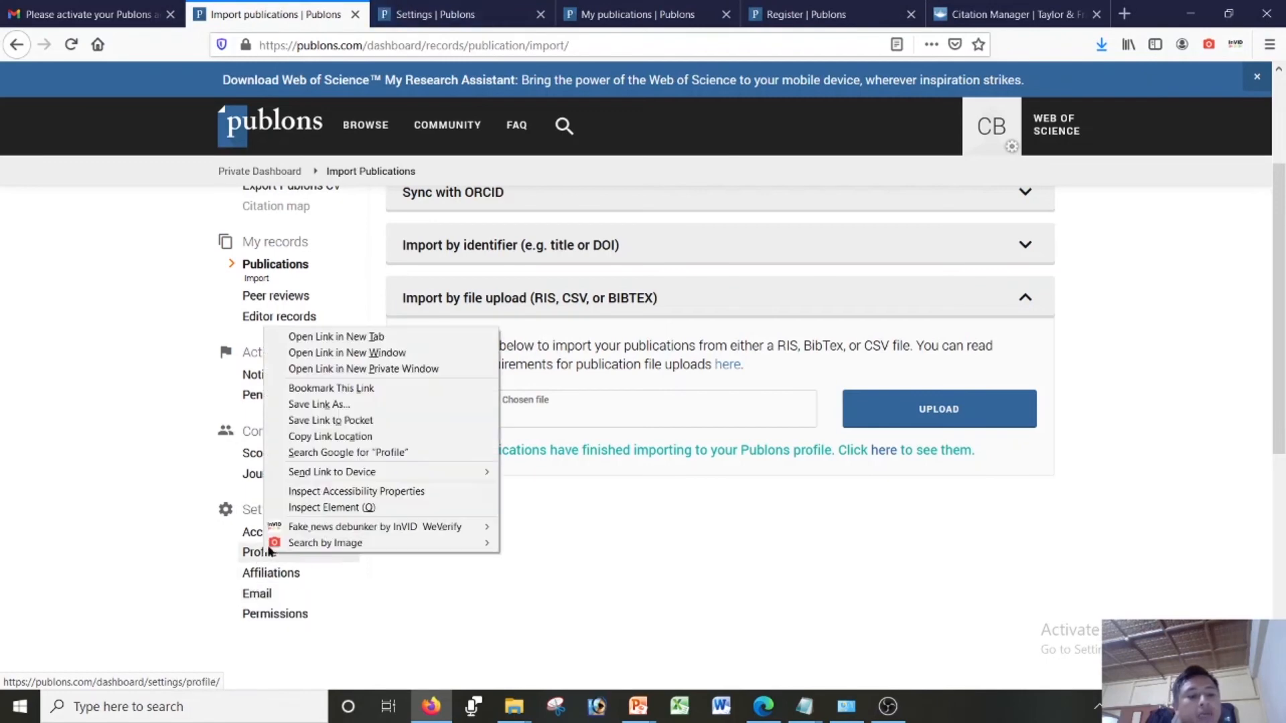
pyautogui.click(264, 531)
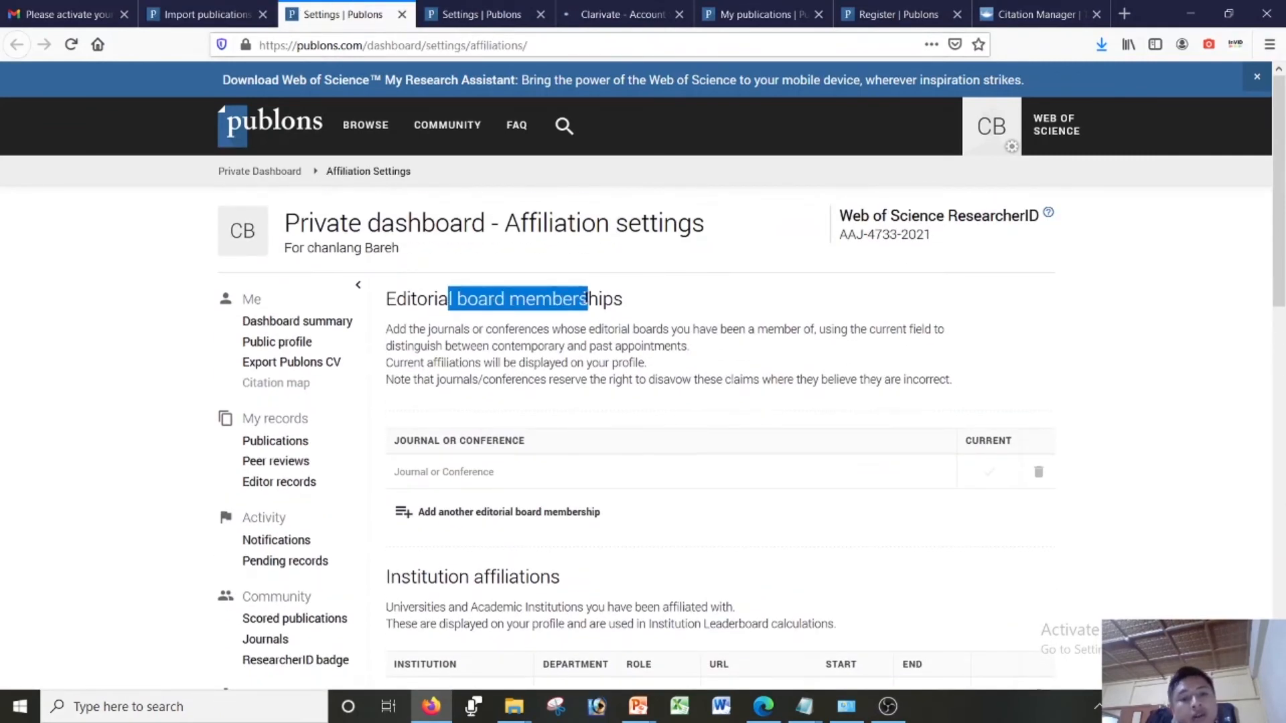
# - Review the empty Affiliation Settings and switch to the Profile Settings page
pyautogui.scroll(-3)
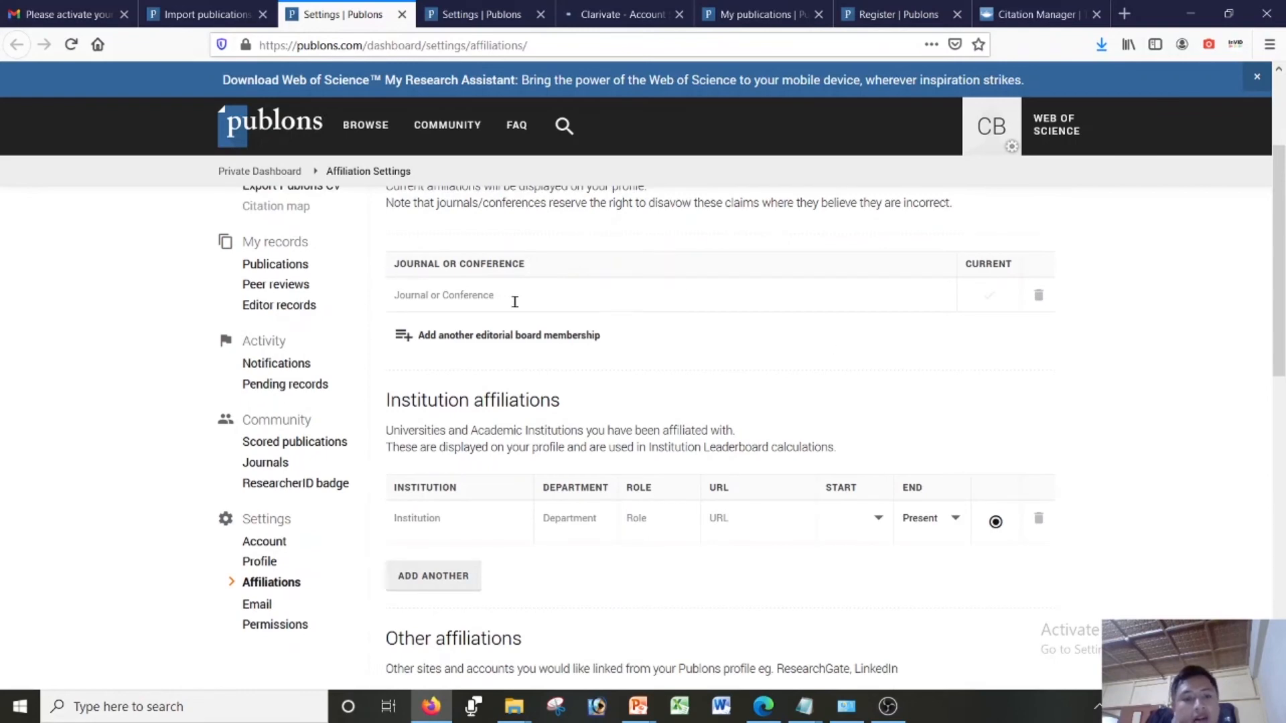
pyautogui.scroll(-3)
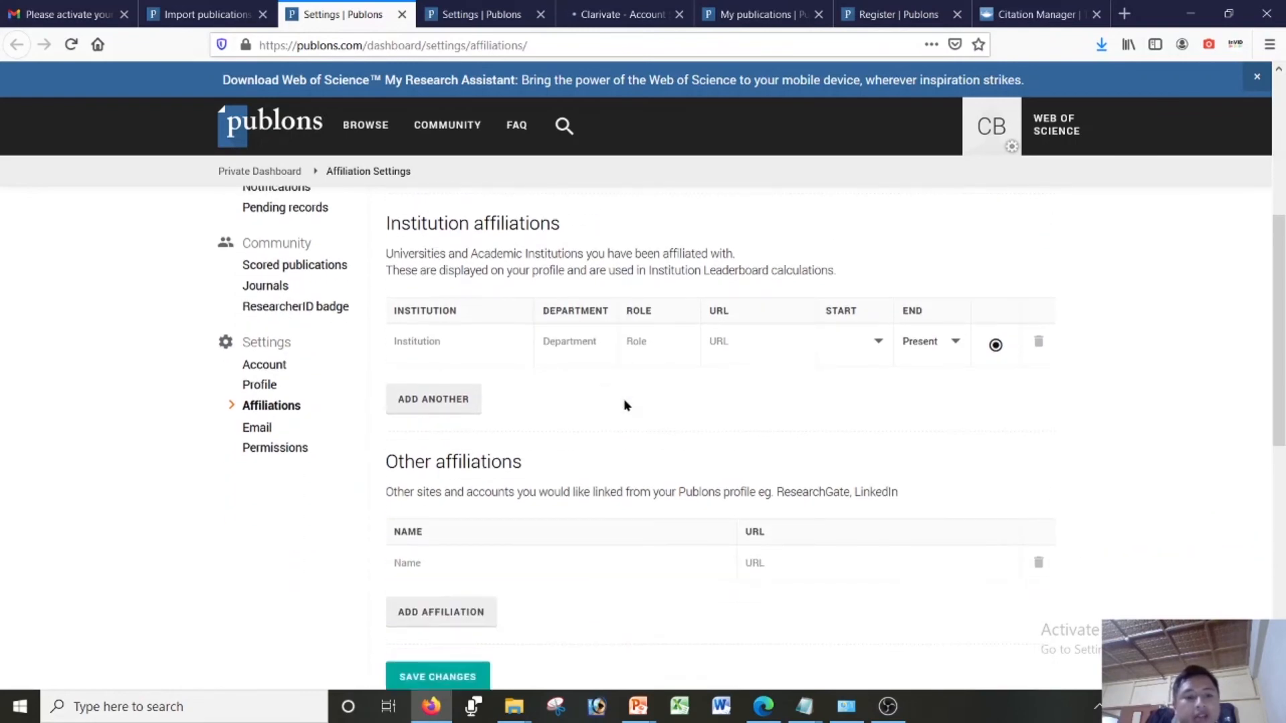
pyautogui.scroll(-3)
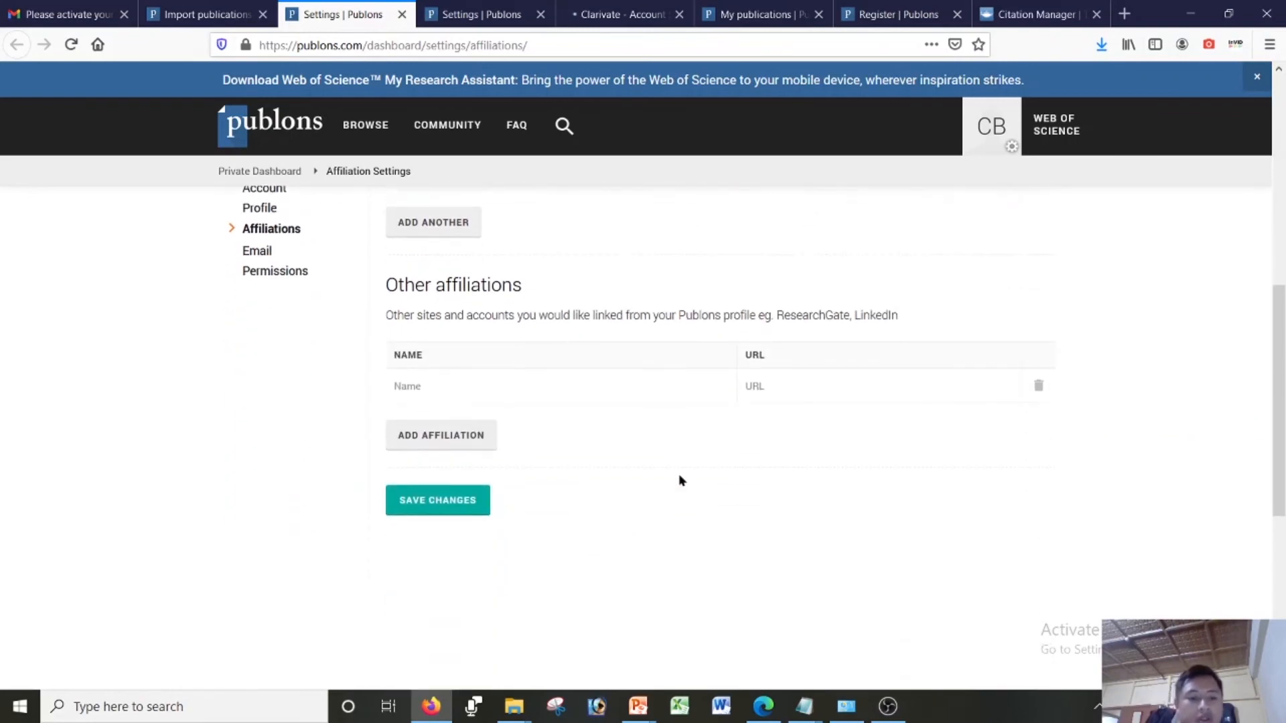
pyautogui.click(463, 45)
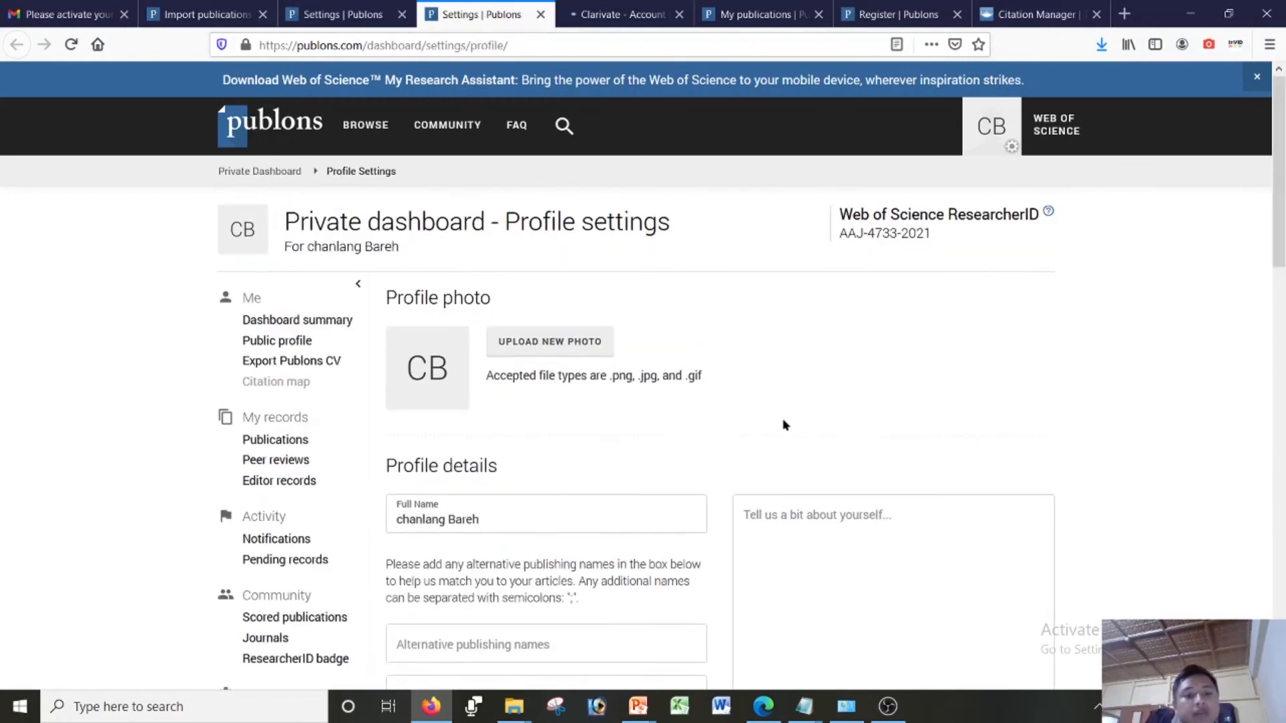
pyautogui.scroll(-3)
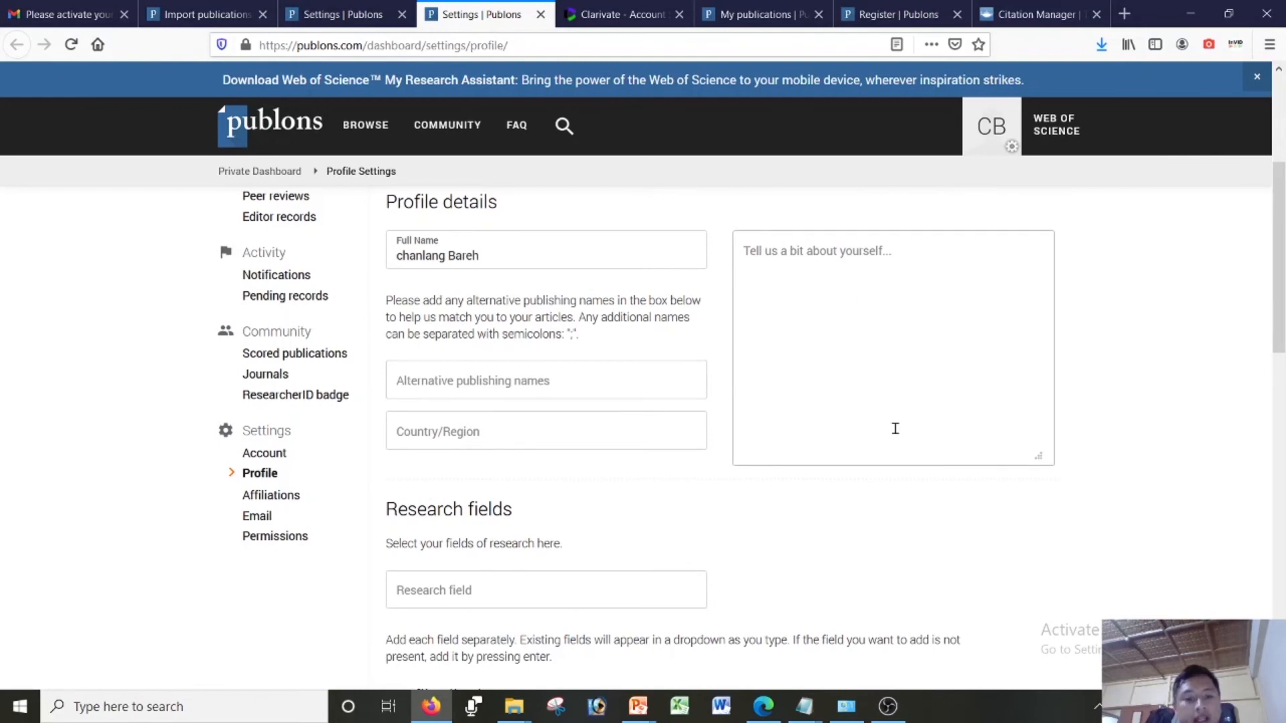
pyautogui.click(545, 379)
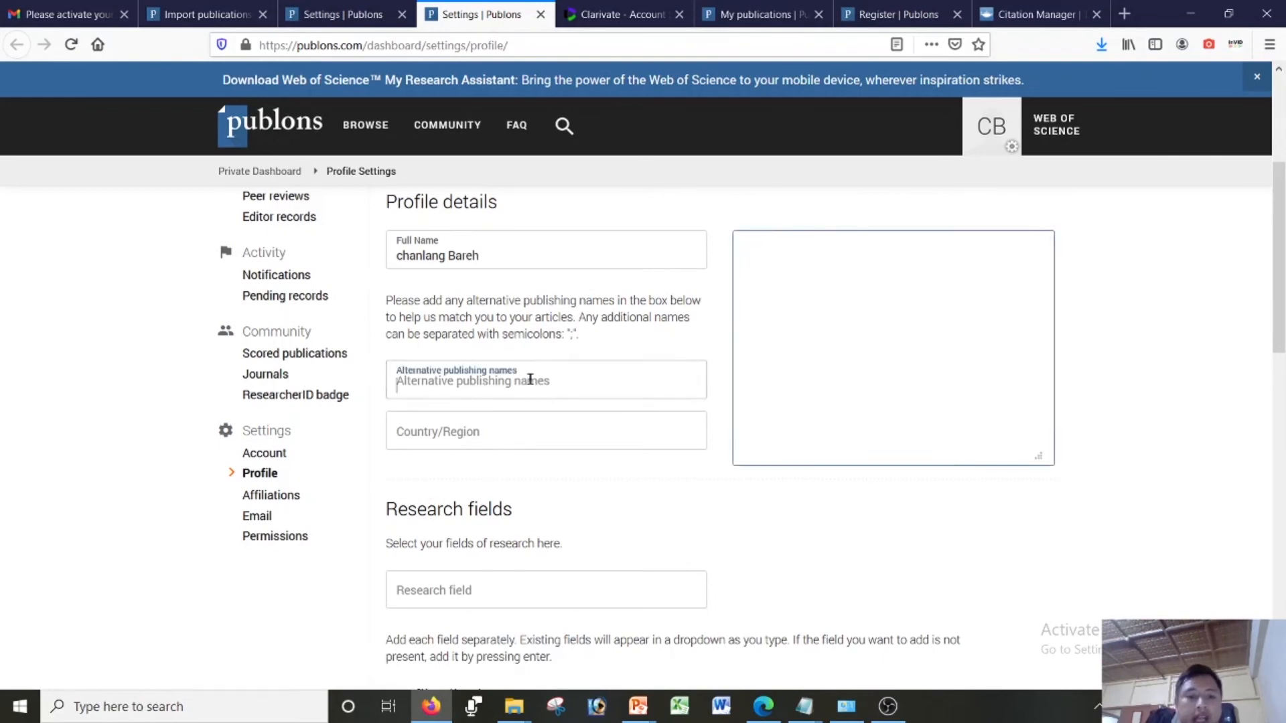
pyautogui.scroll(-3)
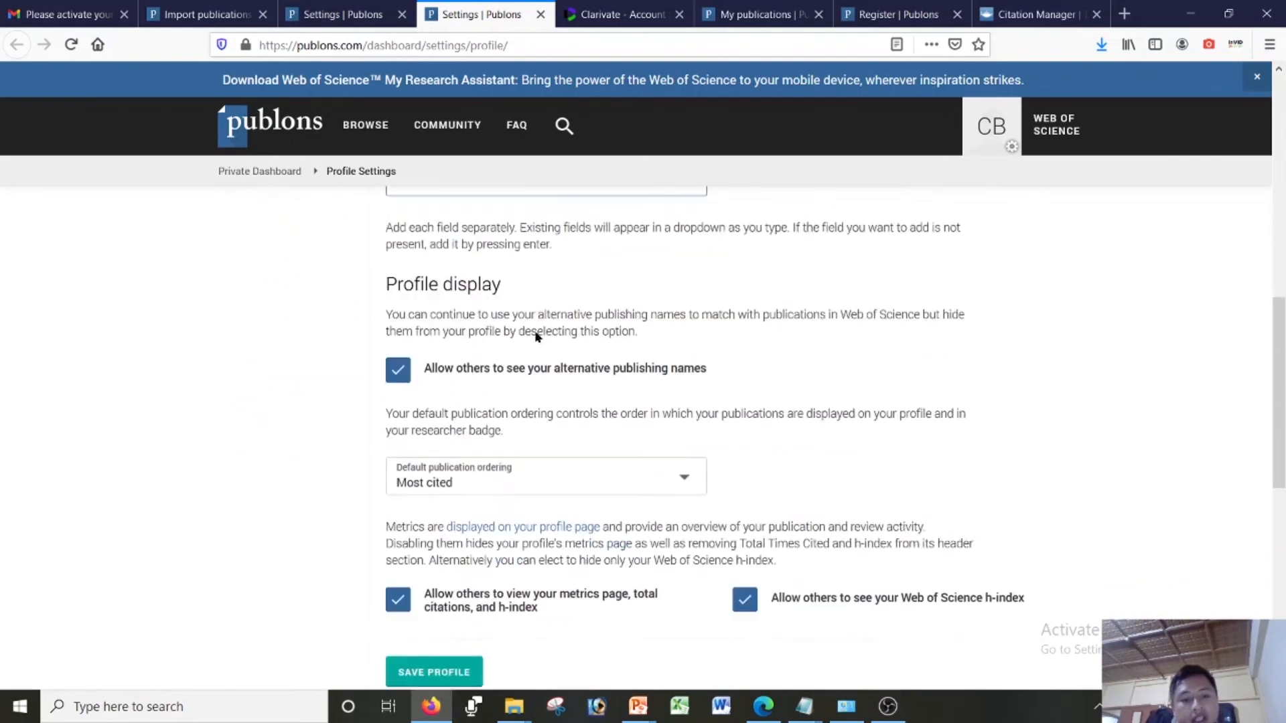
pyautogui.scroll(-3)
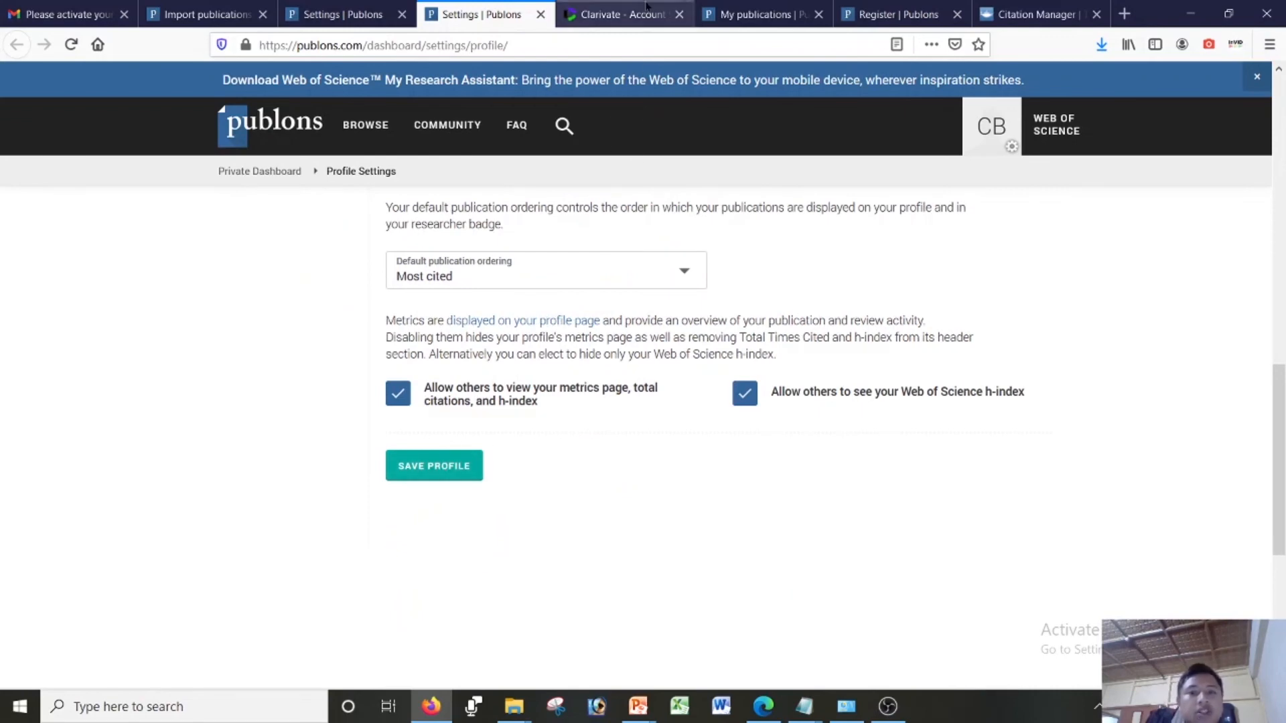
pyautogui.moveTo(787, 419)
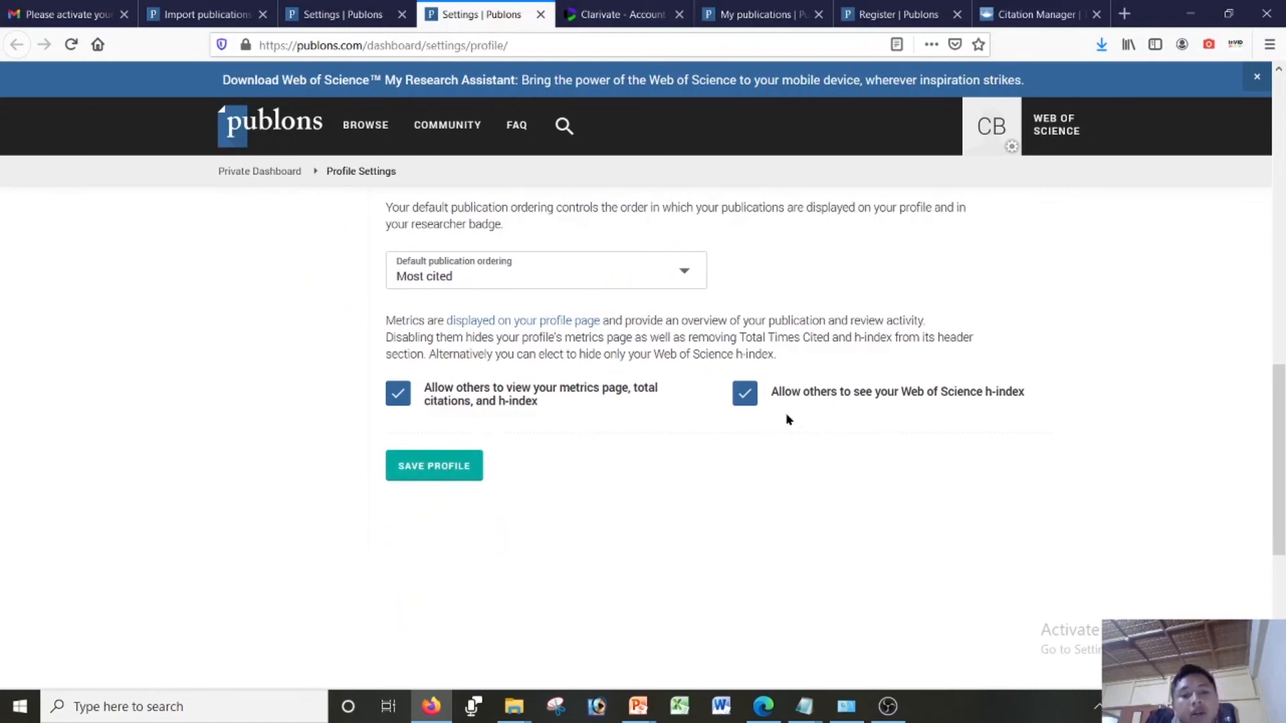
pyautogui.moveTo(610, 402)
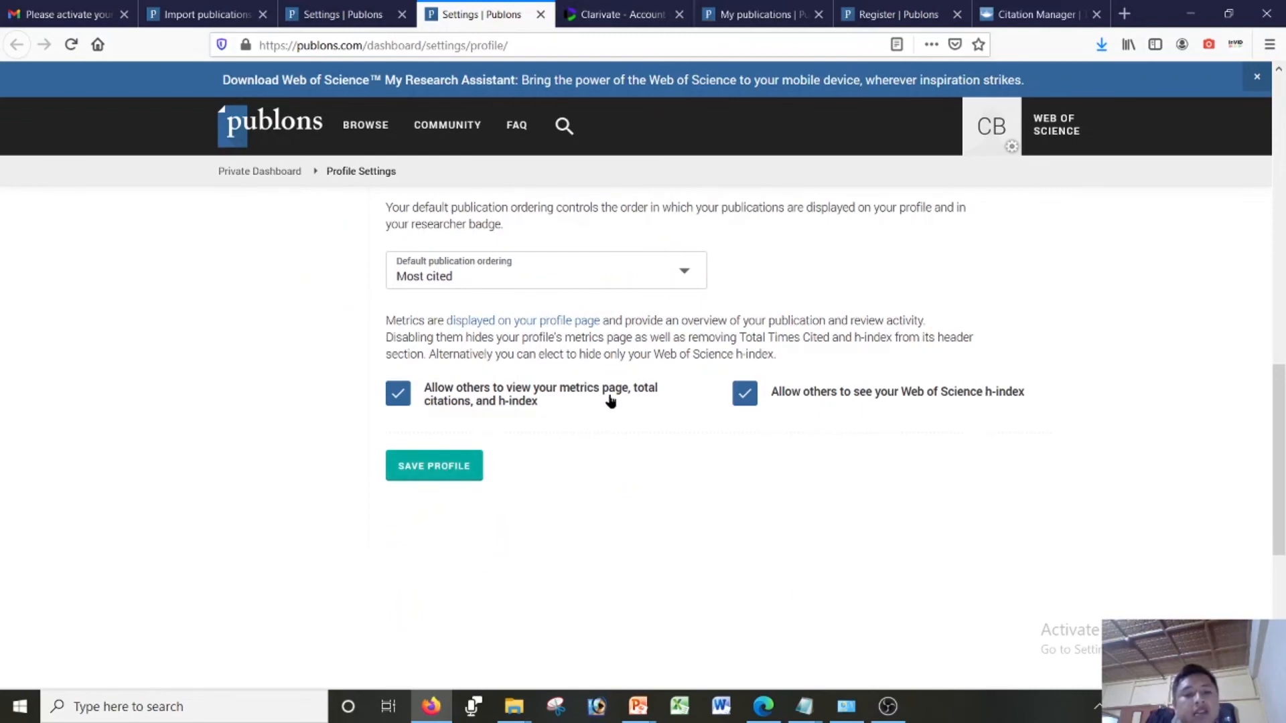
# - Open the Delete account options on the Clarivate sign-in and security page
pyautogui.click(620, 13)
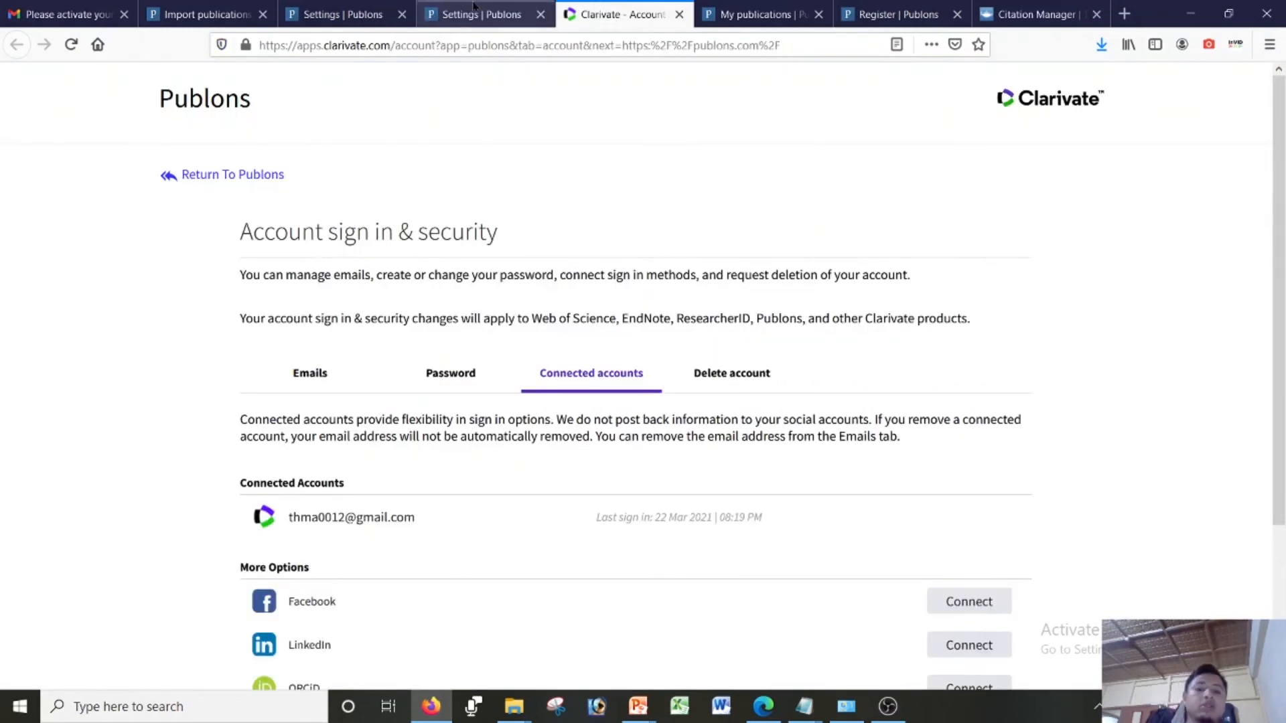
pyautogui.moveTo(484, 14)
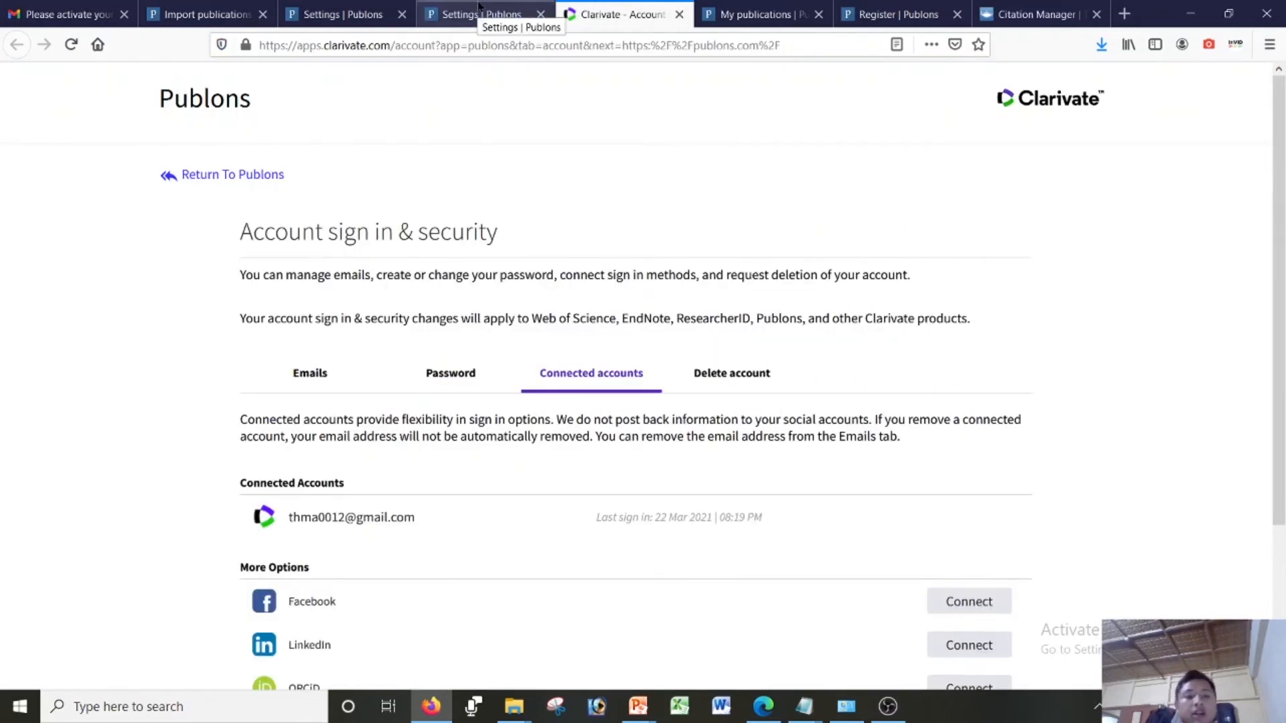
pyautogui.scroll(-3)
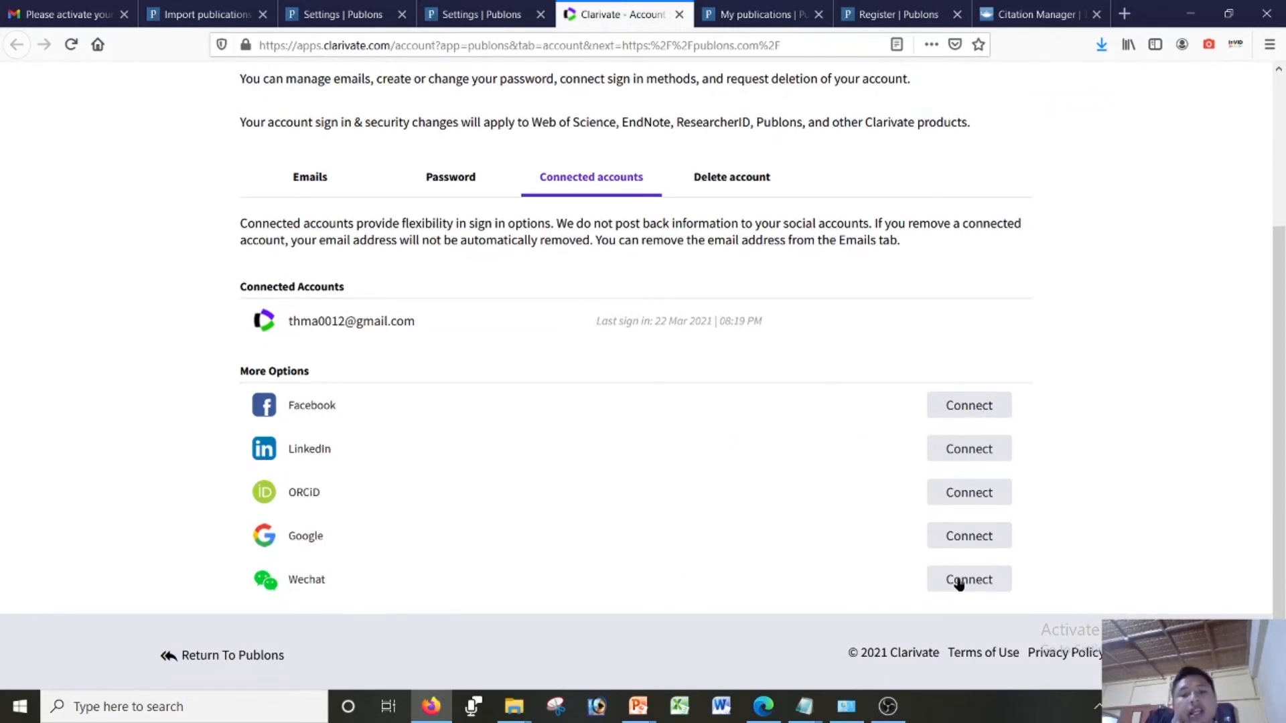
pyautogui.scroll(3)
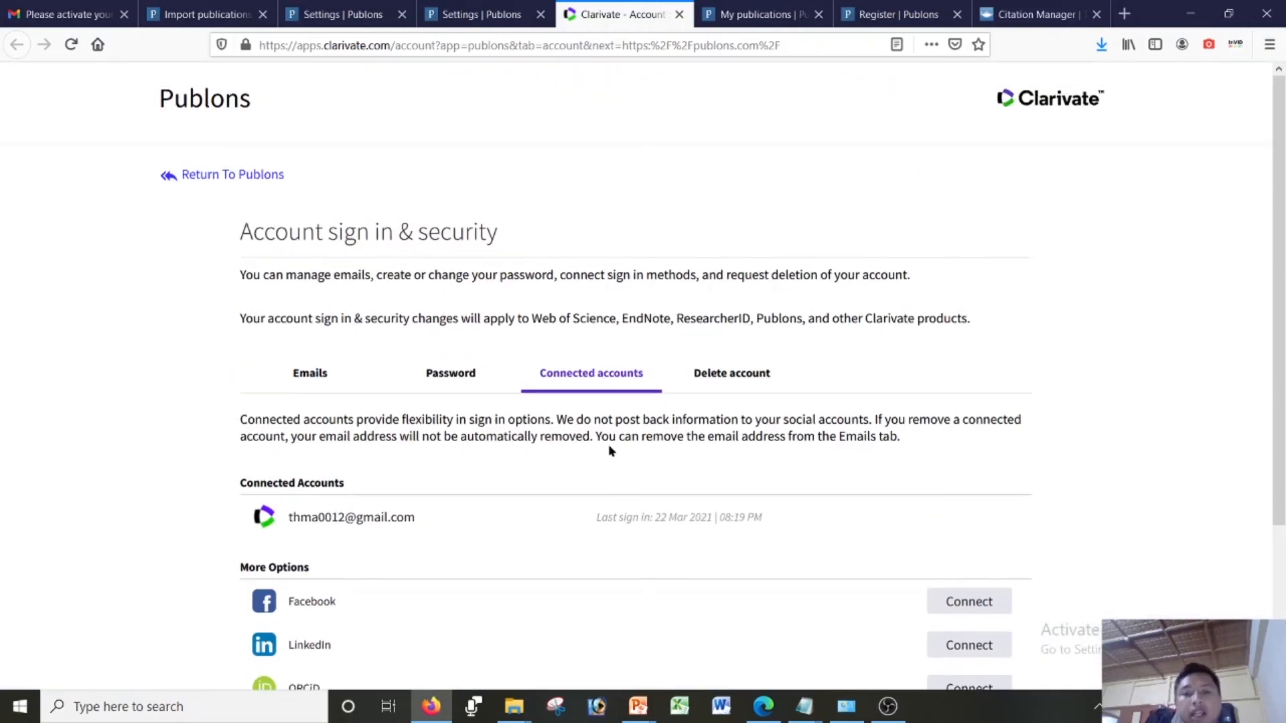
pyautogui.click(731, 372)
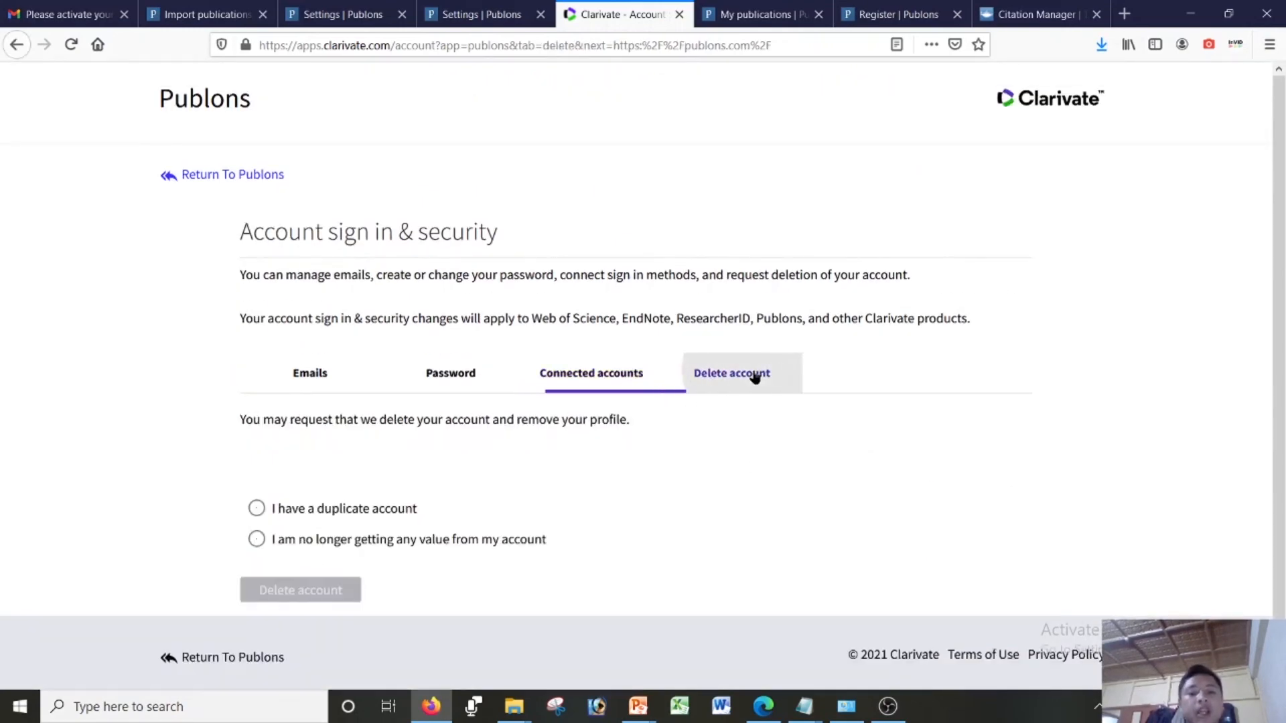
pyautogui.click(730, 372)
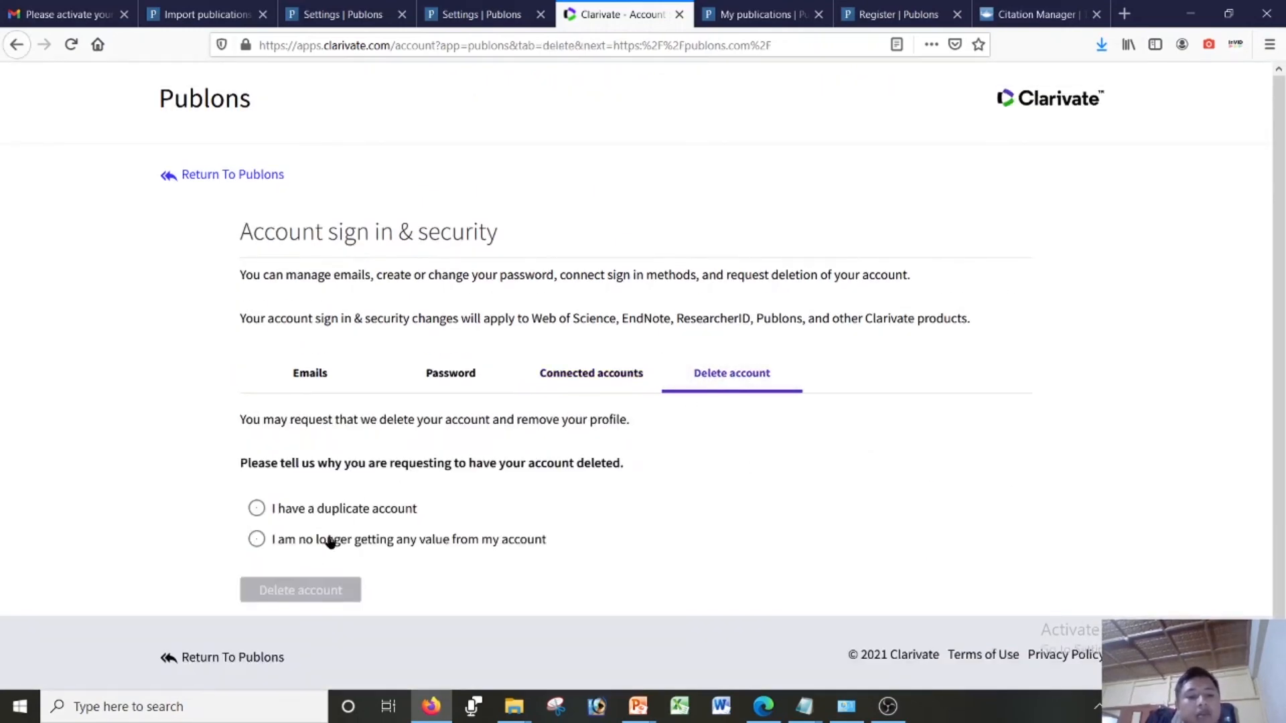
# - Request account deletion with 'I have a duplicate account' as the reason and confirm
pyautogui.click(256, 509)
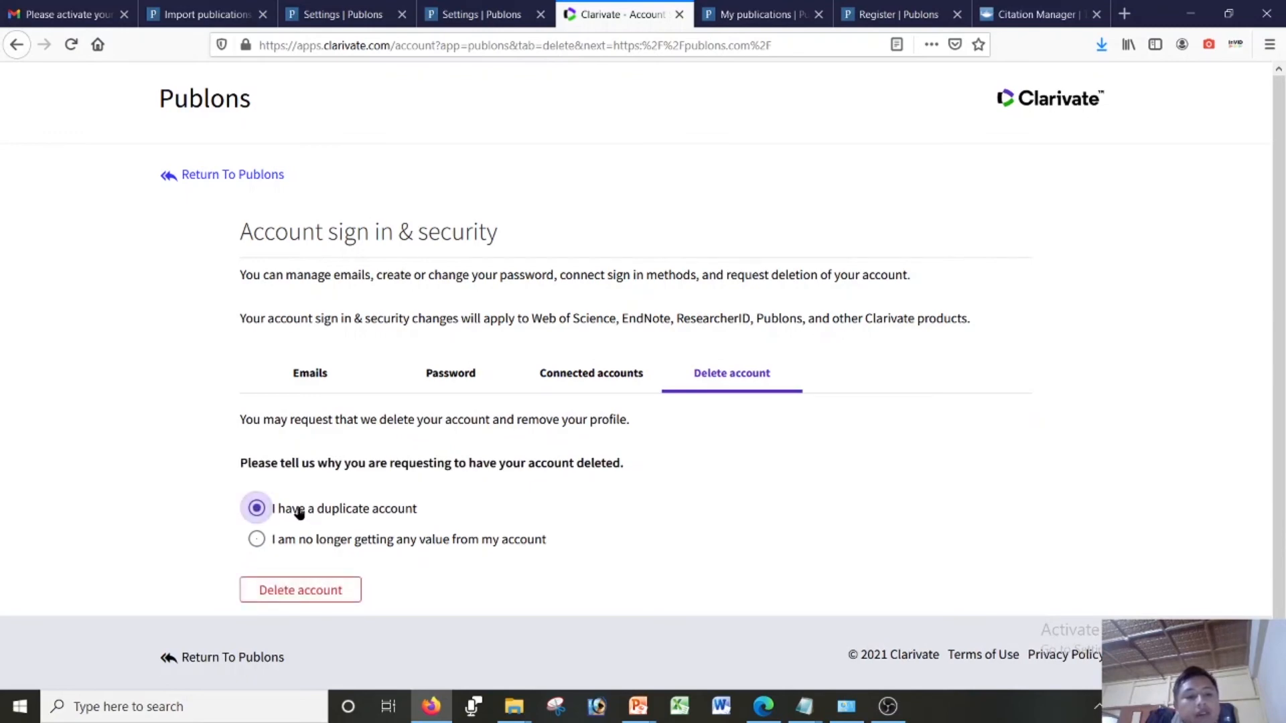
pyautogui.click(299, 590)
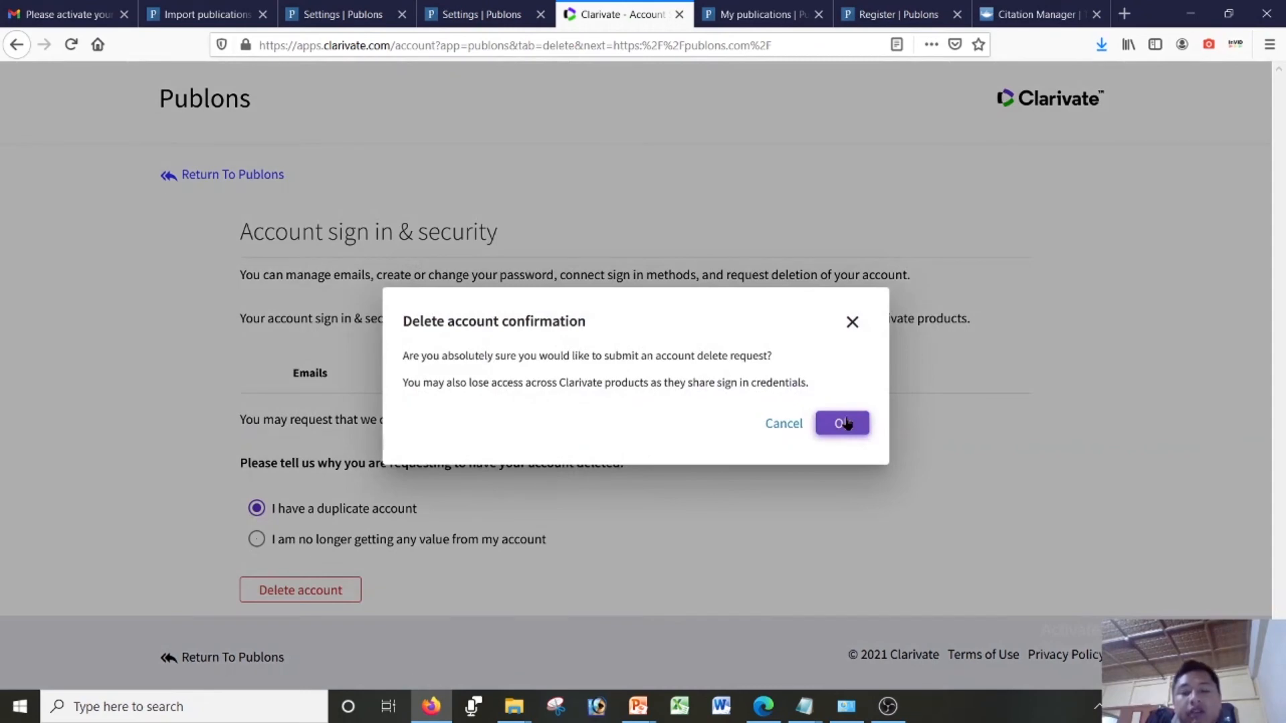
pyautogui.click(841, 423)
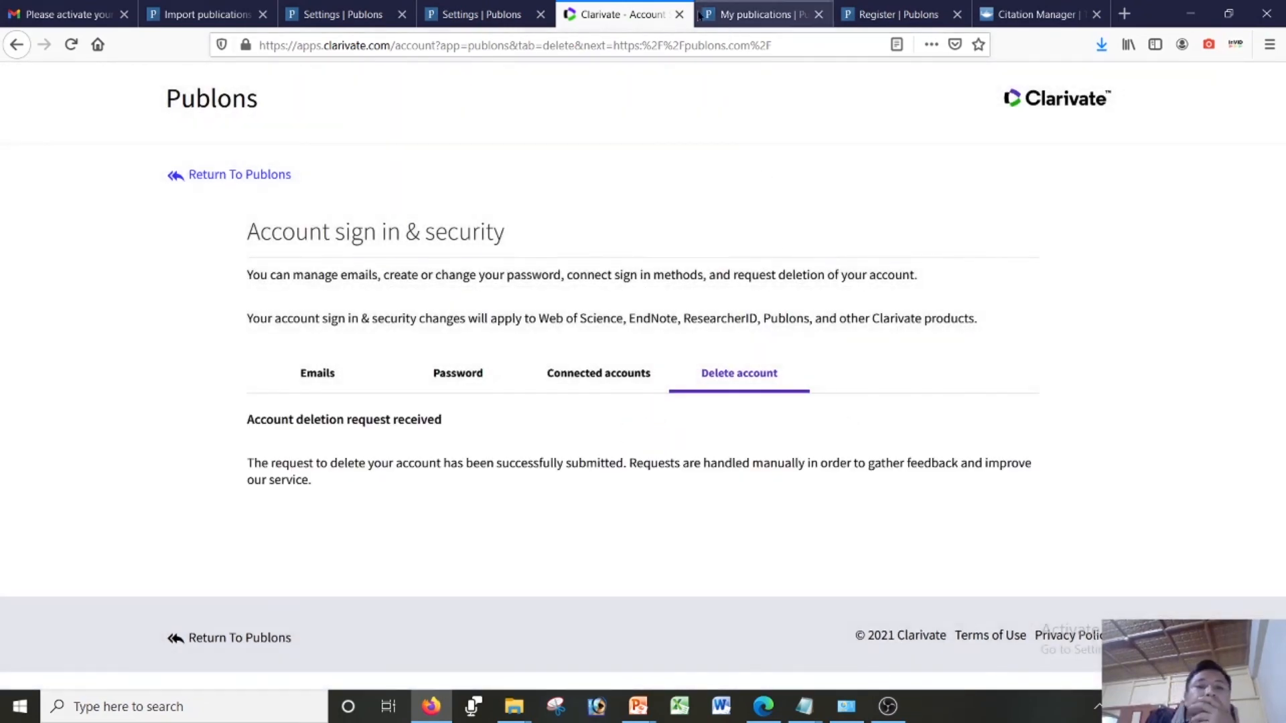
# - Return to the My publications dashboard showing 0 Web of Science publications and its filters
pyautogui.click(750, 13)
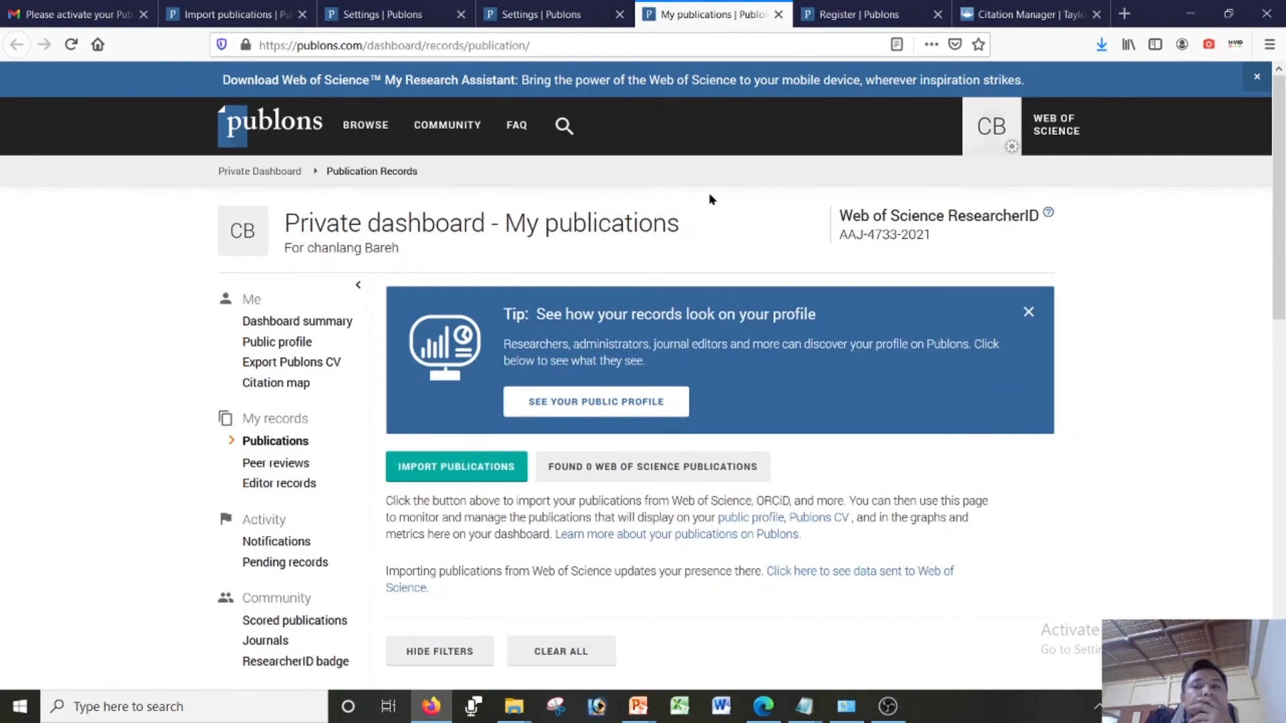
pyautogui.moveTo(815, 653)
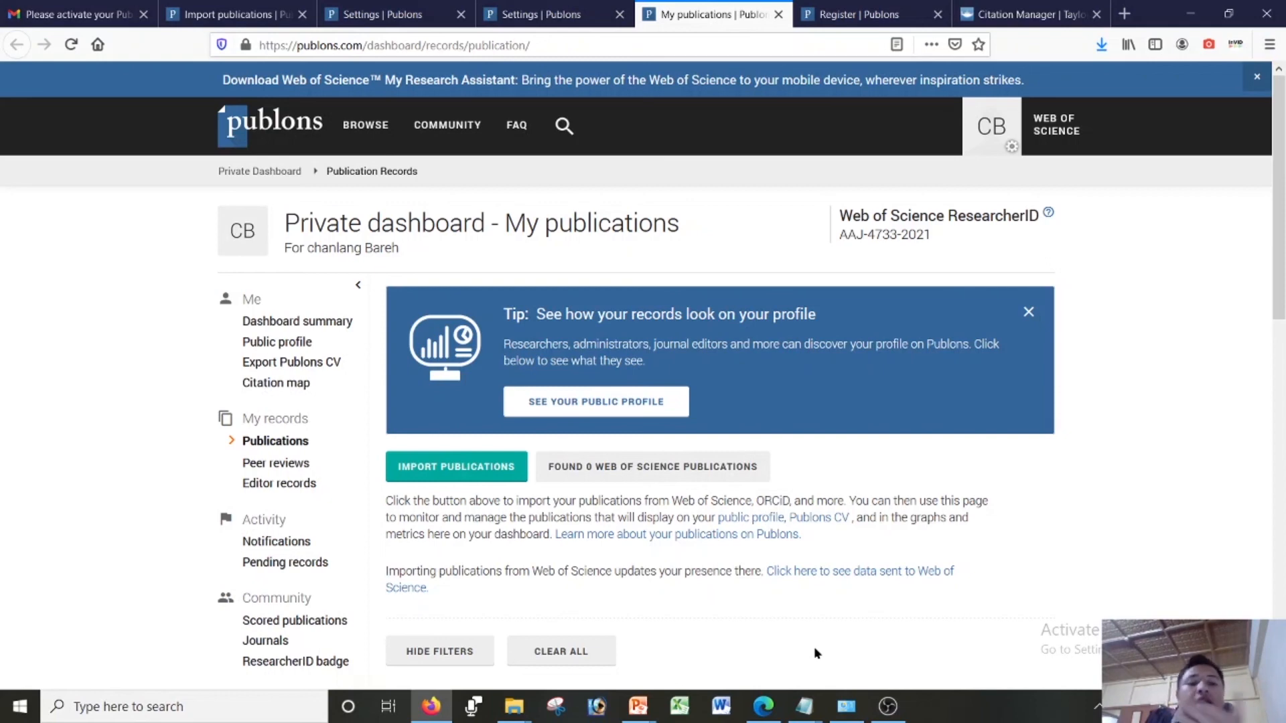
pyautogui.scroll(-3)
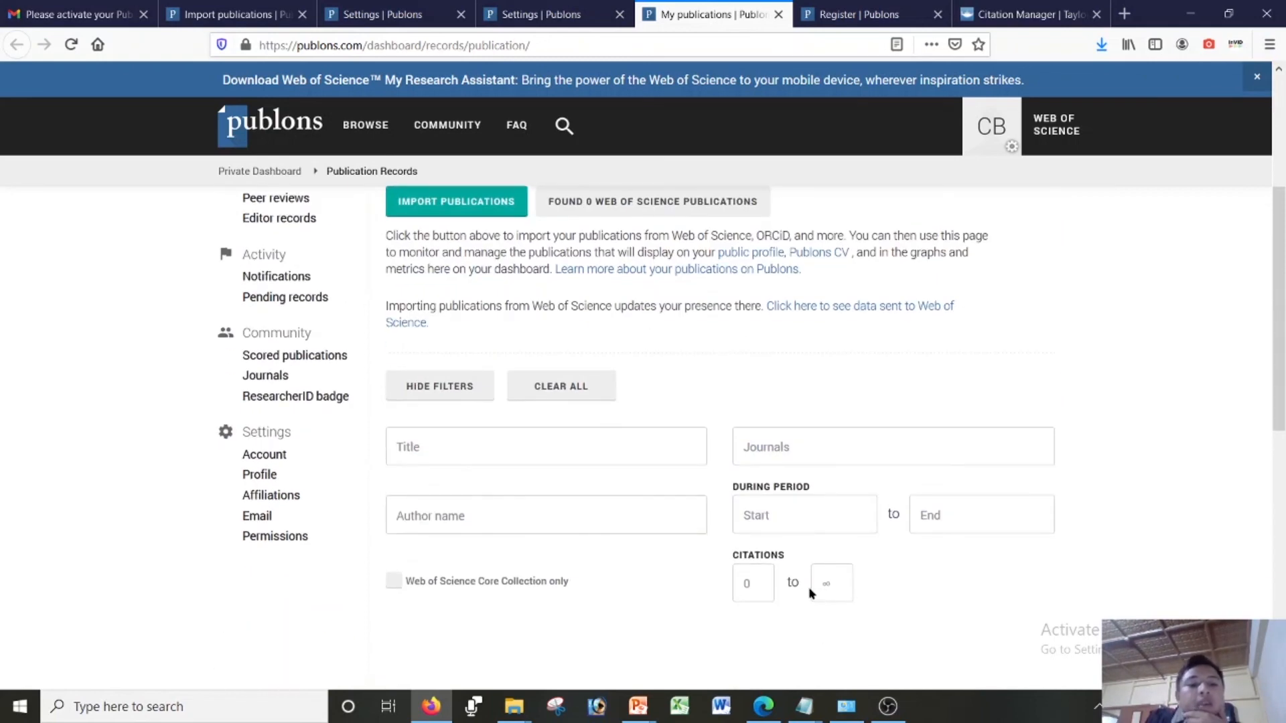
pyautogui.scroll(-3)
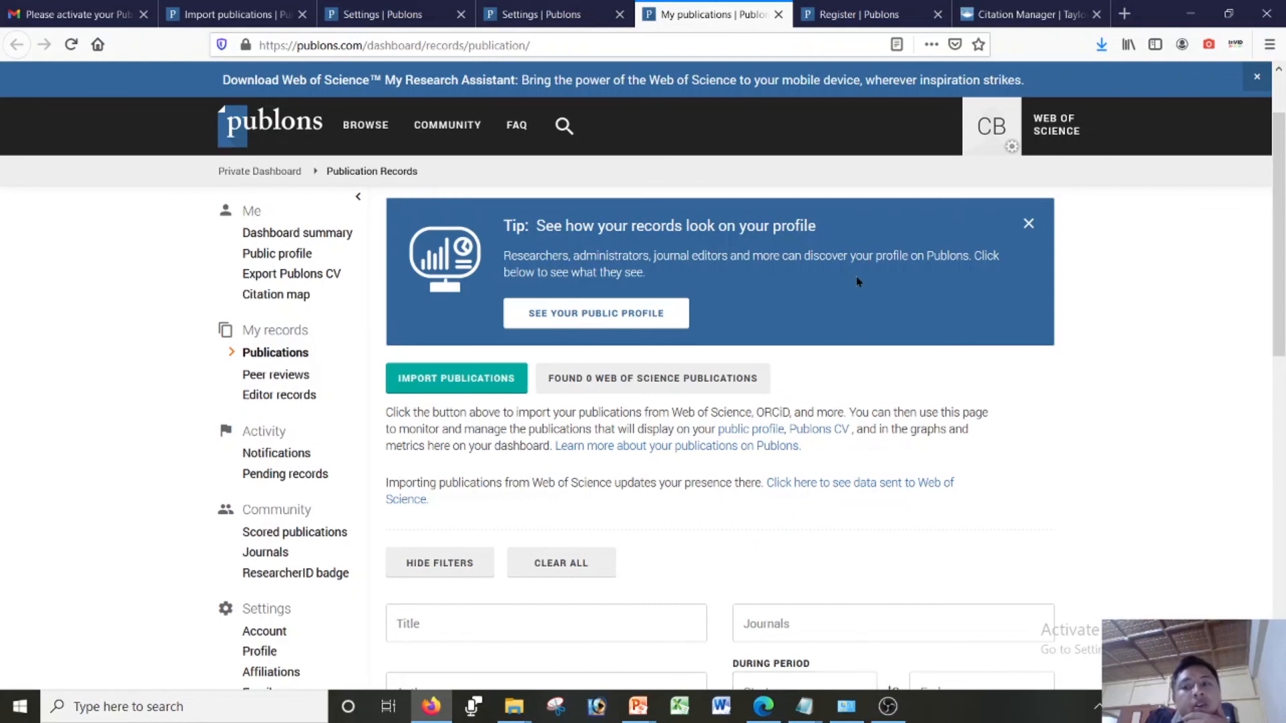
pyautogui.moveTo(832, 609)
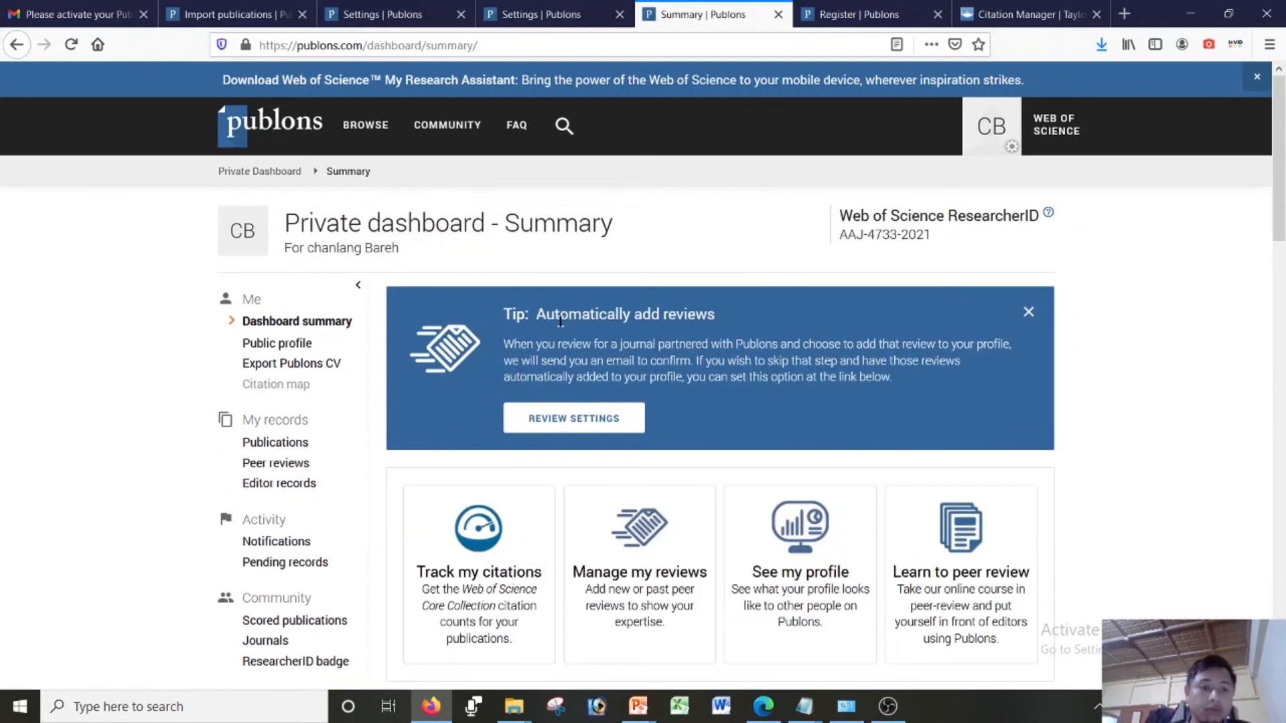
# - Select the Web of Science ResearcherID in the dashboard summary header
pyautogui.click(991, 126)
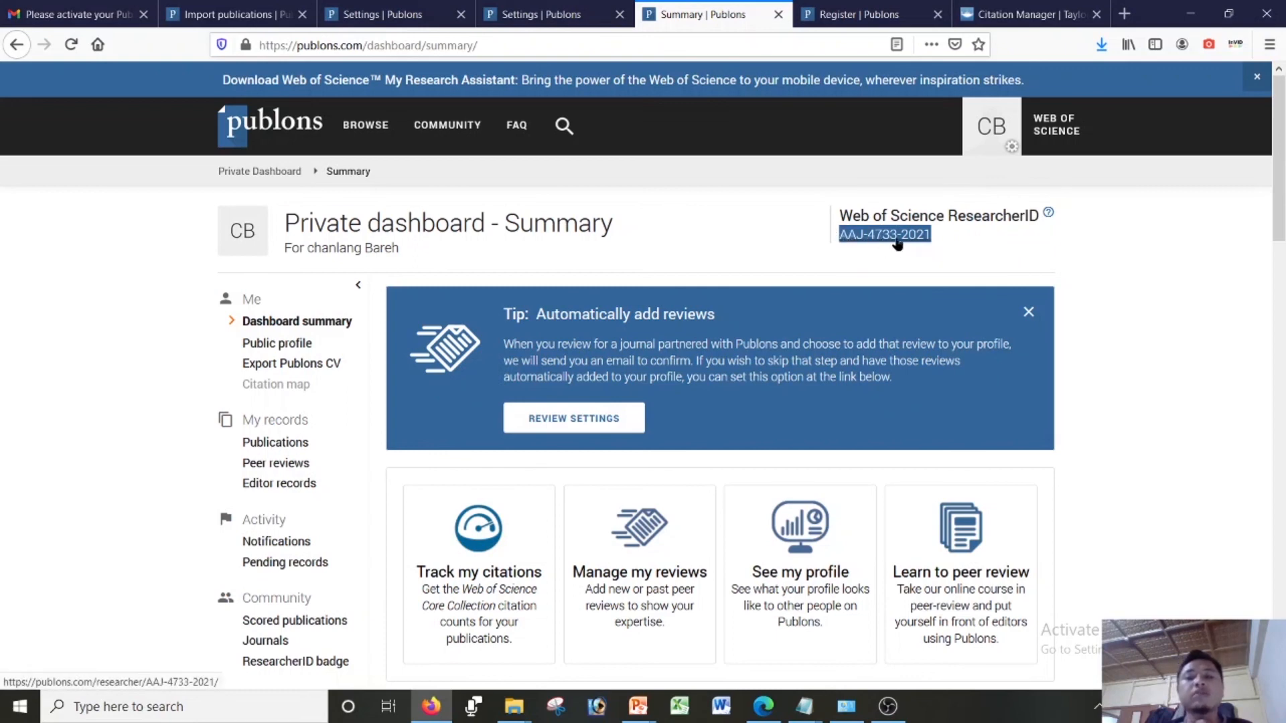
pyautogui.moveTo(950, 243)
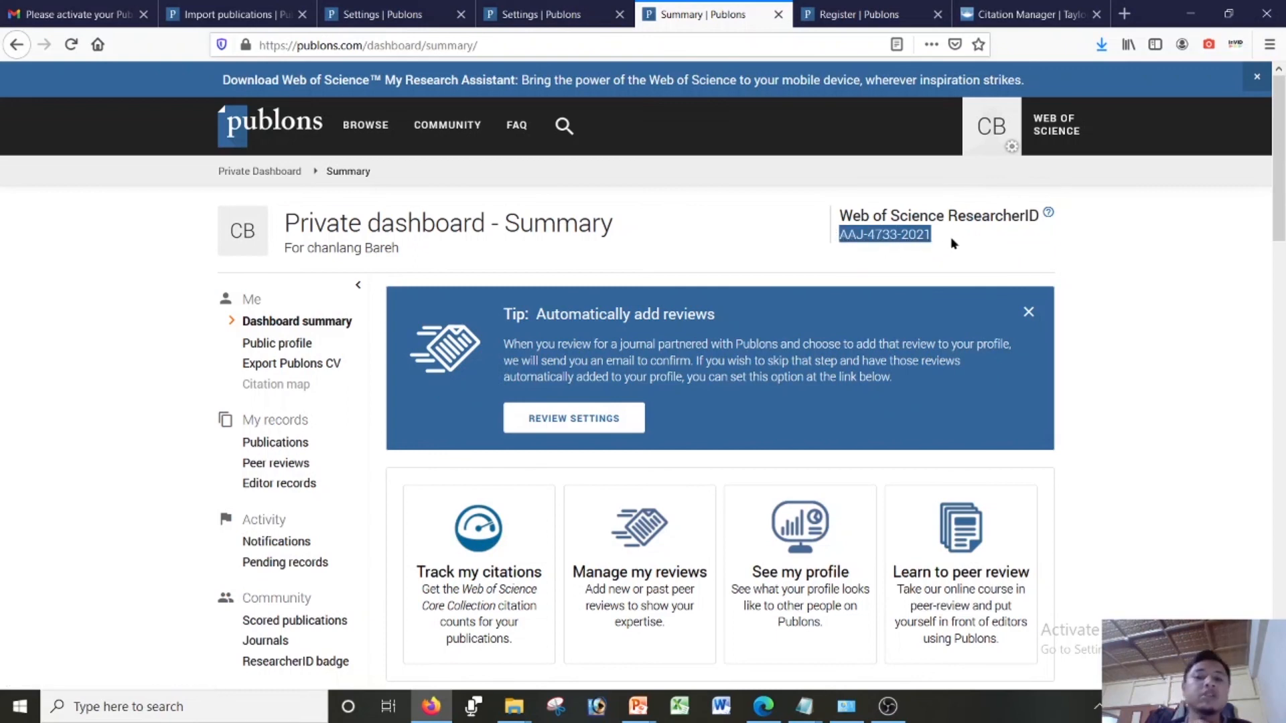